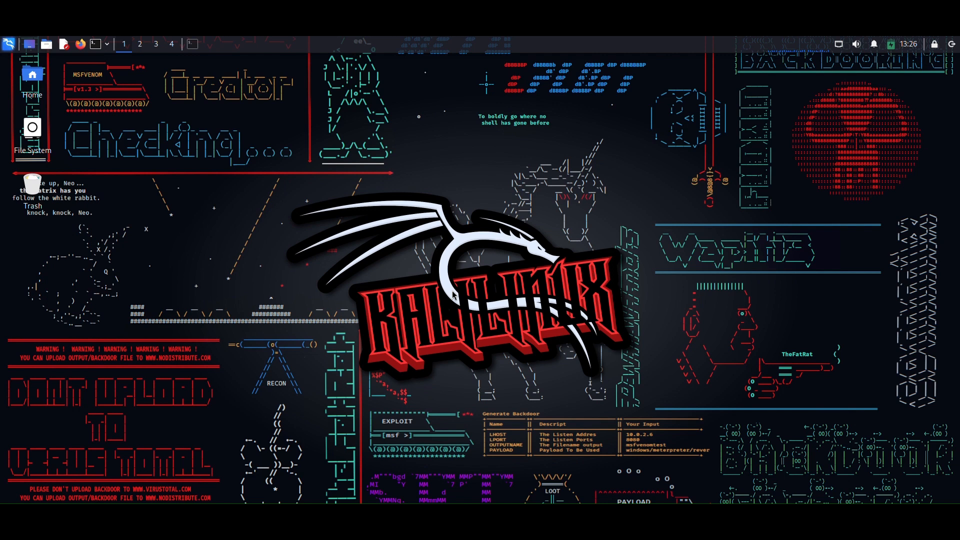
pyautogui.moveTo(468, 283)
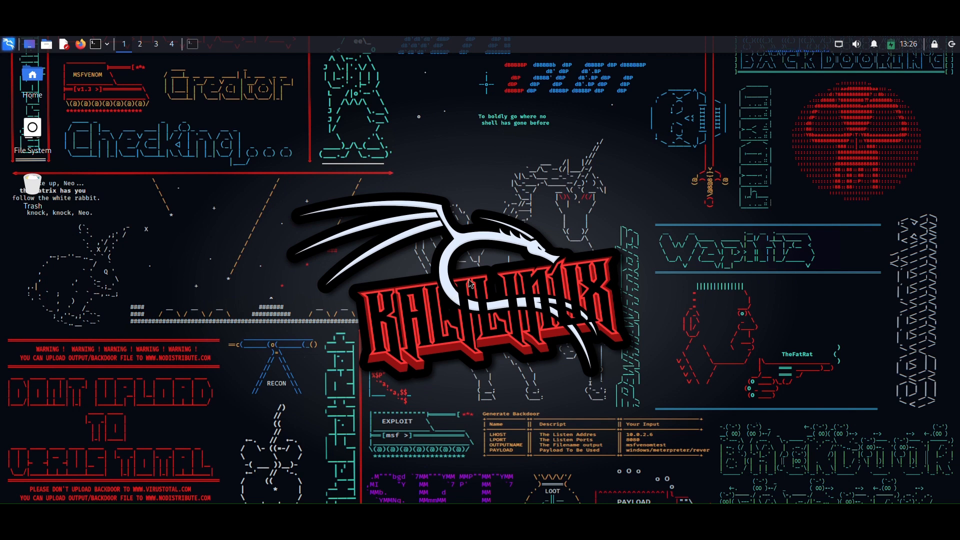
pyautogui.moveTo(479, 298)
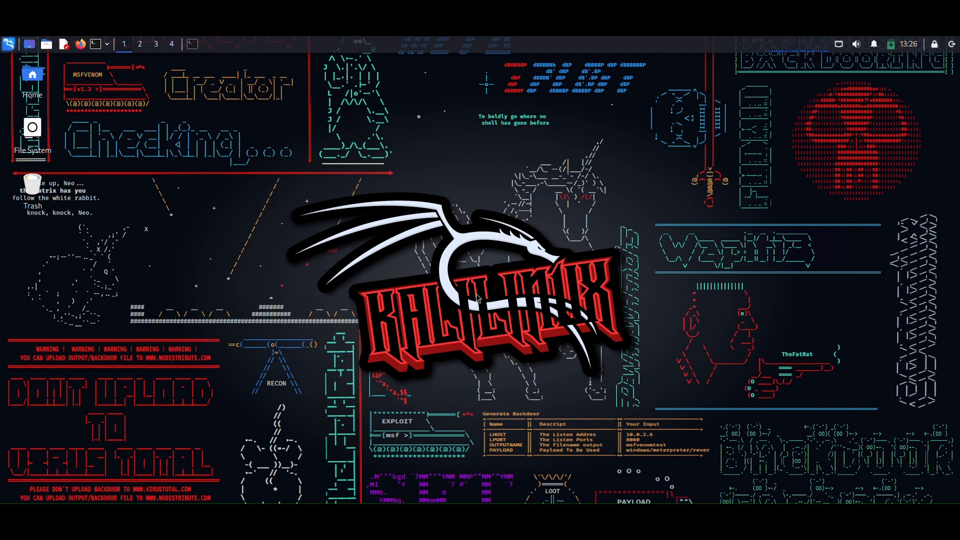
pyautogui.moveTo(438, 214)
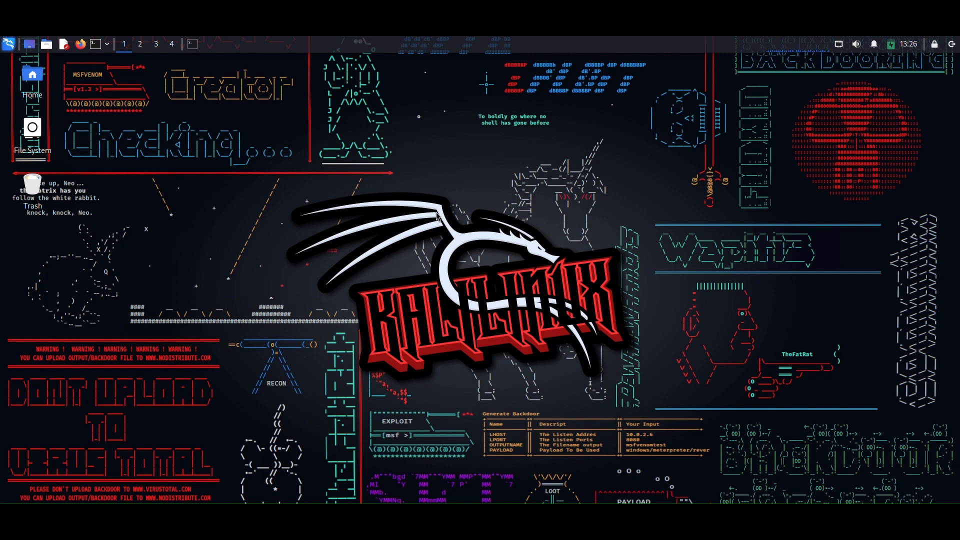
pyautogui.moveTo(494, 147)
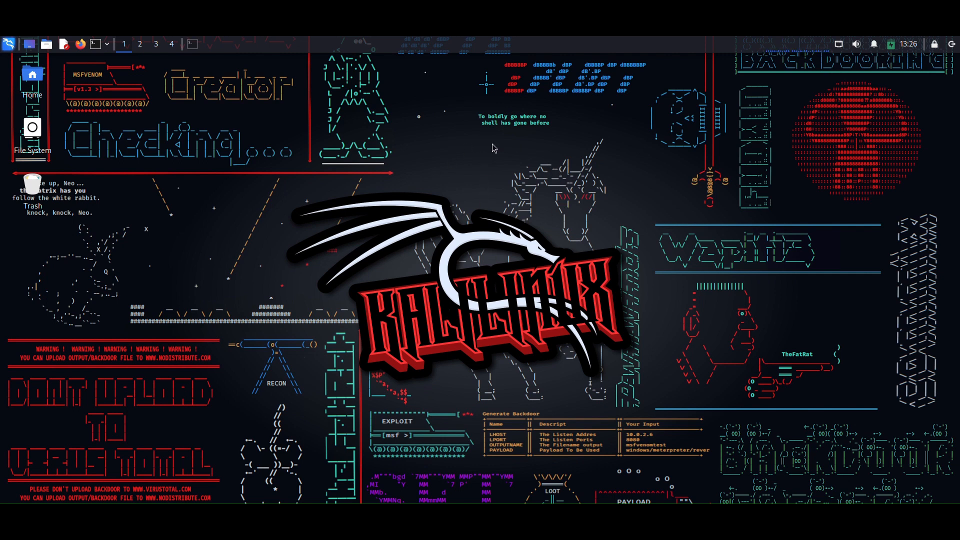
pyautogui.moveTo(387, 231)
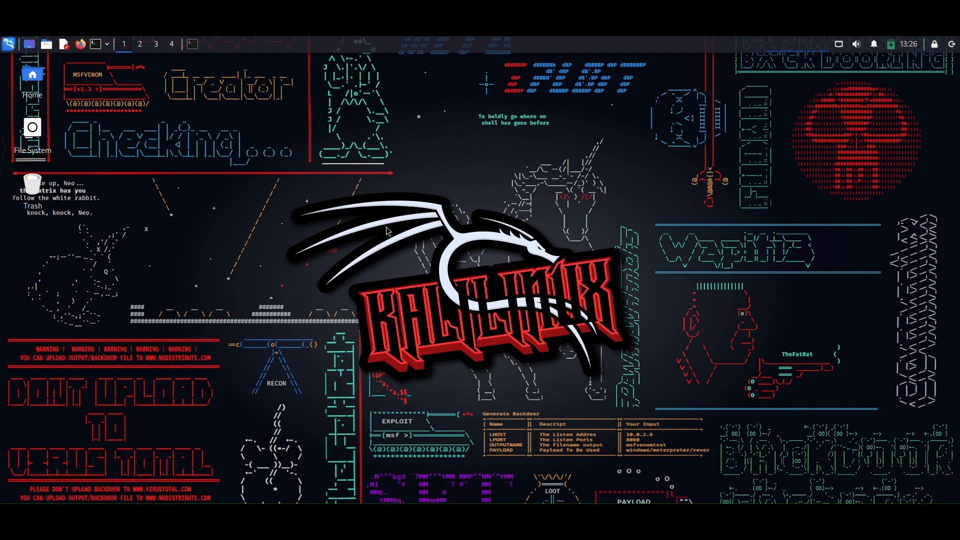
pyautogui.moveTo(373, 150)
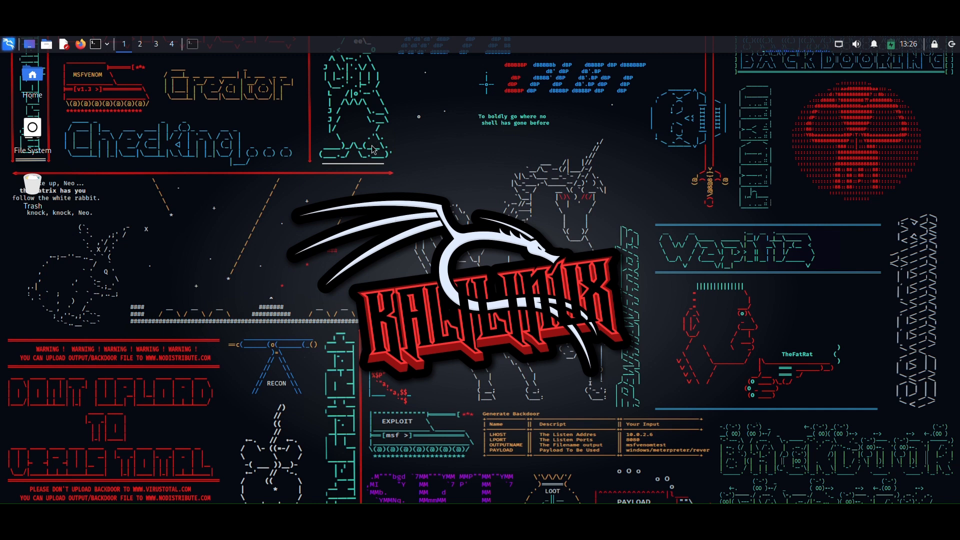
pyautogui.moveTo(354, 193)
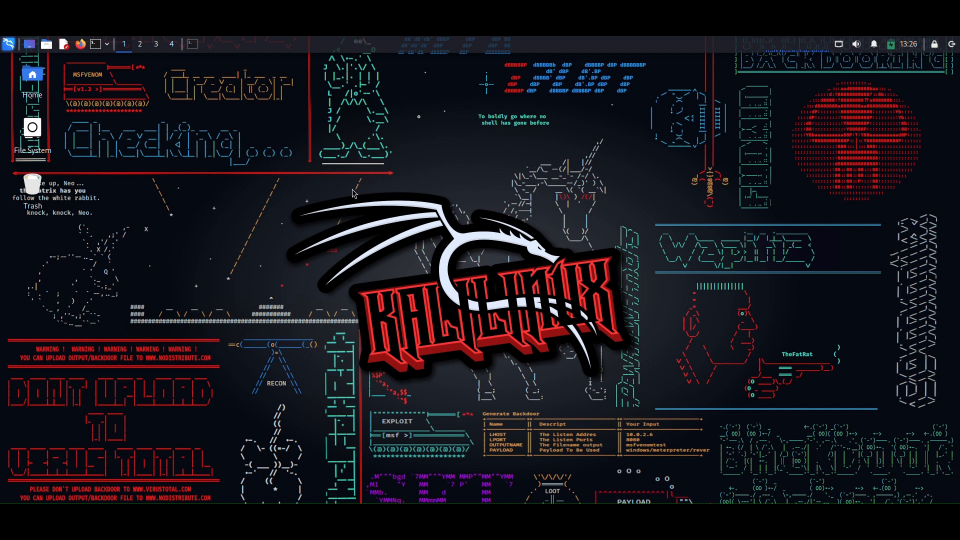
pyautogui.moveTo(367, 152)
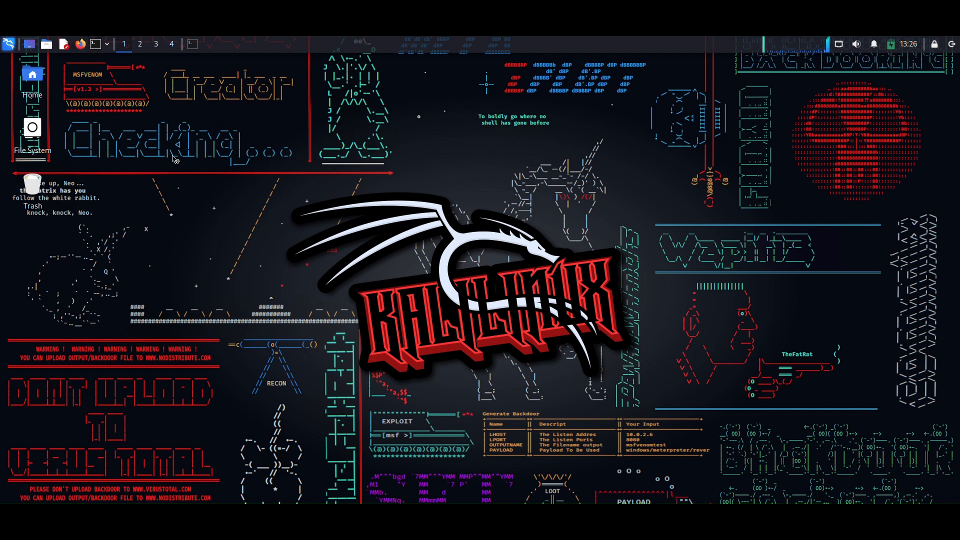
# Search 'whatismyip' from a new Firefox tab to check the current public IP
pyautogui.click(80, 43)
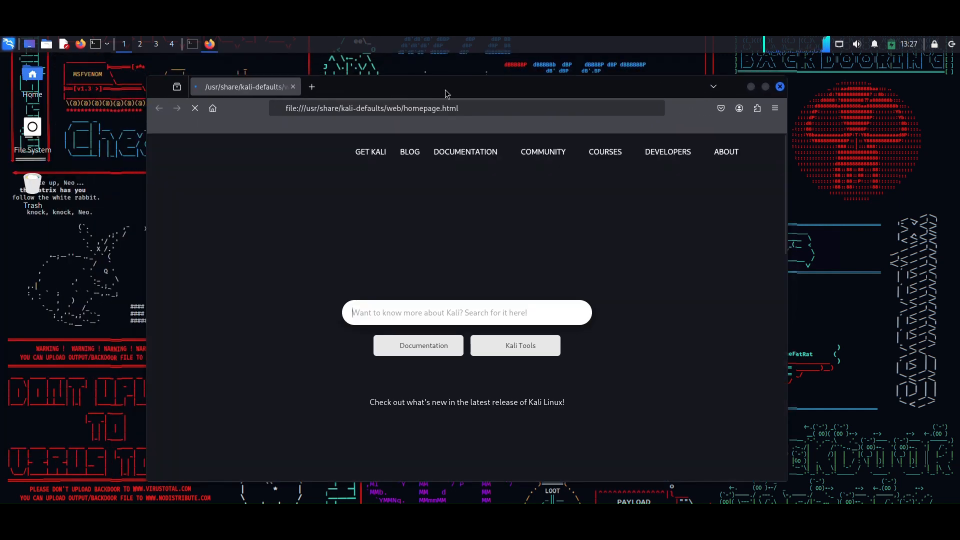
pyautogui.click(312, 86)
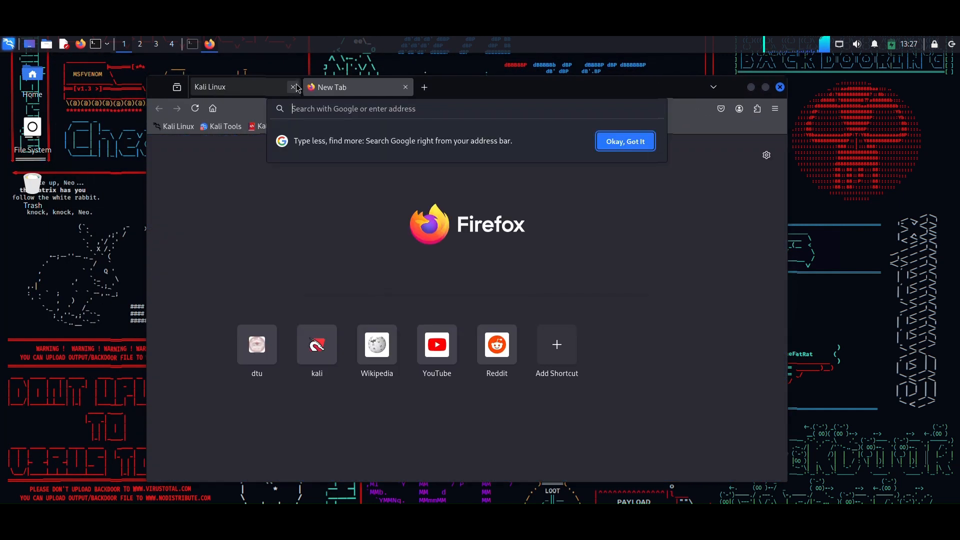
pyautogui.write('whatismyip')
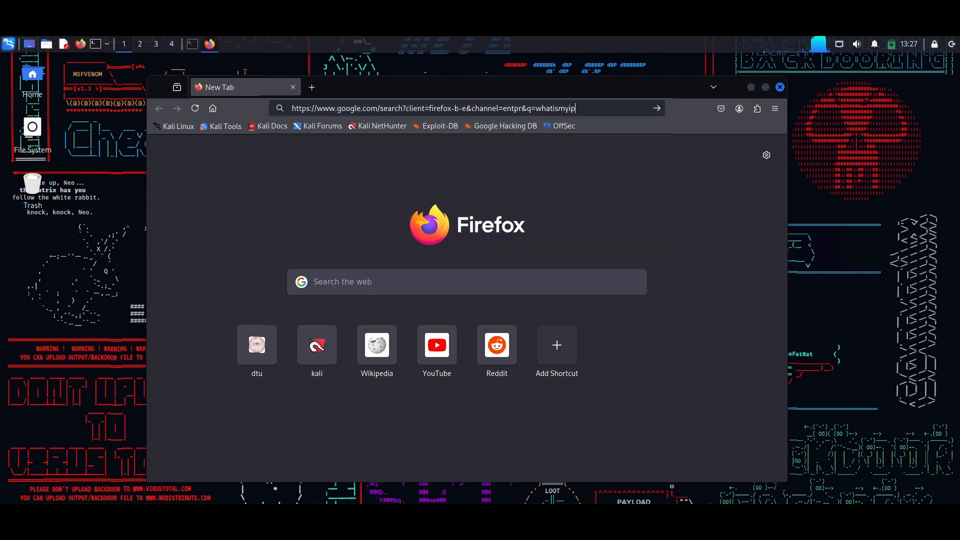
pyautogui.press('Return')
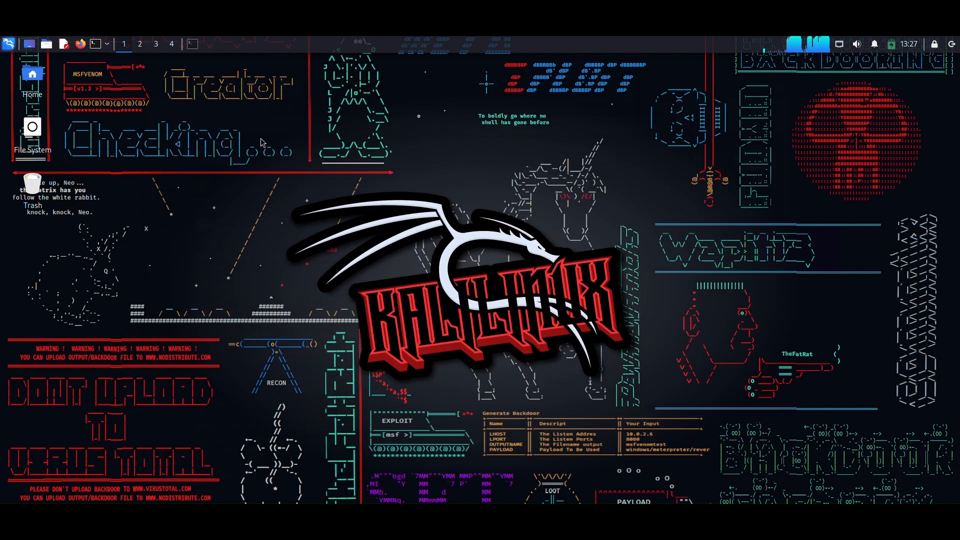
pyautogui.moveTo(243, 154)
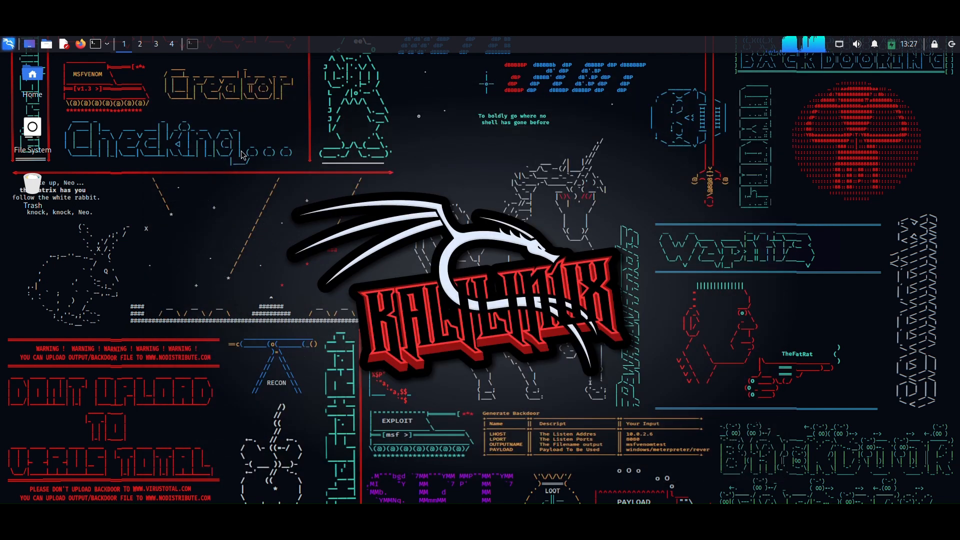
pyautogui.moveTo(170, 195)
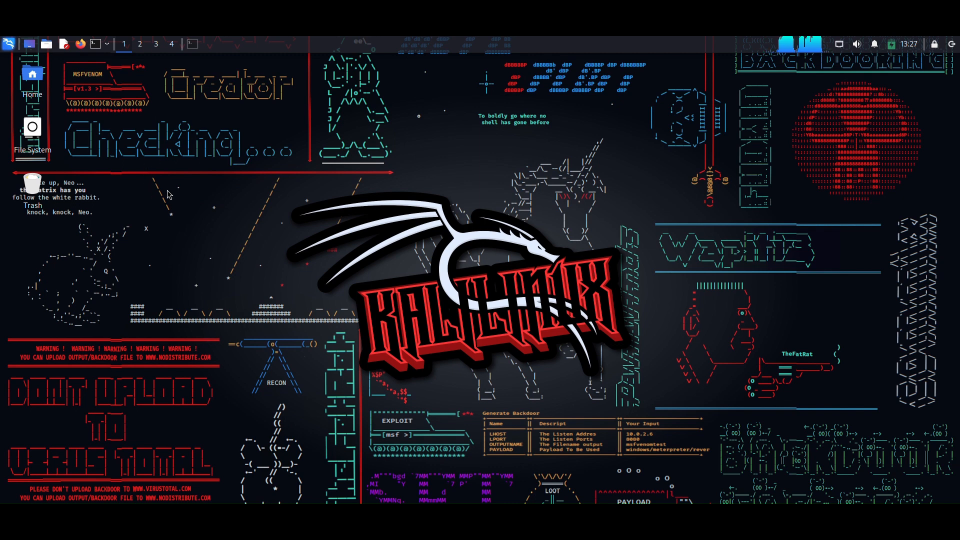
pyautogui.moveTo(209, 145)
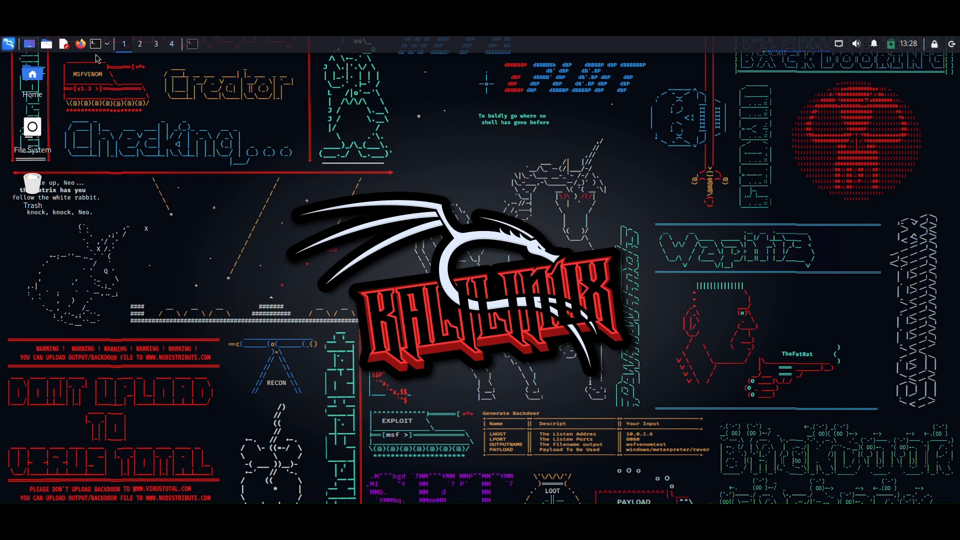
# Launch a terminal and write openvpn --help at the prompt without running it
pyautogui.click(192, 43)
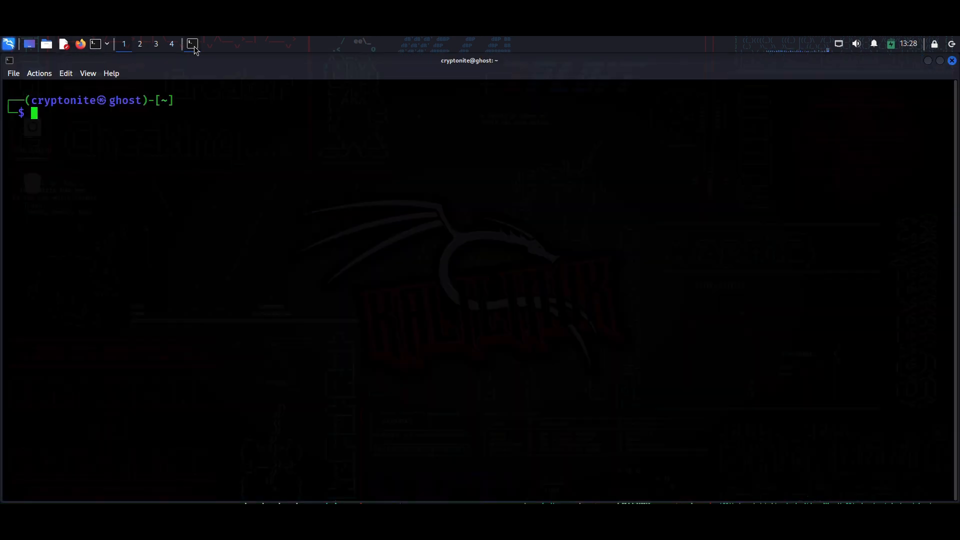
pyautogui.write('openvpn --help')
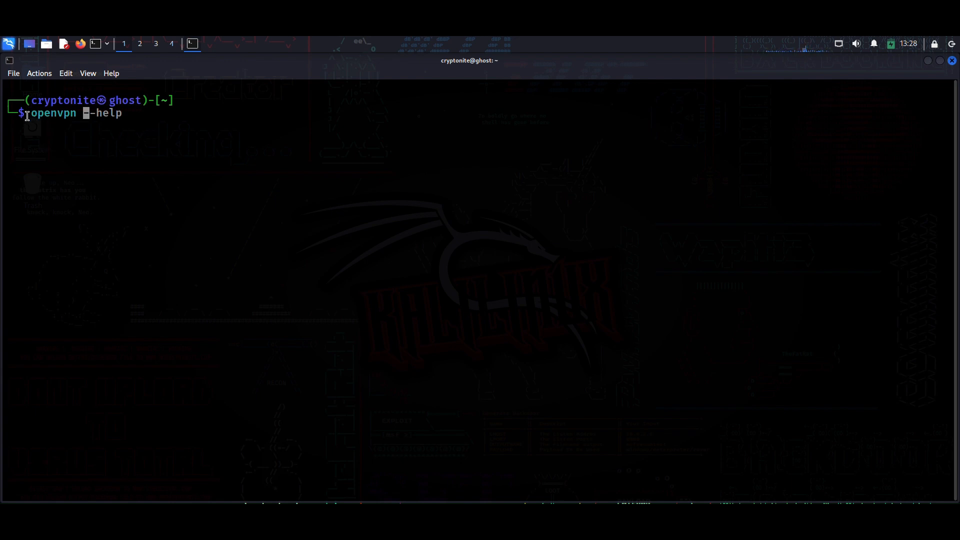
pyautogui.doubleClick(52, 113)
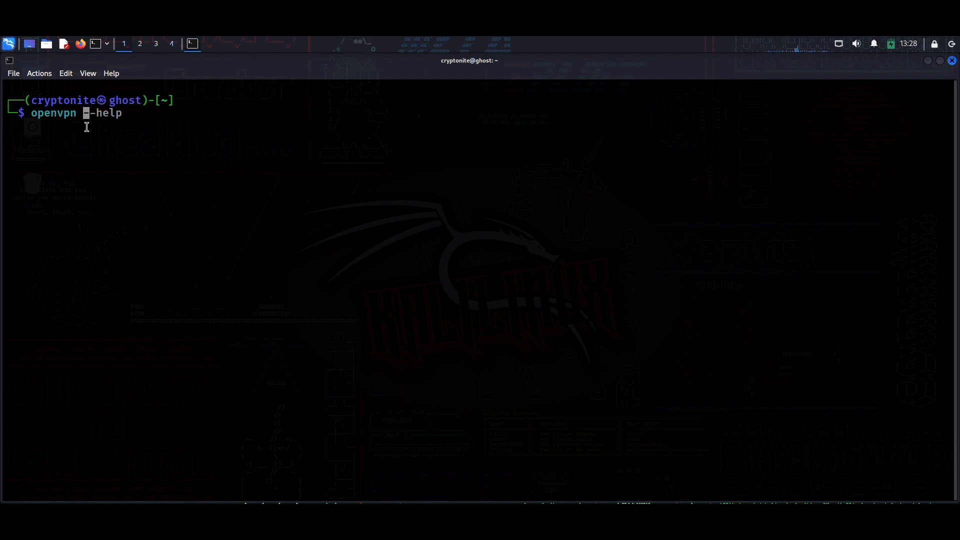
pyautogui.moveTo(56, 113)
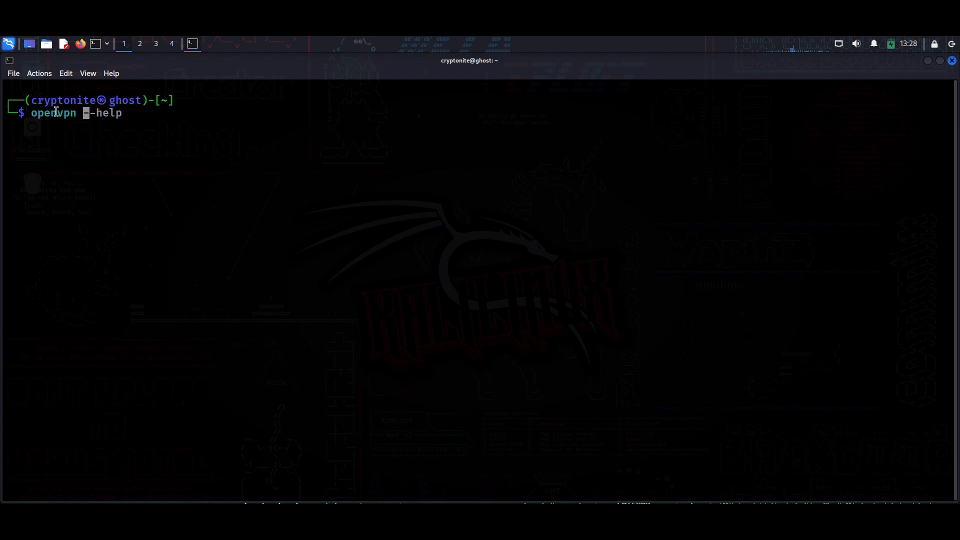
pyautogui.moveTo(52, 114)
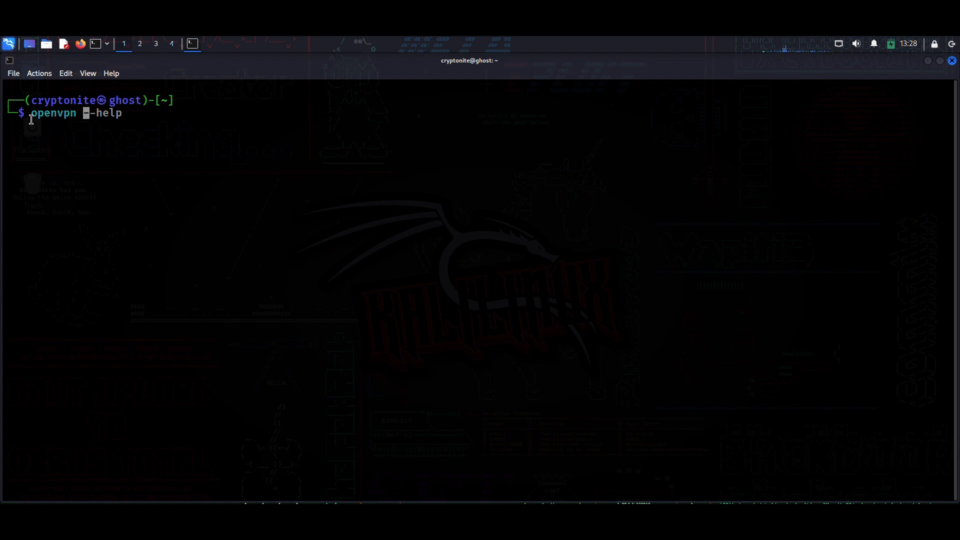
pyautogui.moveTo(82, 119)
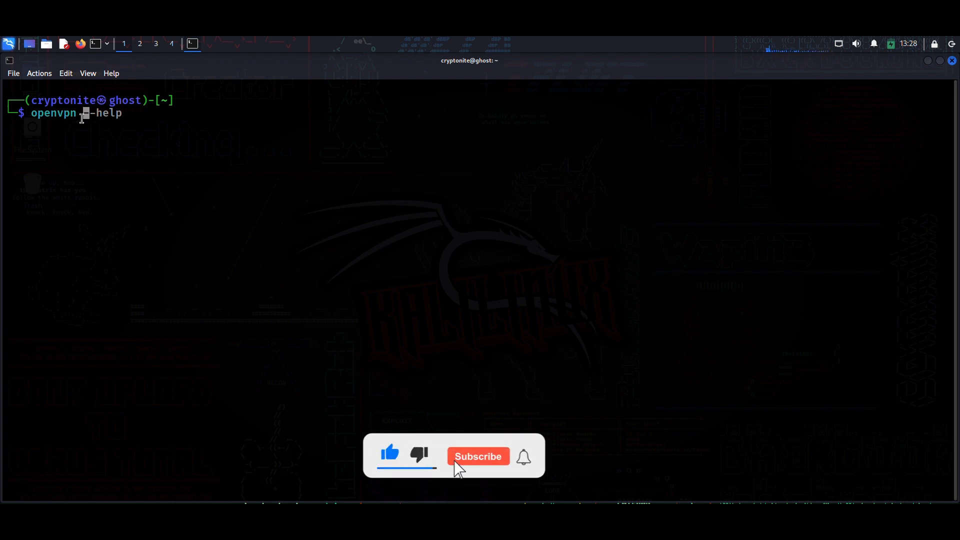
pyautogui.click(478, 456)
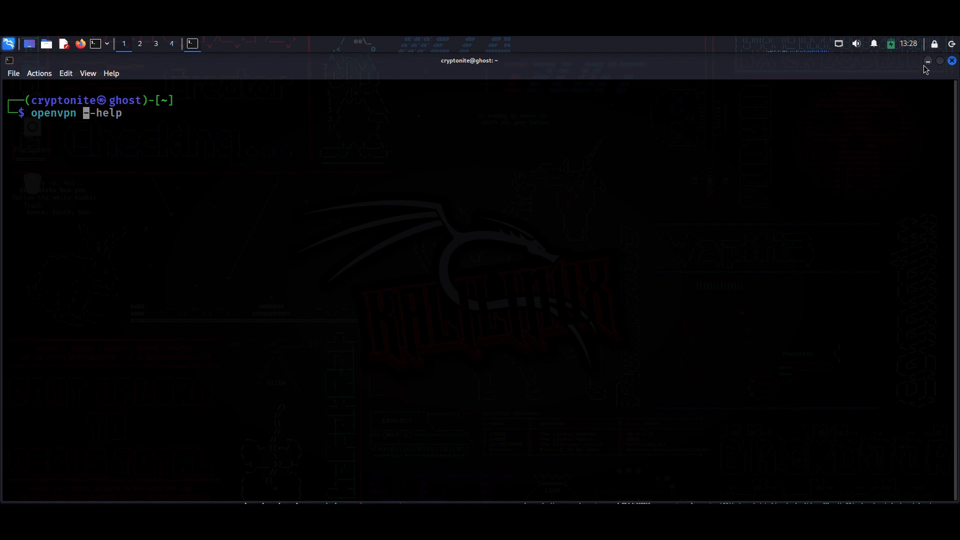
# Search for vpnbook in Firefox and land on the VPNBook website
pyautogui.click(951, 60)
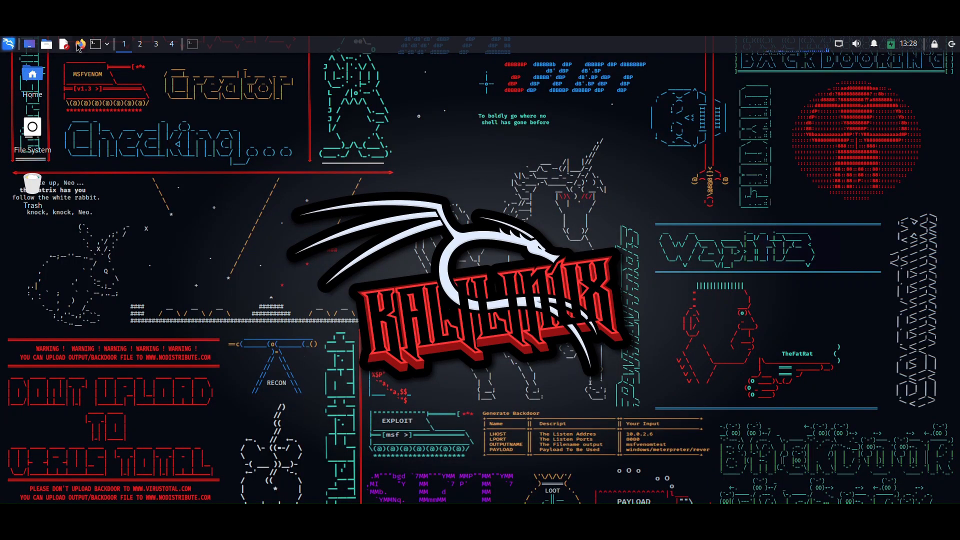
pyautogui.click(80, 43)
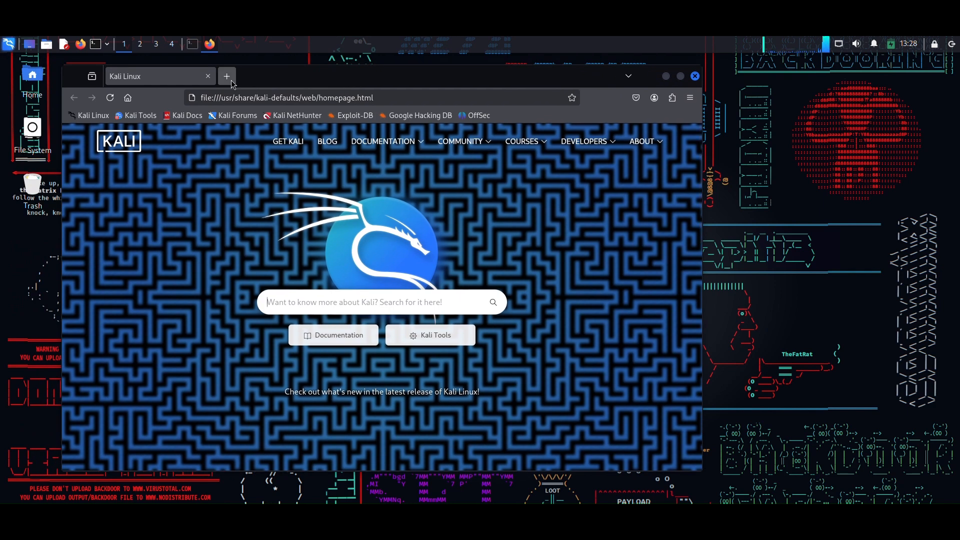
pyautogui.click(226, 76)
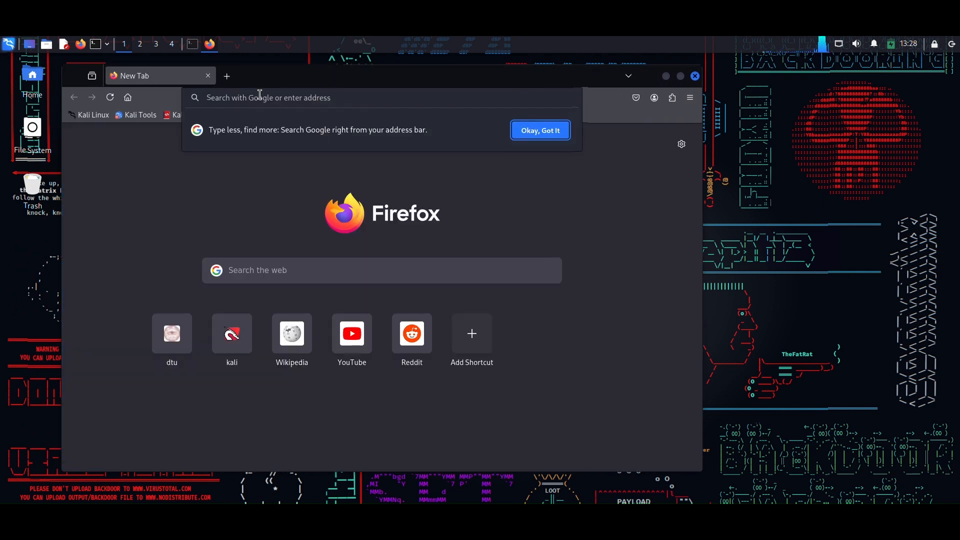
pyautogui.write('v')
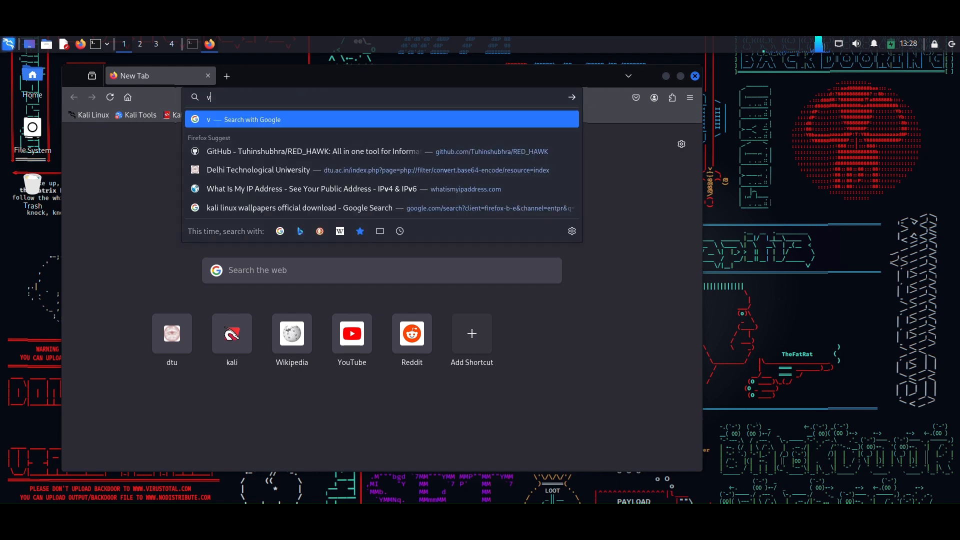
pyautogui.press('Return')
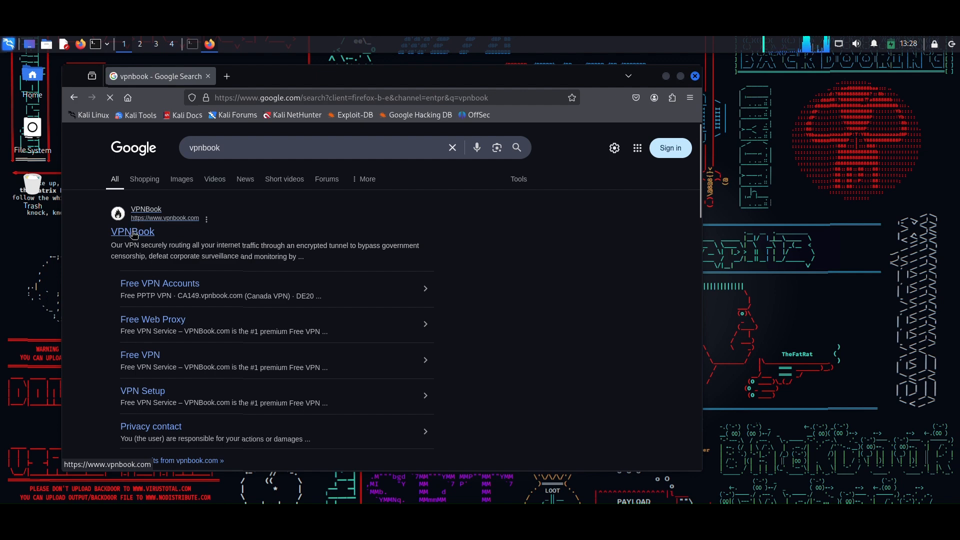
pyautogui.click(132, 231)
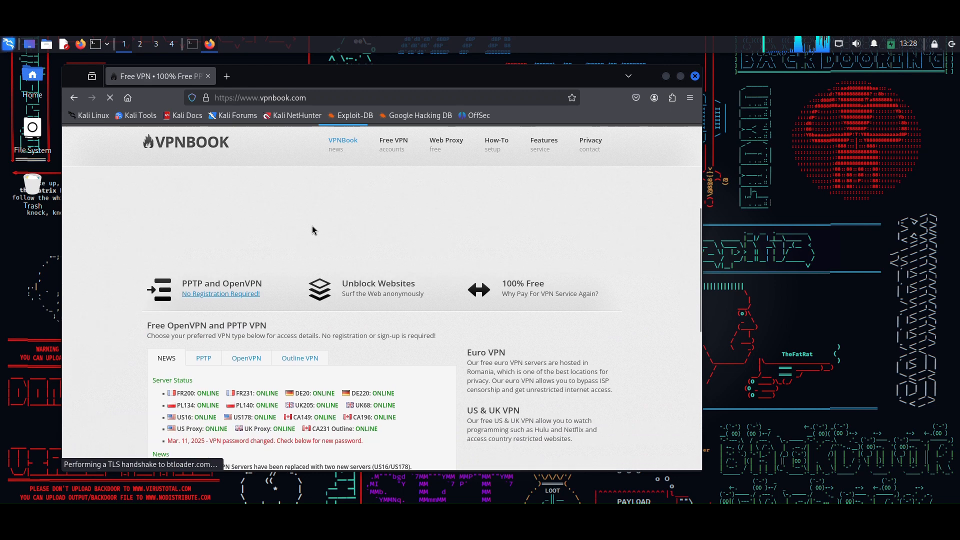
# Download the FR231 Server OpenVPN config bundle zip and confirm it finished
pyautogui.scroll(-3)
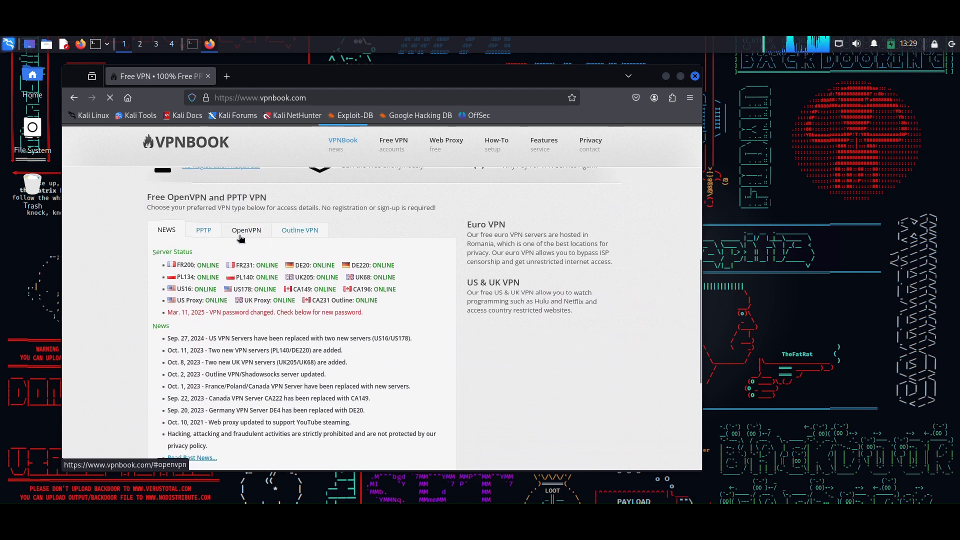
pyautogui.click(246, 230)
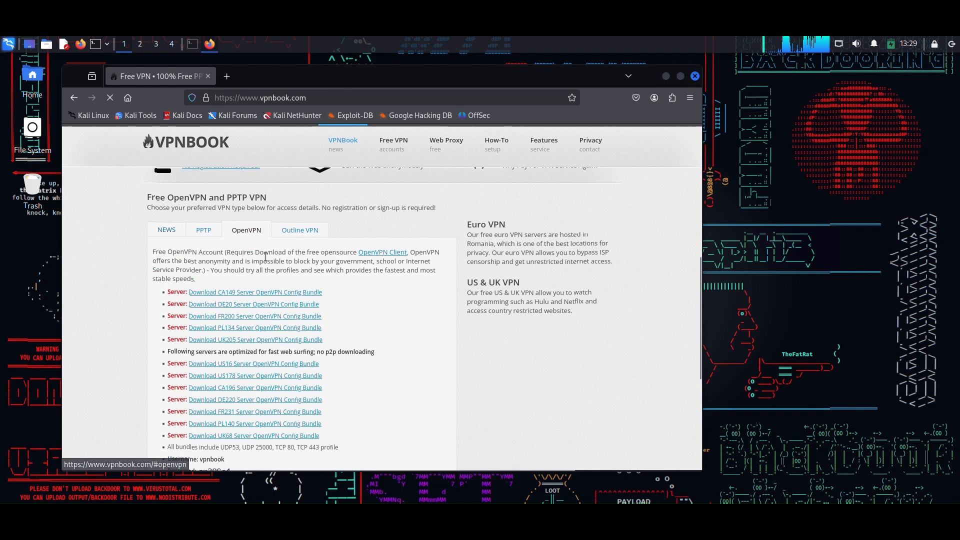
pyautogui.scroll(-3)
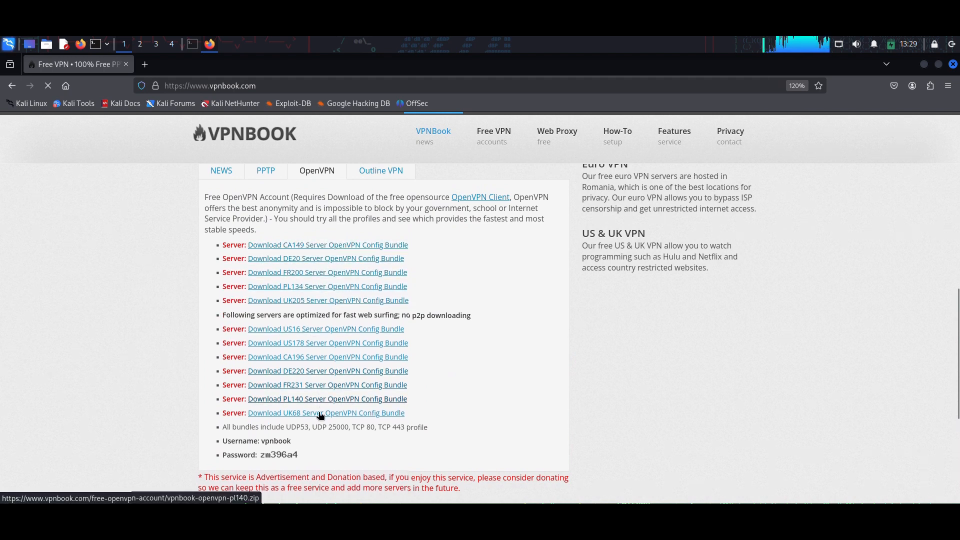
pyautogui.moveTo(328, 384)
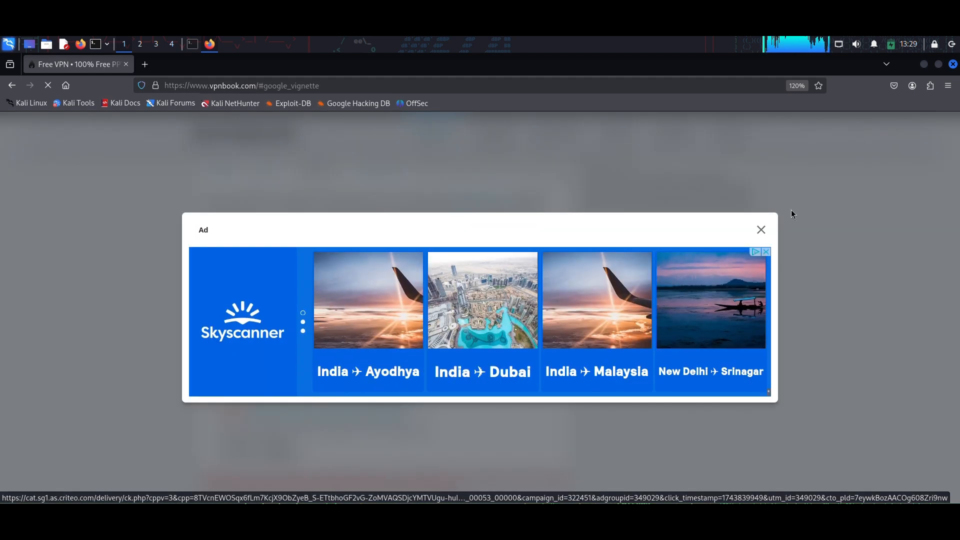
pyautogui.click(893, 85)
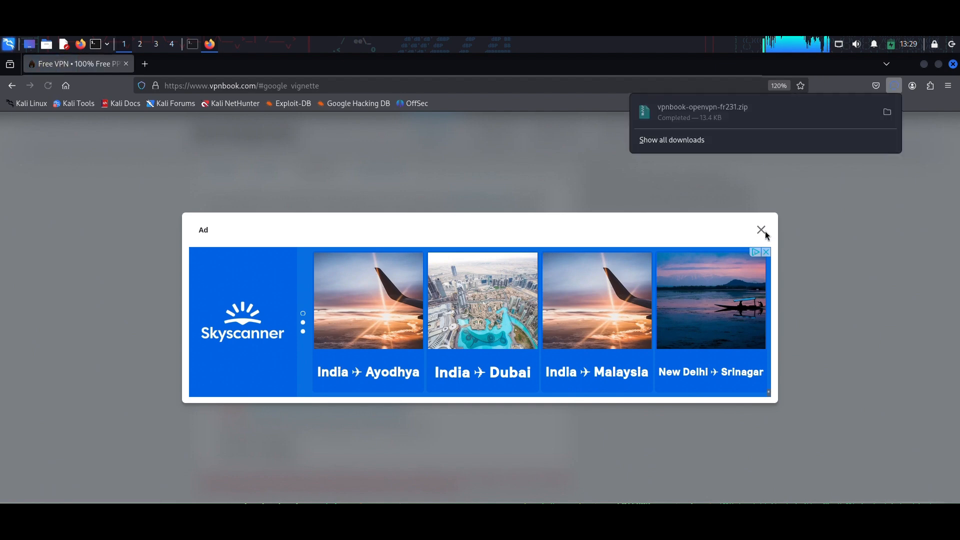
pyautogui.click(761, 230)
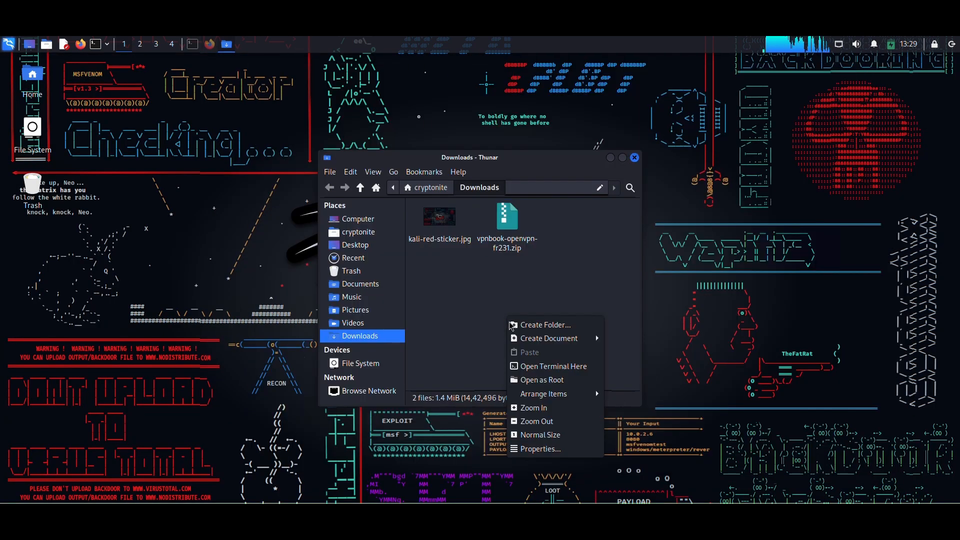
# Extract vpnbook-openvpn-fr231.zip in place inside Downloads
pyautogui.rightClick(506, 220)
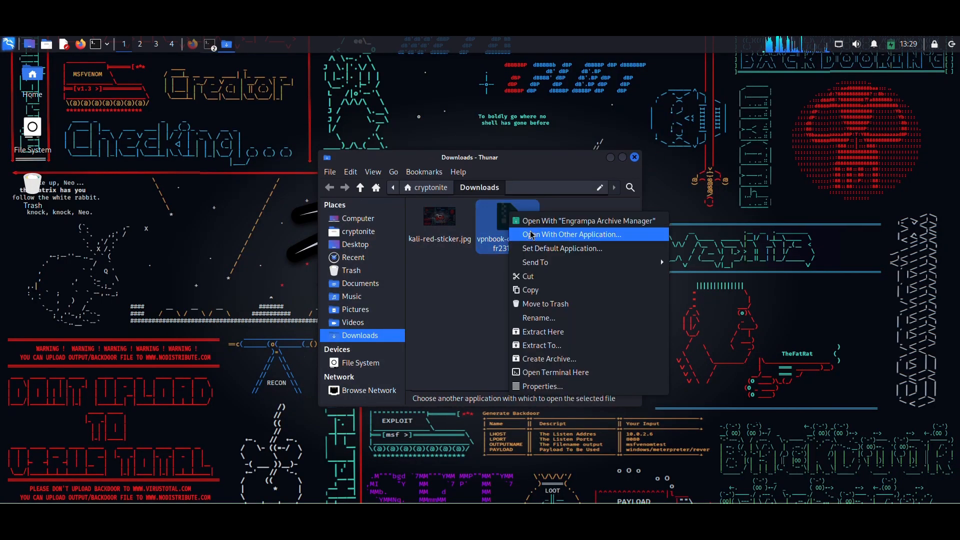
pyautogui.click(542, 331)
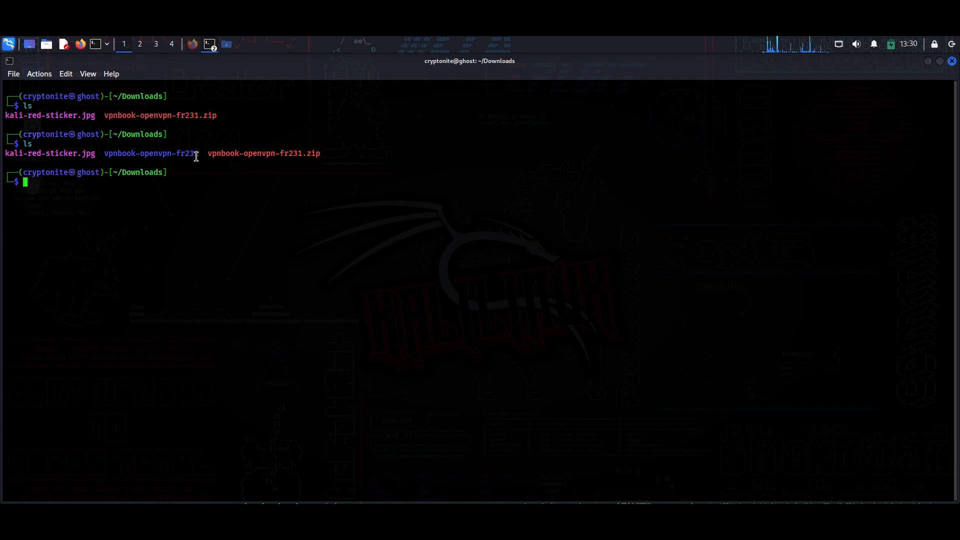
# Change into vpnbook-openvpn-fr231/ and list its four .ovpn profiles
pyautogui.doubleClick(263, 153)
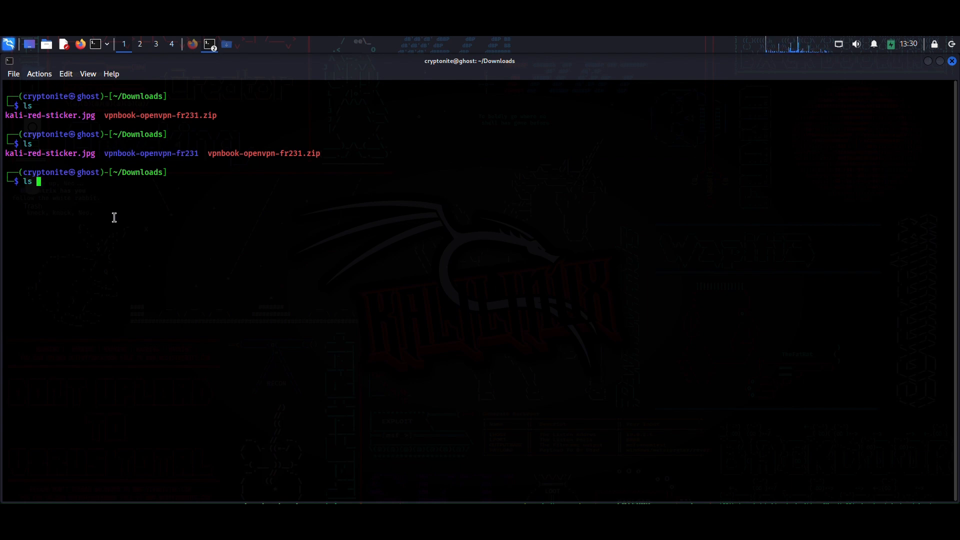
pyautogui.write('vpnbook-openvpn-fr231')
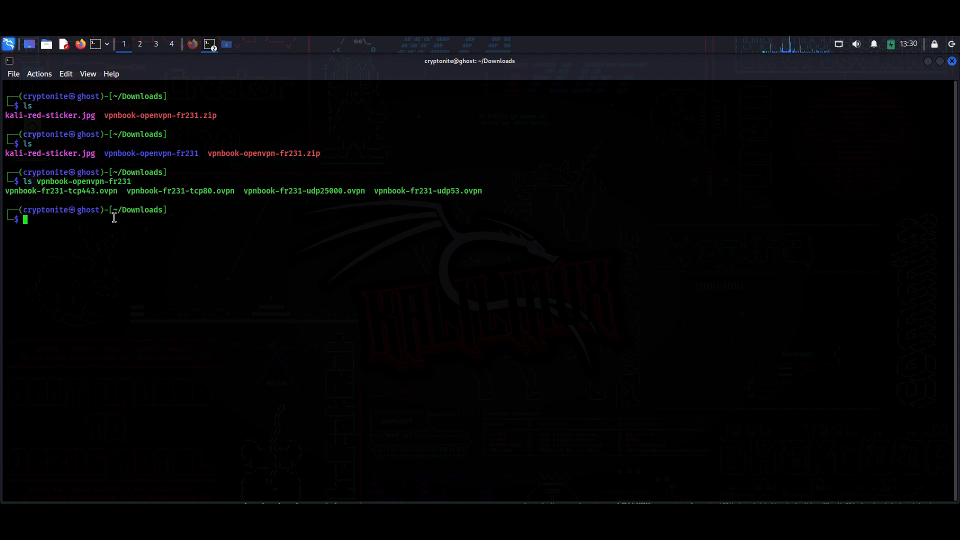
pyautogui.write('clear')
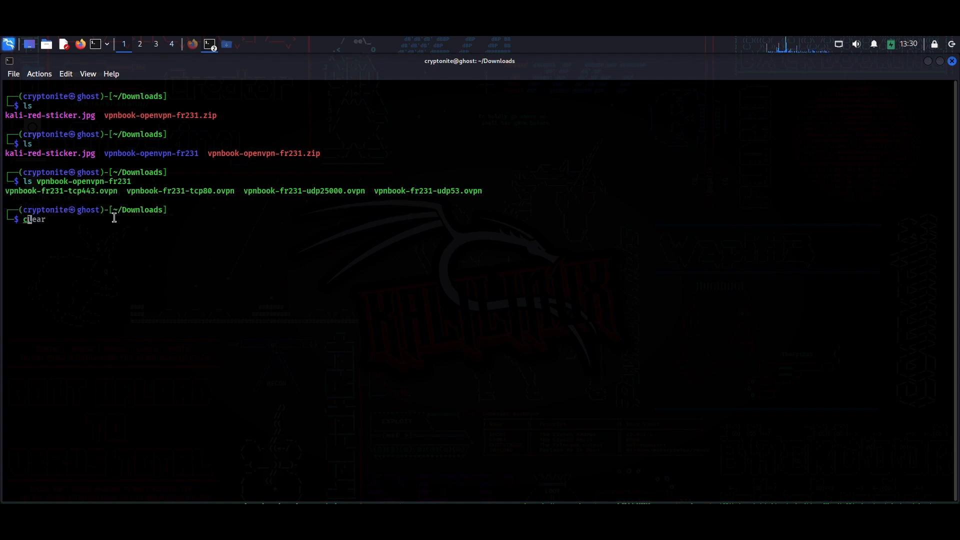
pyautogui.write('cd')
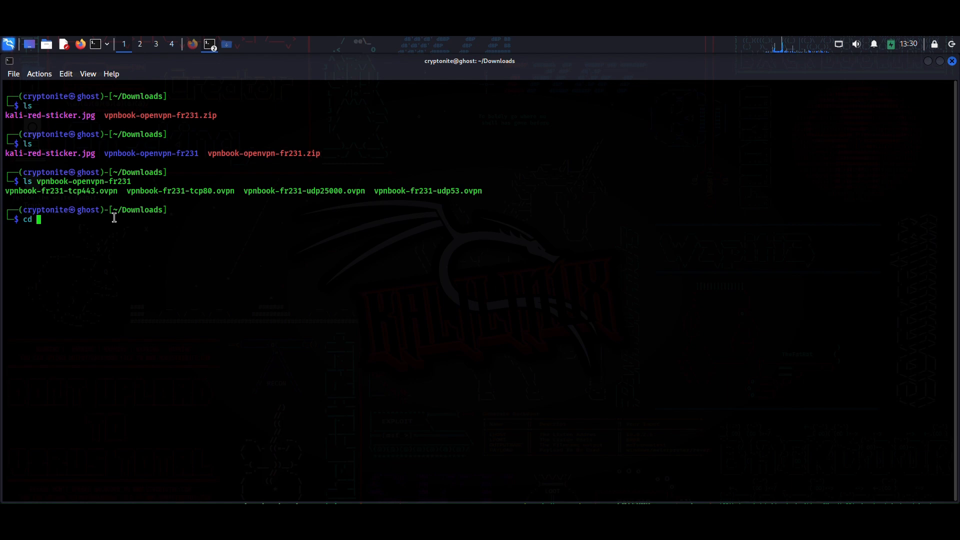
pyautogui.write('vpnbook-openvpn-fr231/')
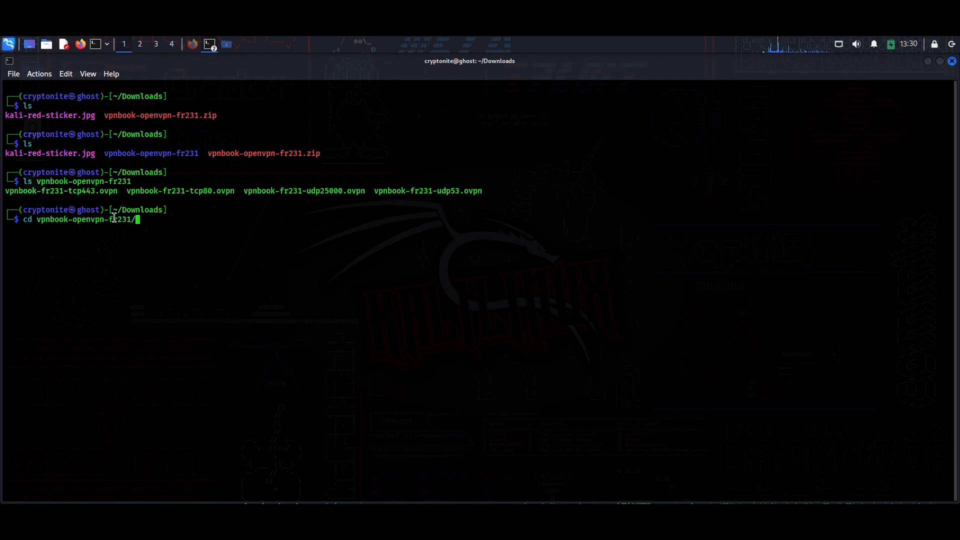
pyautogui.press('Return')
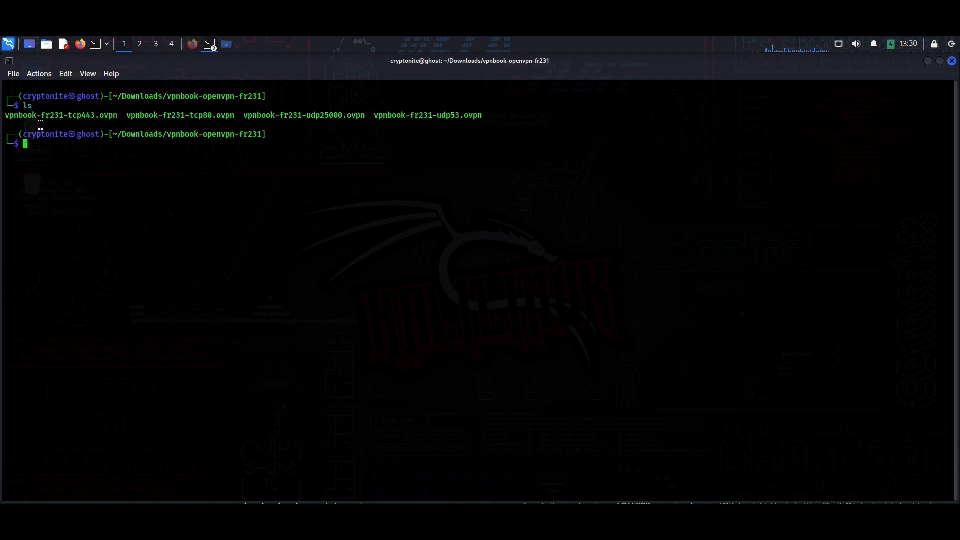
pyautogui.moveTo(446, 122)
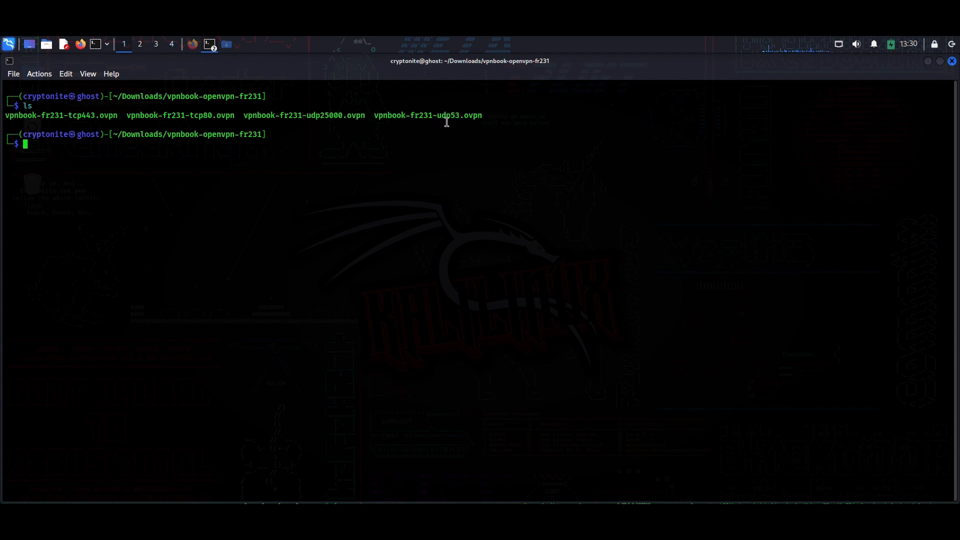
pyautogui.moveTo(386, 115)
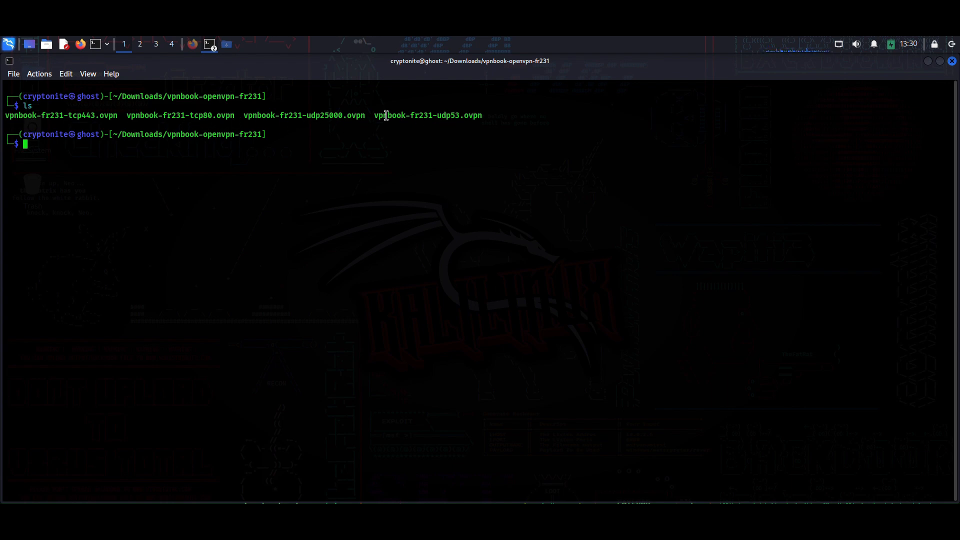
pyautogui.doubleClick(306, 115)
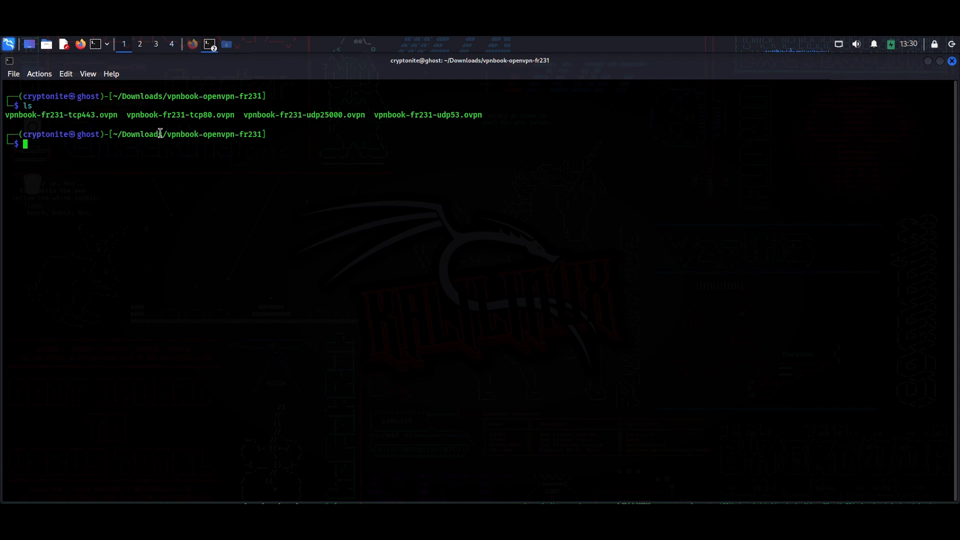
pyautogui.moveTo(309, 122)
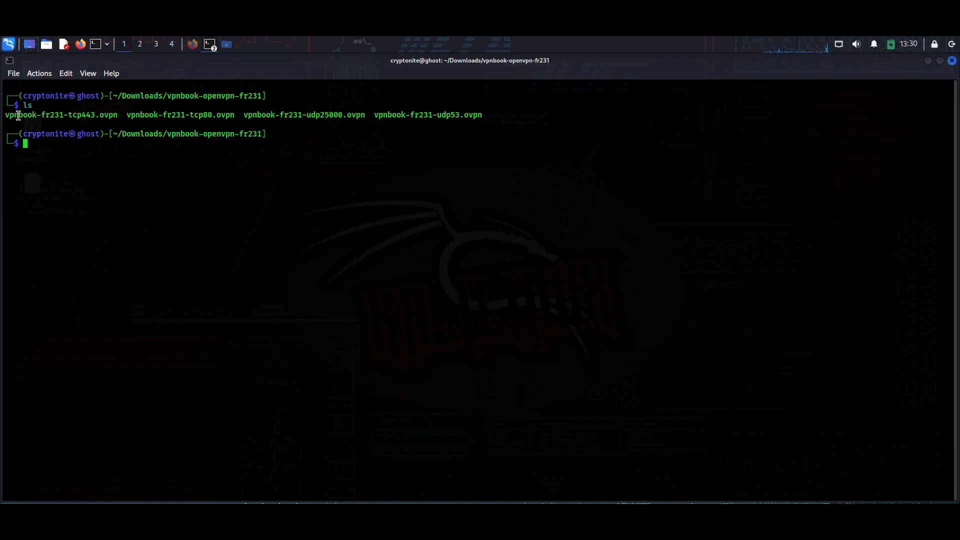
pyautogui.doubleClick(180, 115)
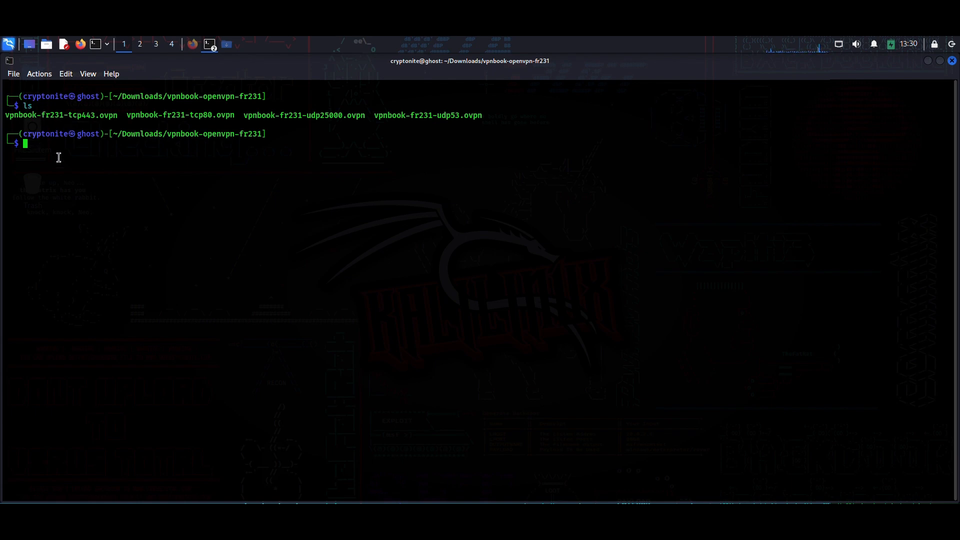
# Run openvpn --config vpnbook-fr231-tcp443.ovpn so it prompts for a username
pyautogui.write('ope')
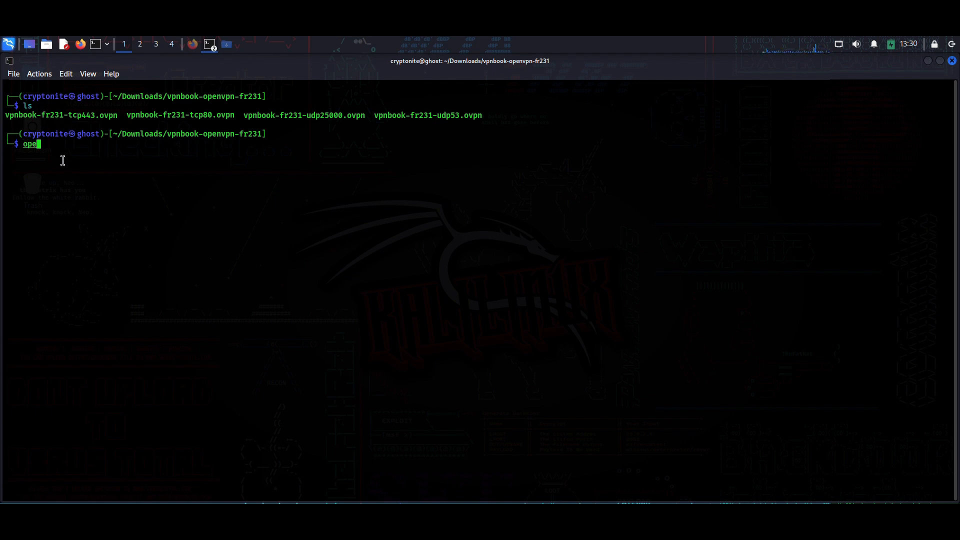
pyautogui.write('nvpn')
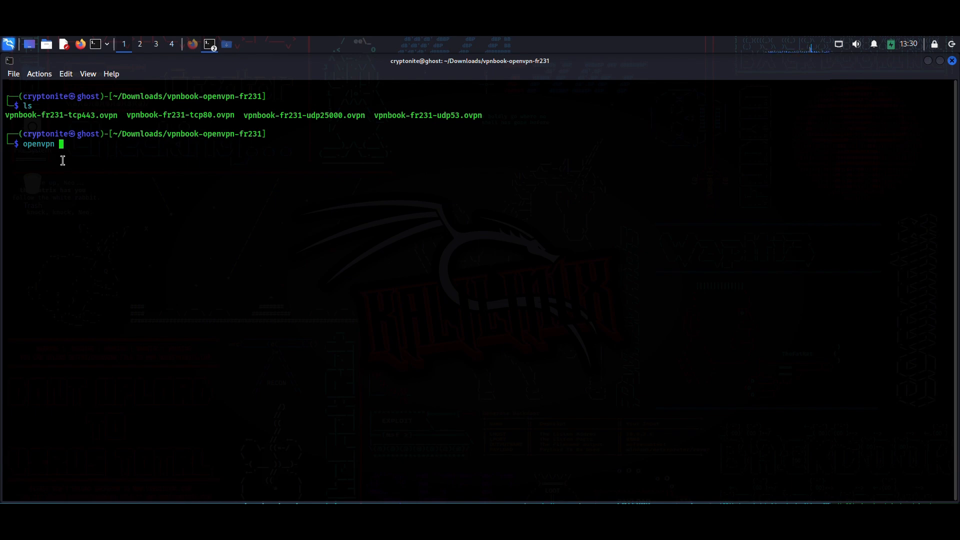
pyautogui.write('--conf')
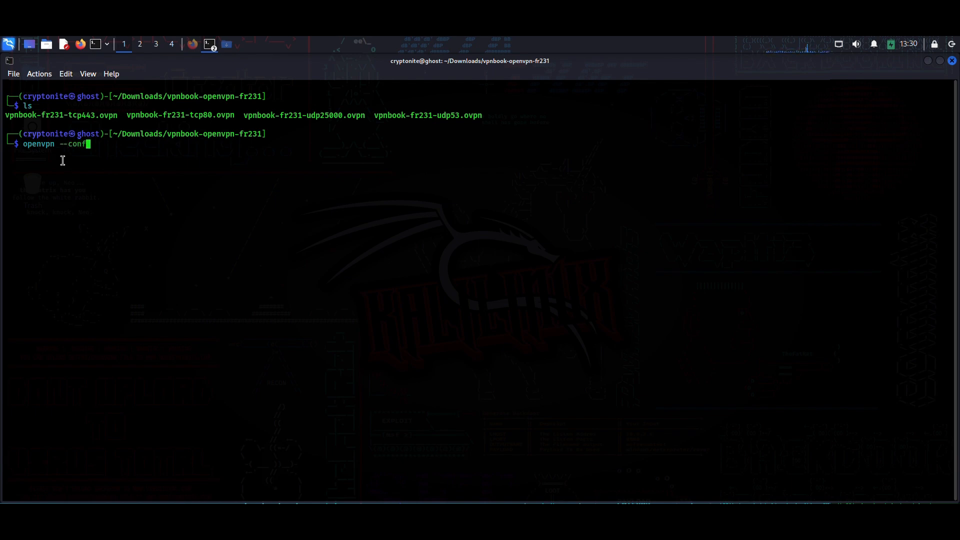
pyautogui.write('ig')
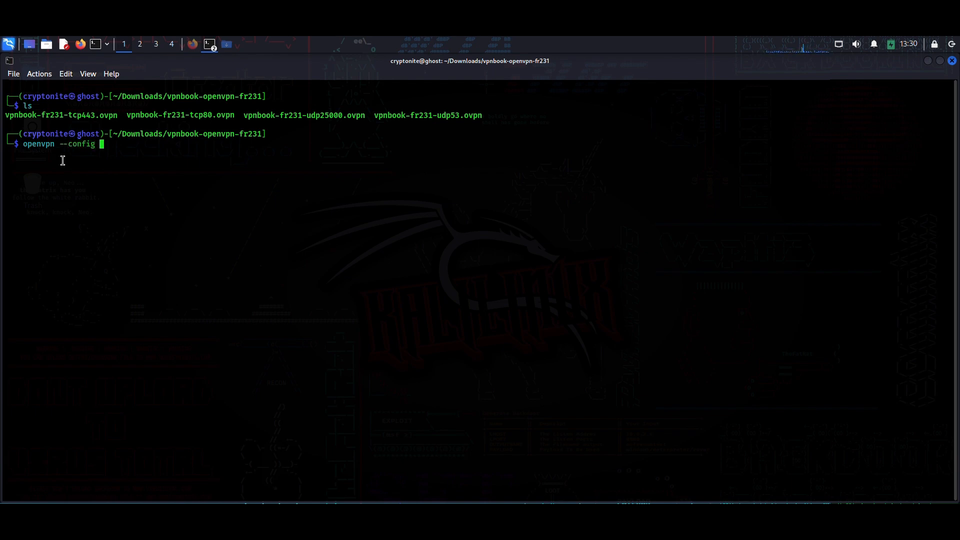
pyautogui.moveTo(7, 116)
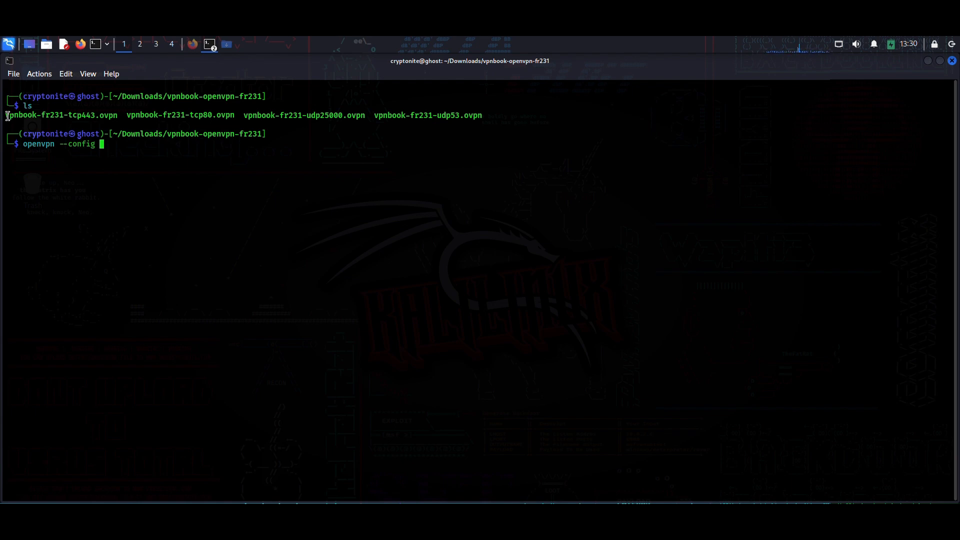
pyautogui.doubleClick(61, 115)
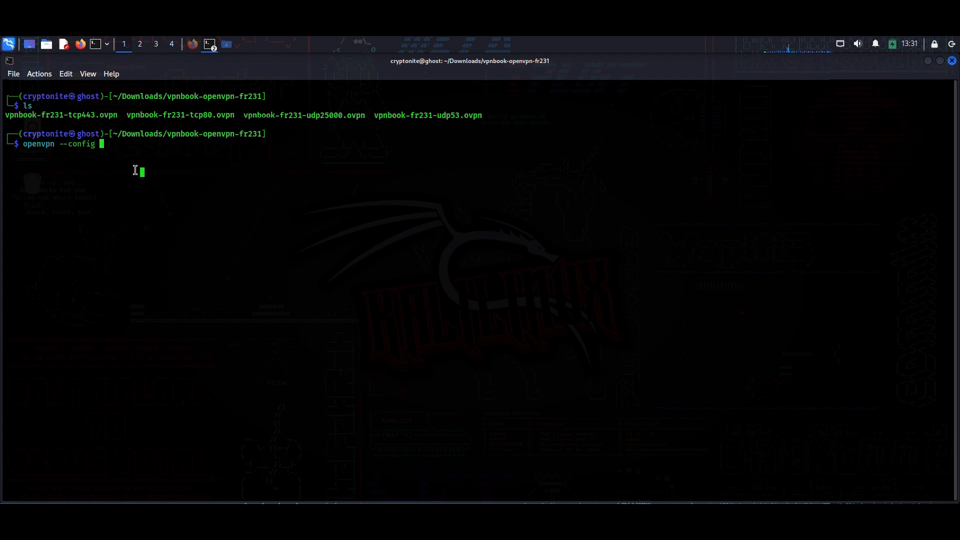
pyautogui.press('Return')
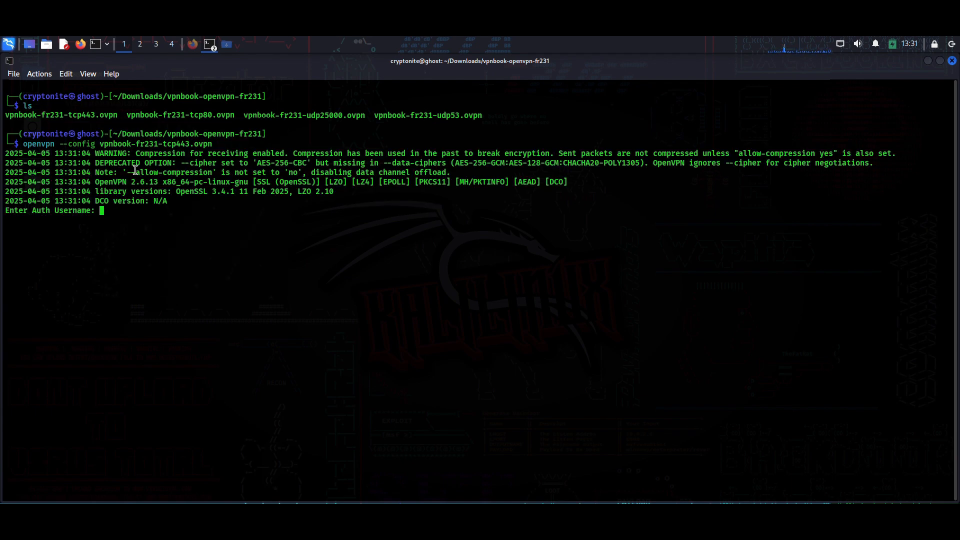
pyautogui.moveTo(66, 247)
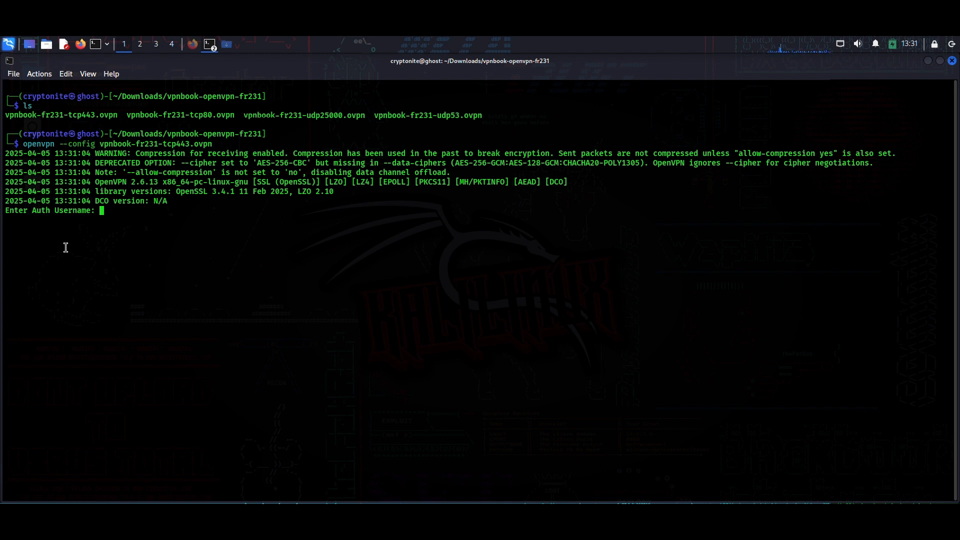
pyautogui.moveTo(52, 191)
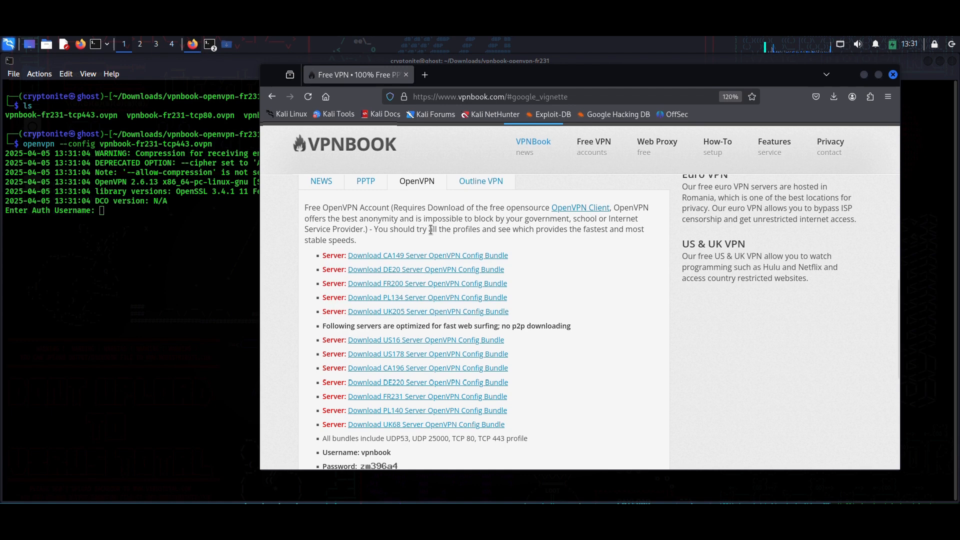
# Enter username vpnbook and the site's password; the run ends in a TUN permission error
pyautogui.scroll(-3)
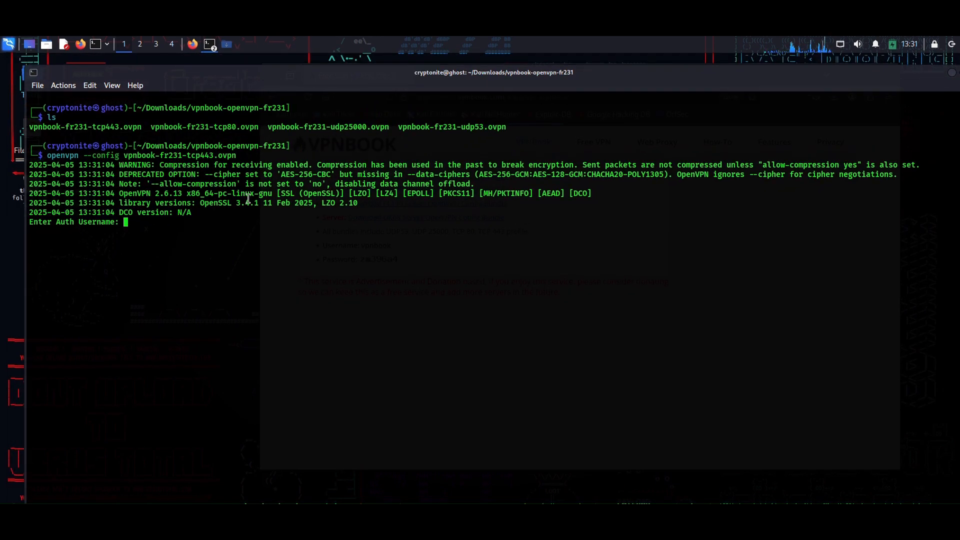
pyautogui.write('vpn')
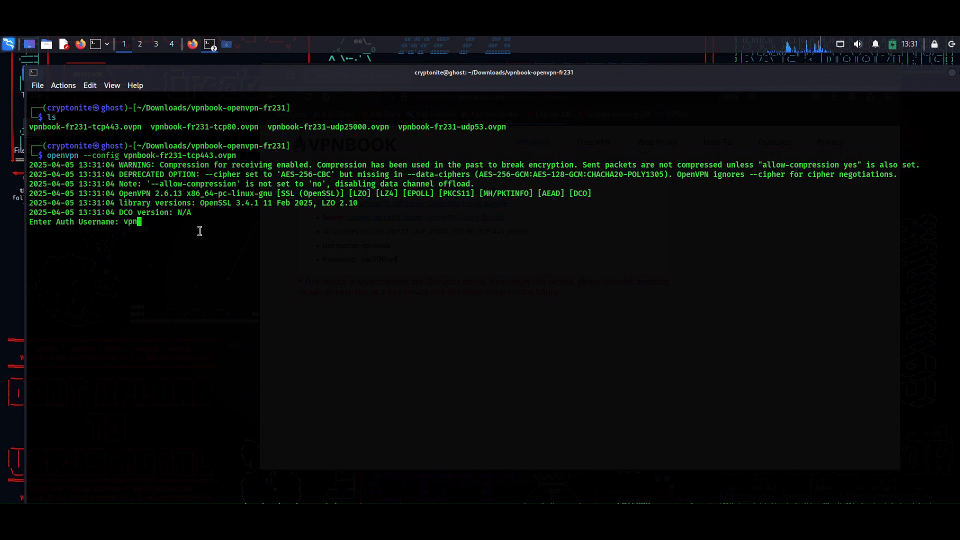
pyautogui.press('Return')
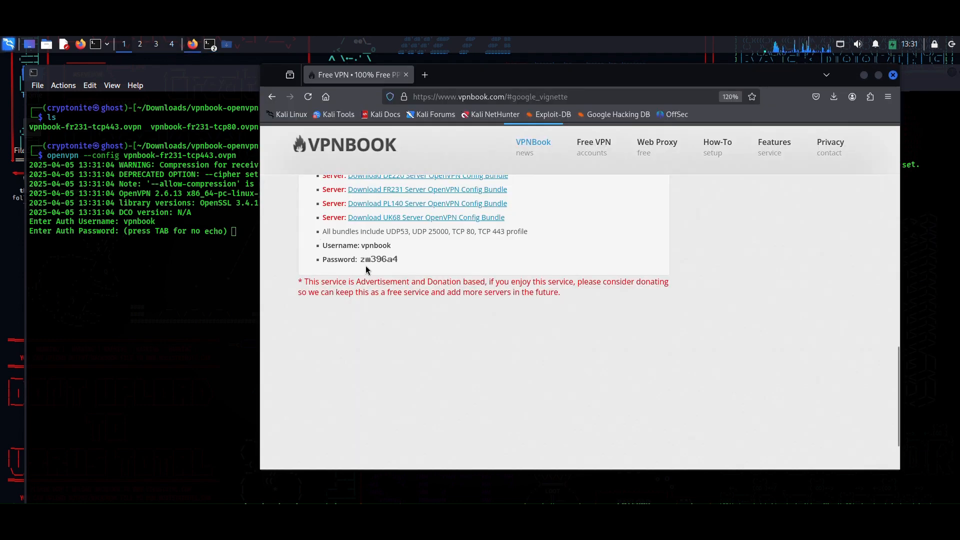
pyautogui.moveTo(310, 272)
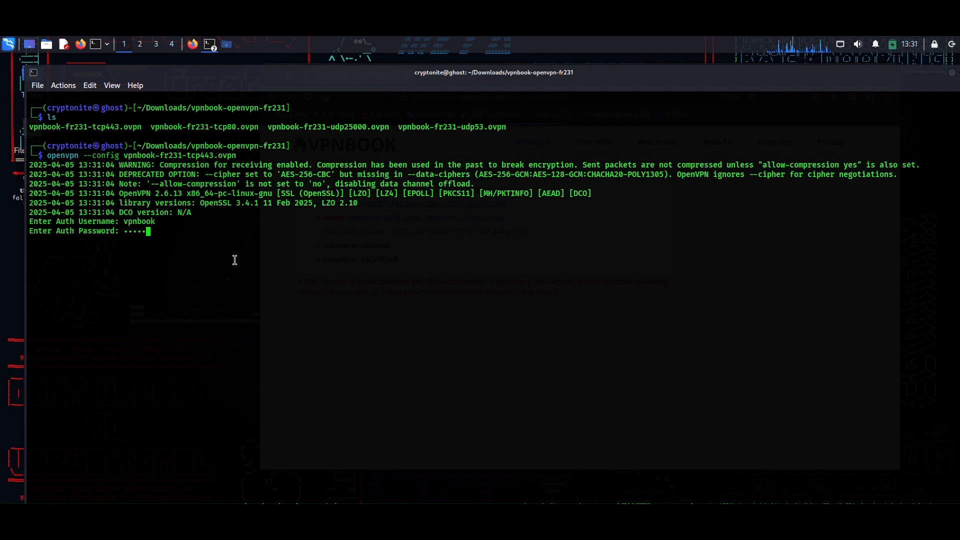
pyautogui.press('Return')
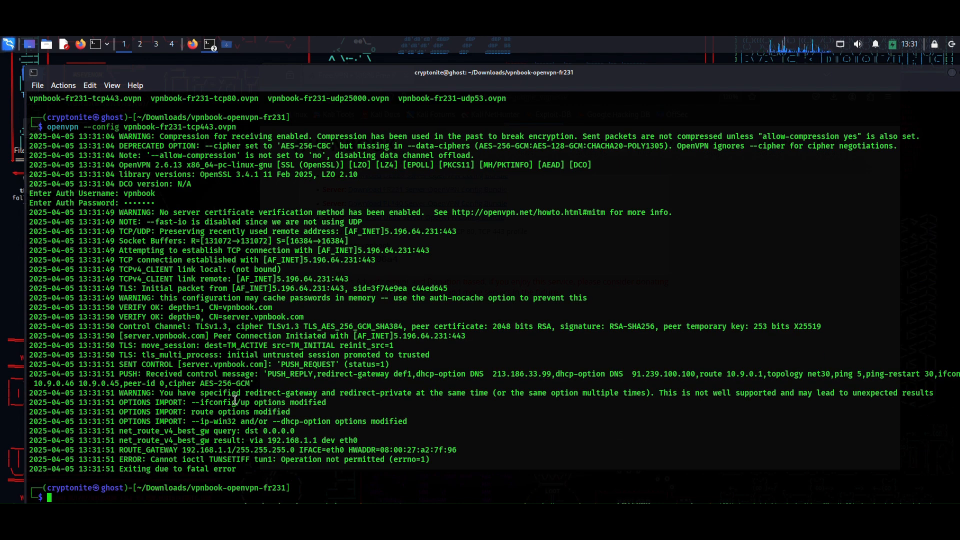
# Note the fatal error line, then clear the terminal of the failed run's output
pyautogui.doubleClick(124, 469)
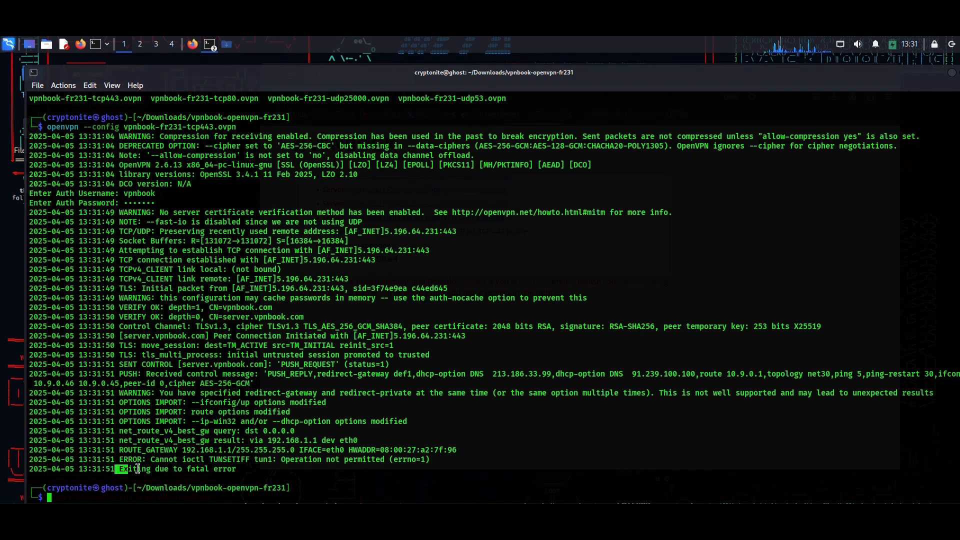
pyautogui.doubleClick(178, 468)
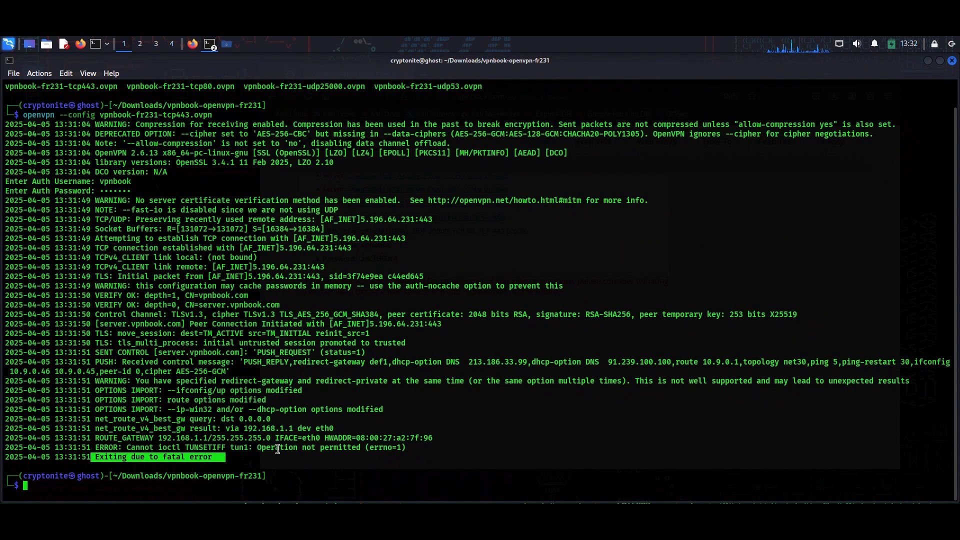
pyautogui.write('clear')
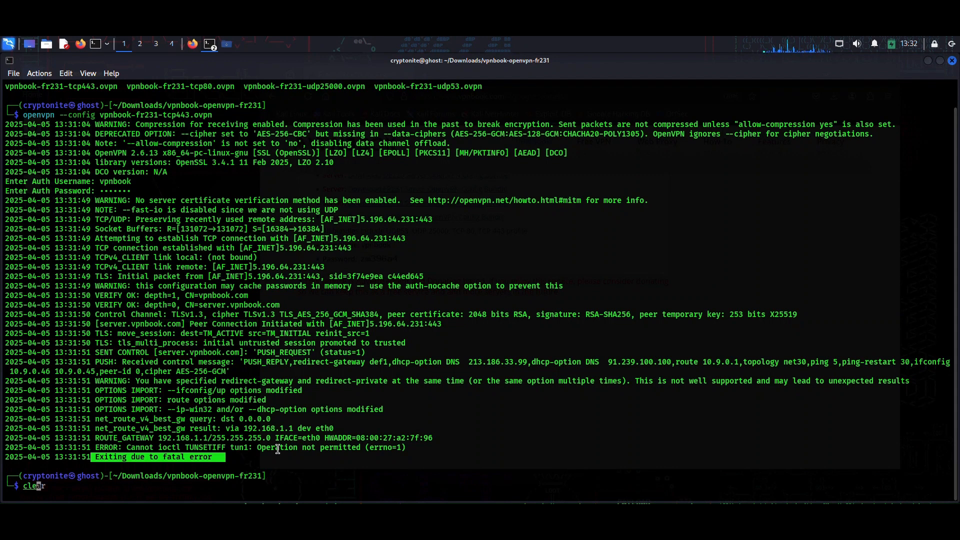
pyautogui.press('Return')
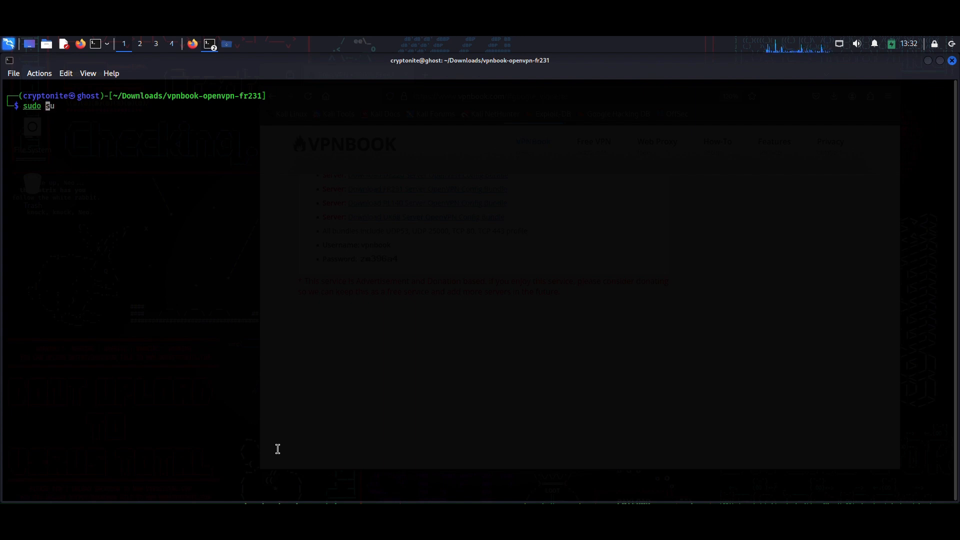
# Become root with sudo su in the FR231 folder and clear the screen
pyautogui.press('Return')
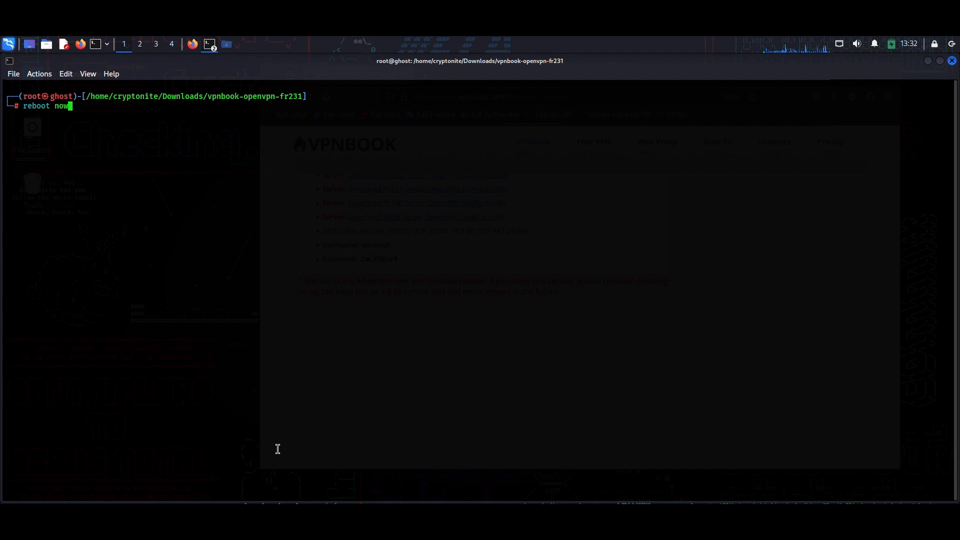
pyautogui.write('clear')
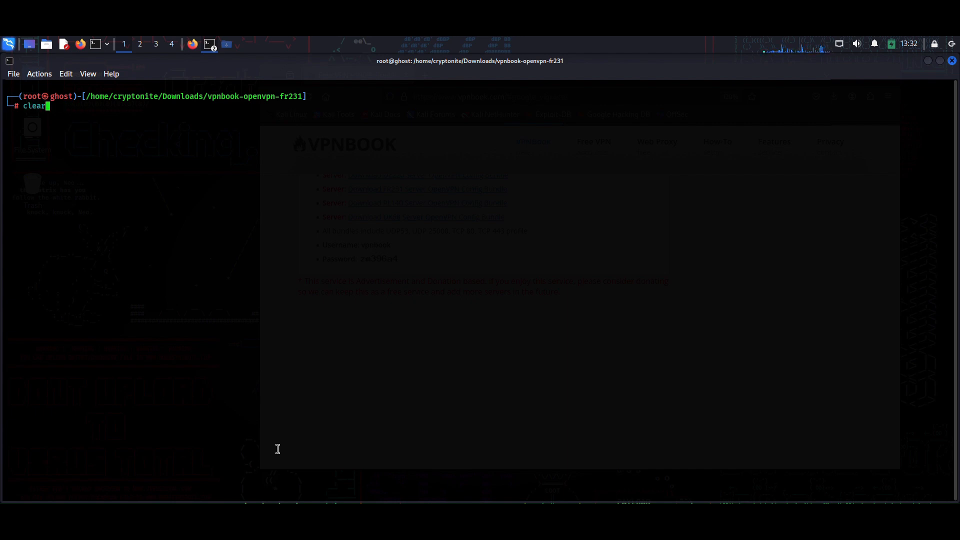
pyautogui.press('Return')
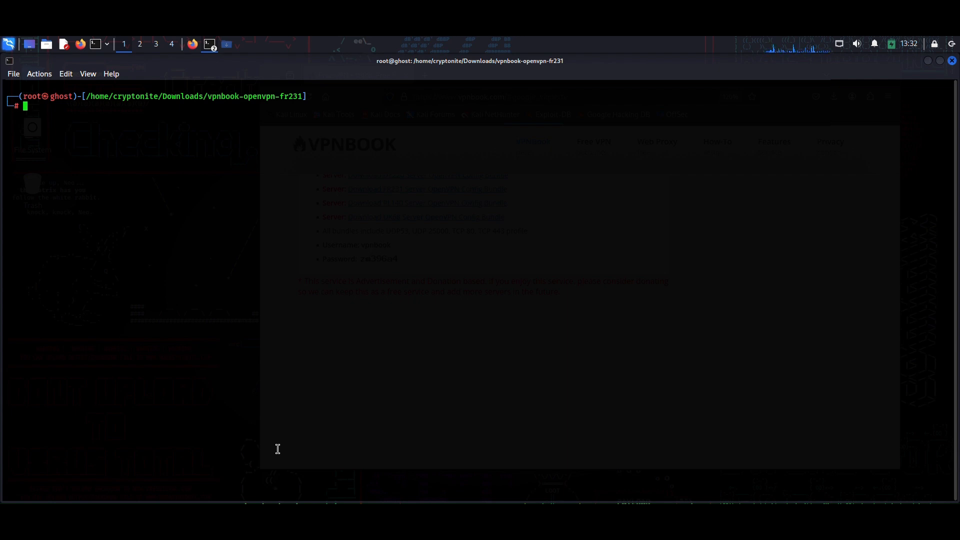
# Rerun openvpn --config vpnbook-fr231-tcp443.ovpn as root using Tab completion
pyautogui.write('ope')
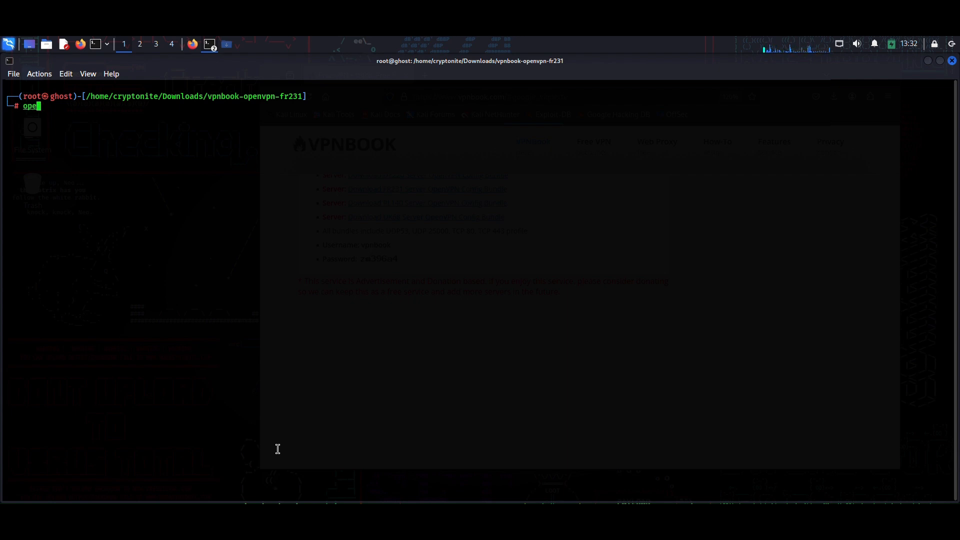
pyautogui.write('nvpn')
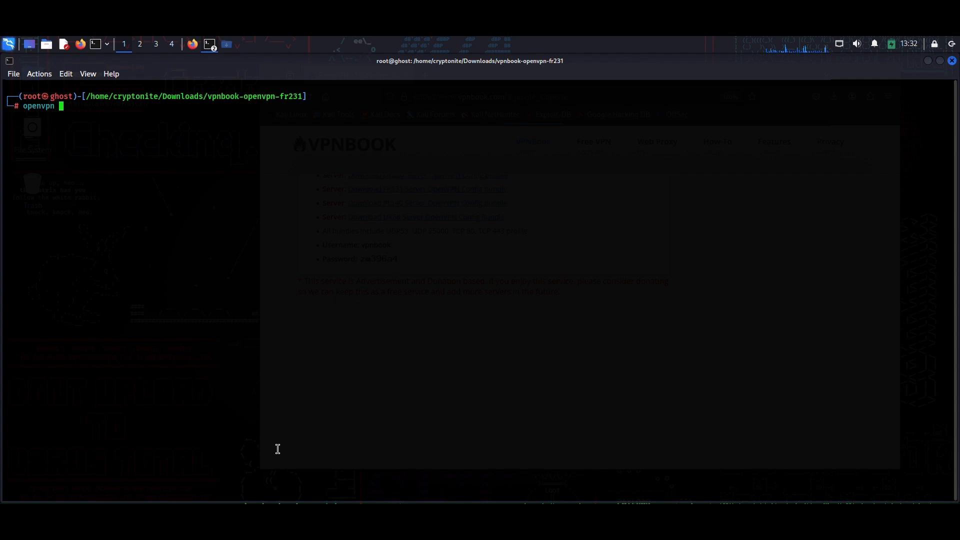
pyautogui.write('--conf')
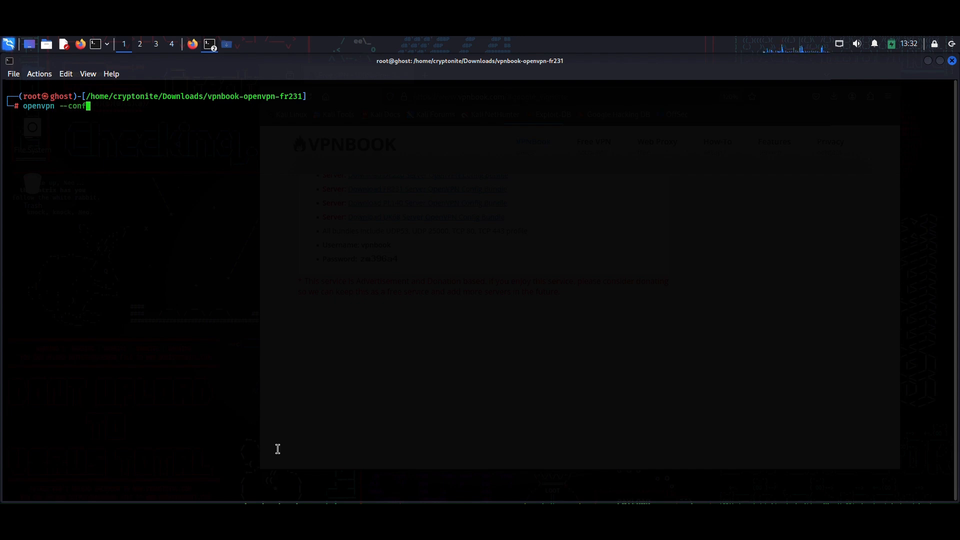
pyautogui.write('ig')
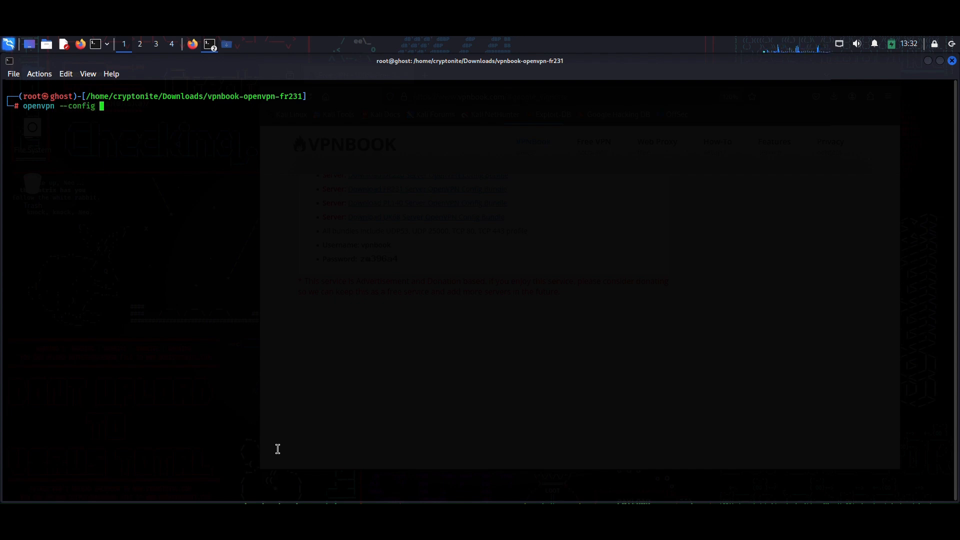
pyautogui.write('vpnbook-fr231-')
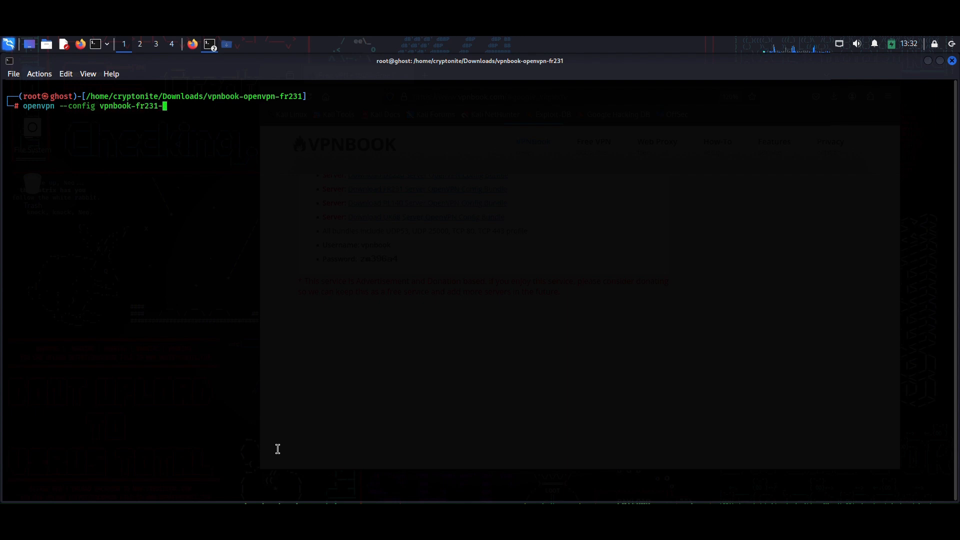
pyautogui.press('Tab')
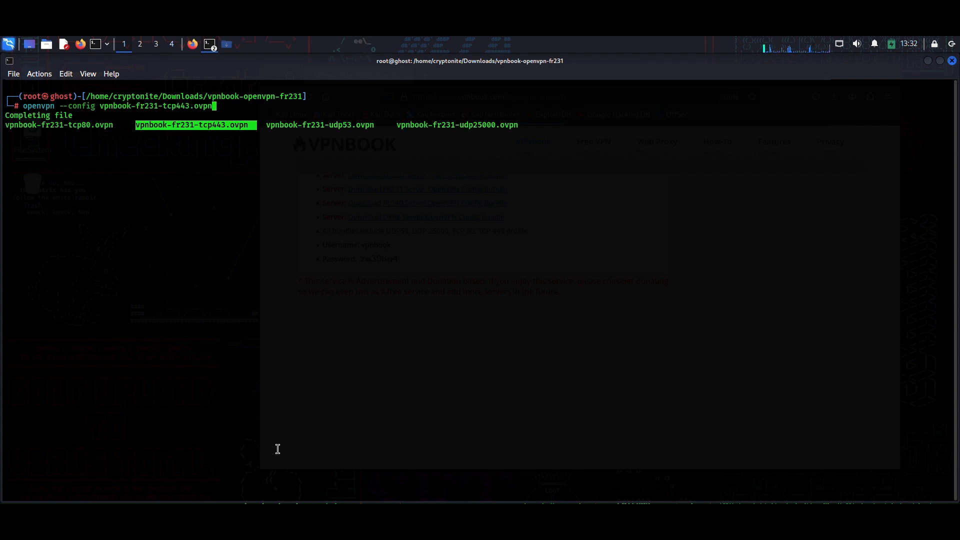
pyautogui.press('Tab')
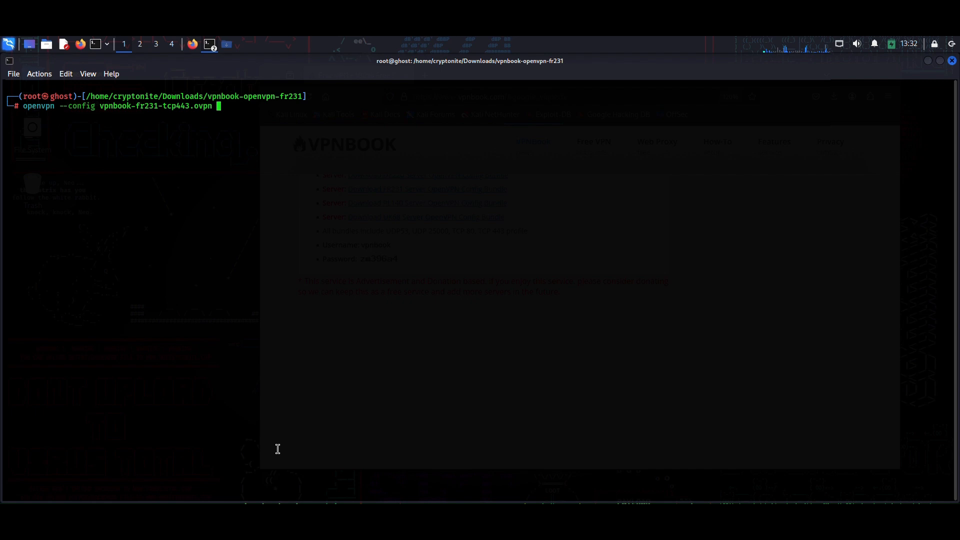
pyautogui.press('Return')
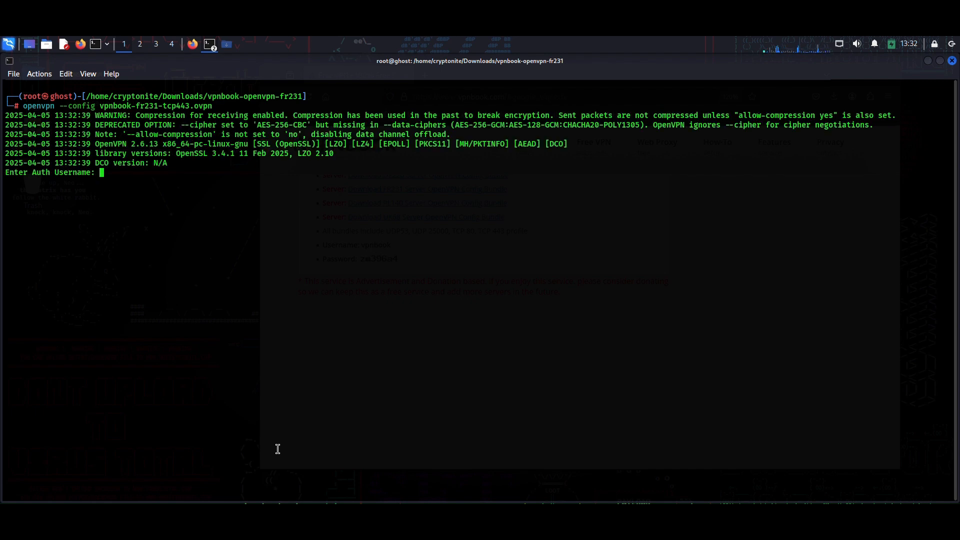
# Sign in as vpnbook with the password until Initialization Sequence Completed at 10.9.0.46
pyautogui.write('vpnbook')
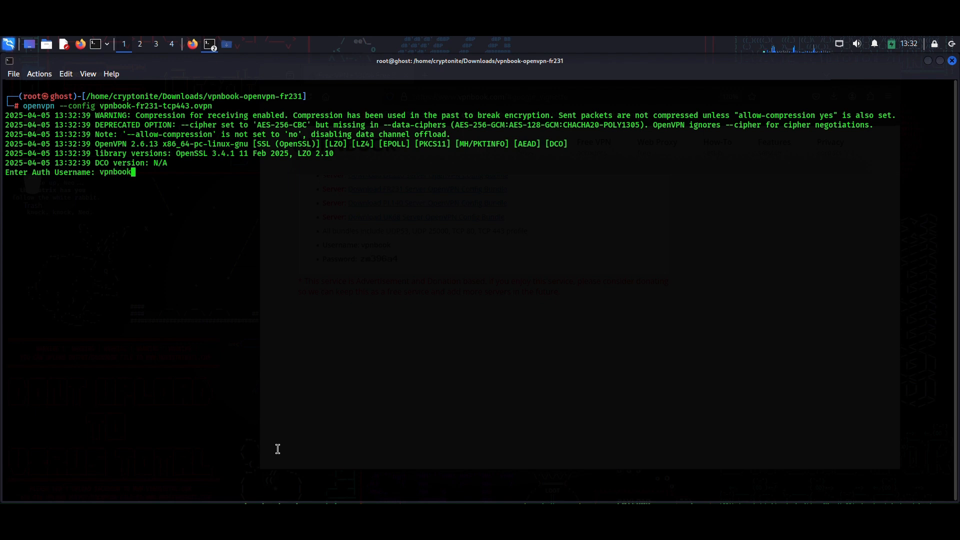
pyautogui.press('Return')
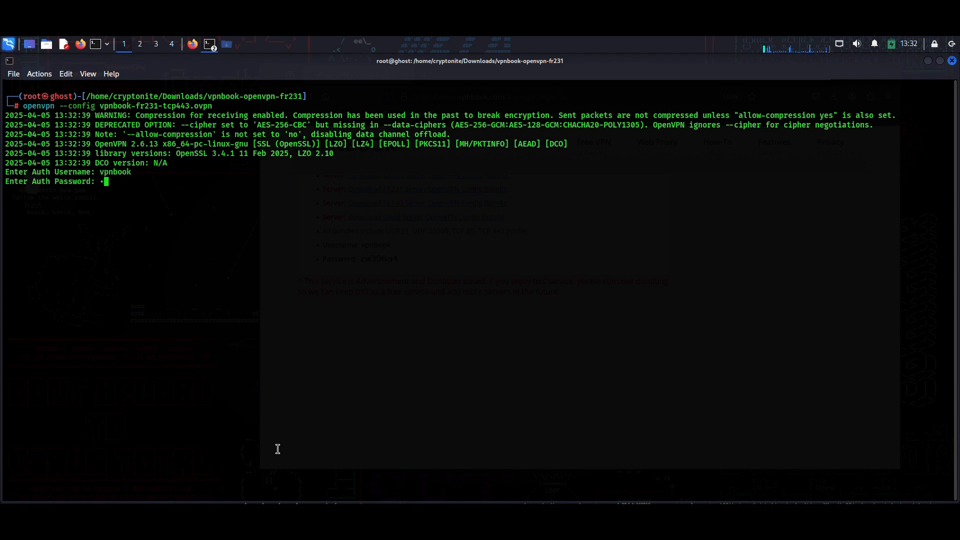
pyautogui.write('*')
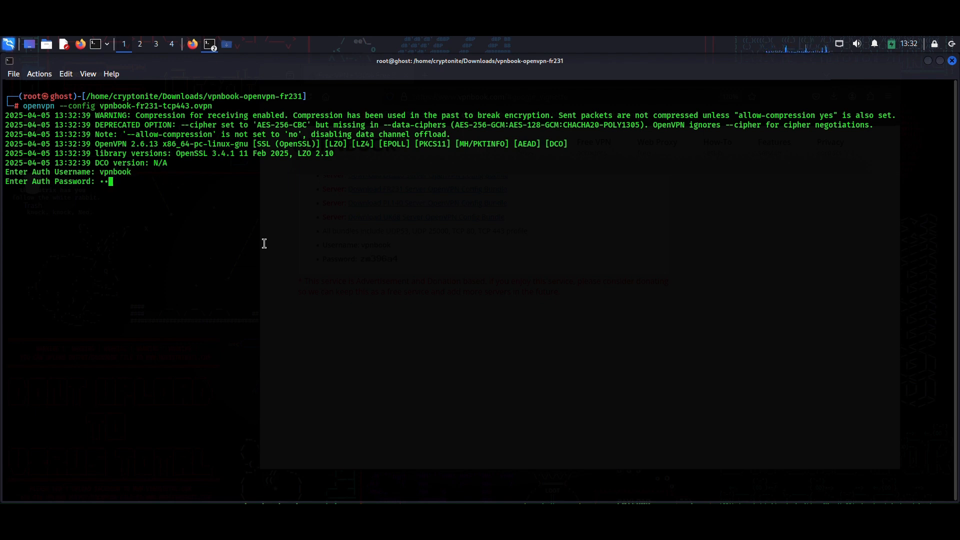
pyautogui.click(192, 43)
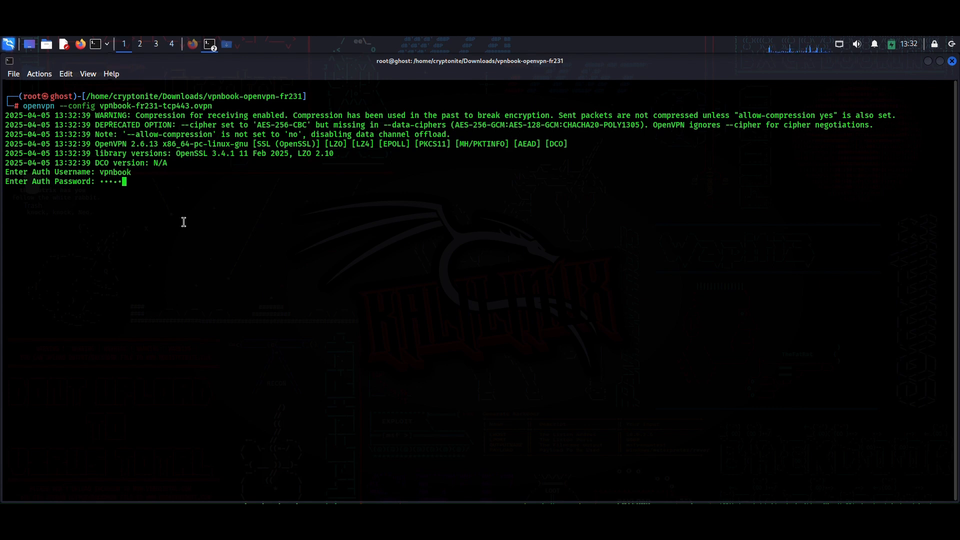
pyautogui.press('Return')
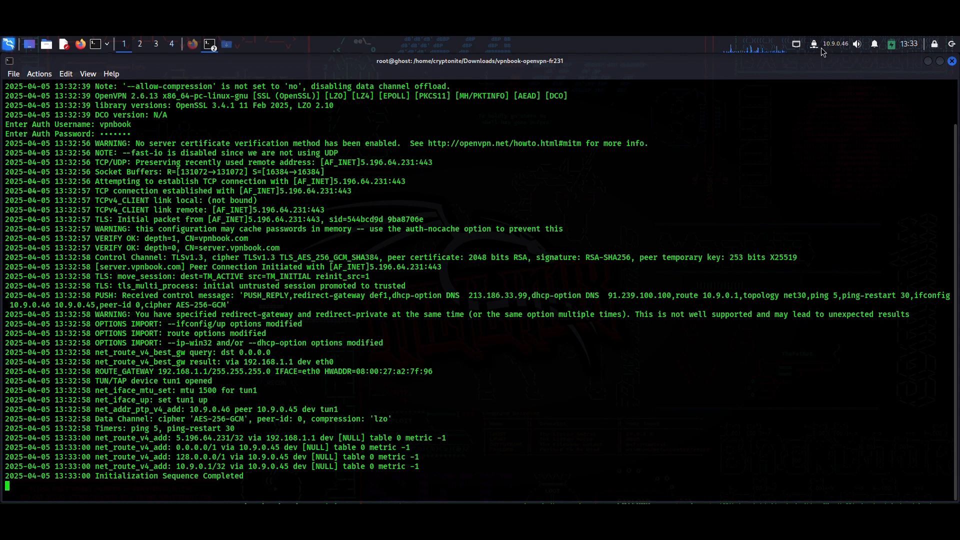
pyautogui.moveTo(834, 43)
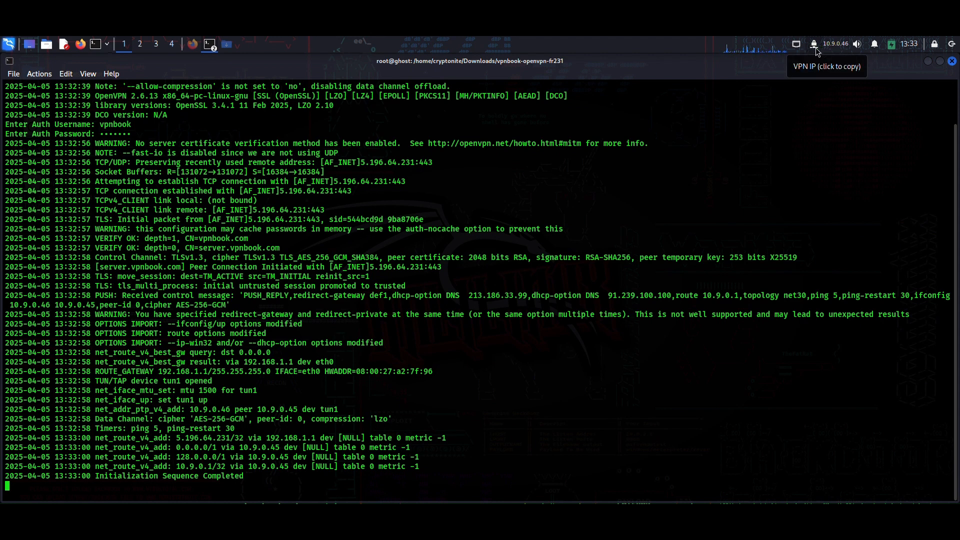
pyautogui.moveTo(501, 227)
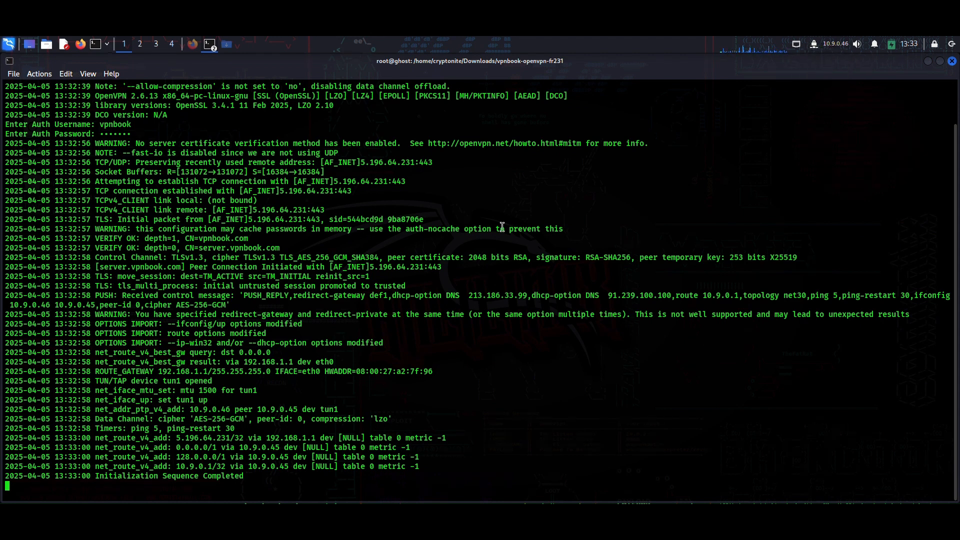
pyautogui.moveTo(208, 107)
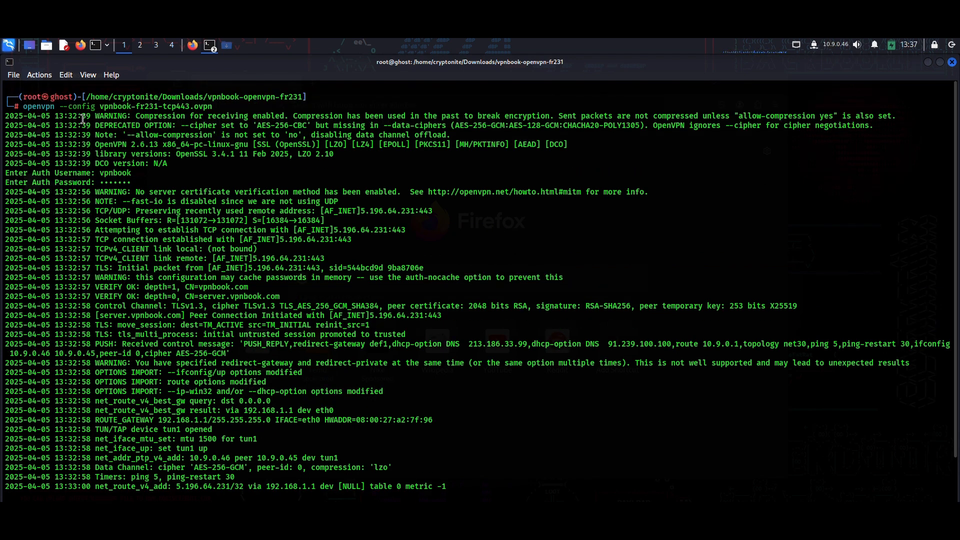
pyautogui.scroll(-3)
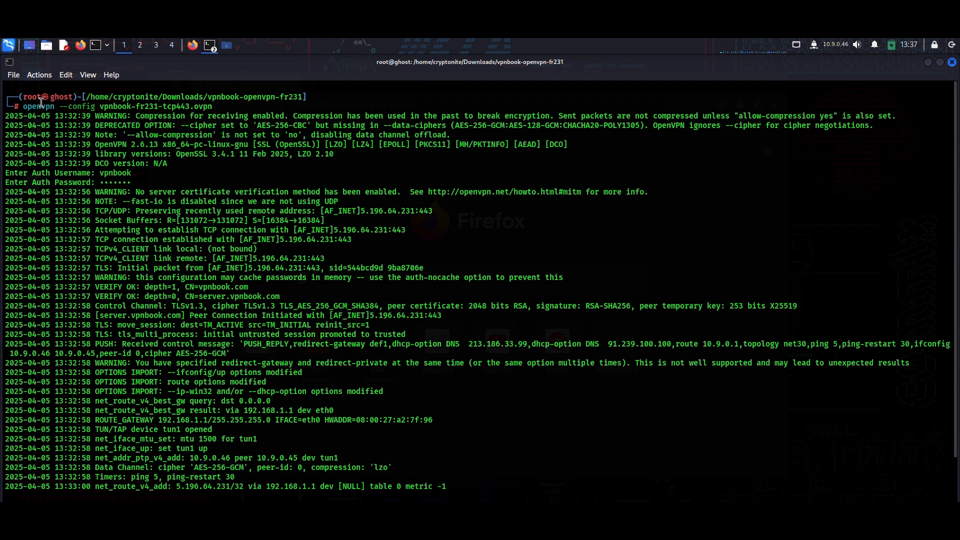
pyautogui.moveTo(174, 191)
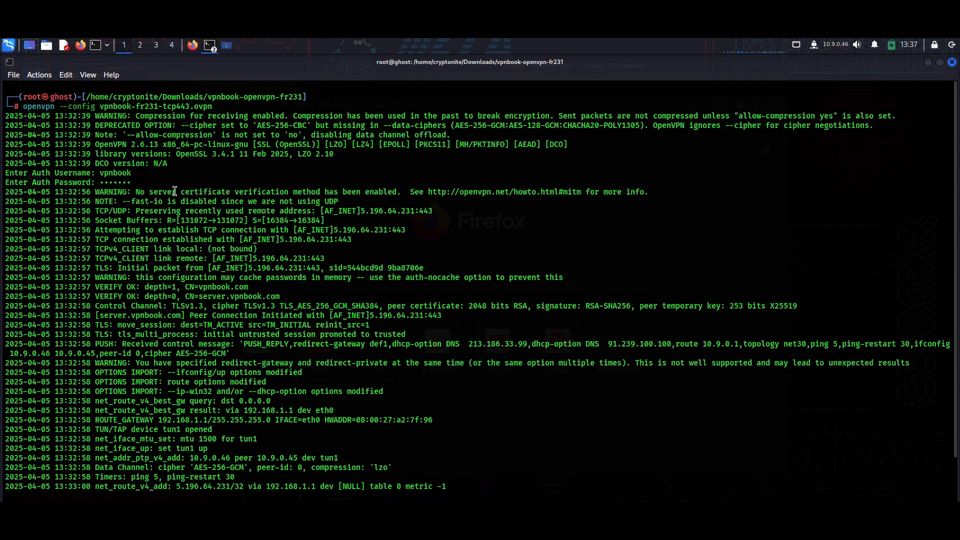
pyautogui.scroll(-3)
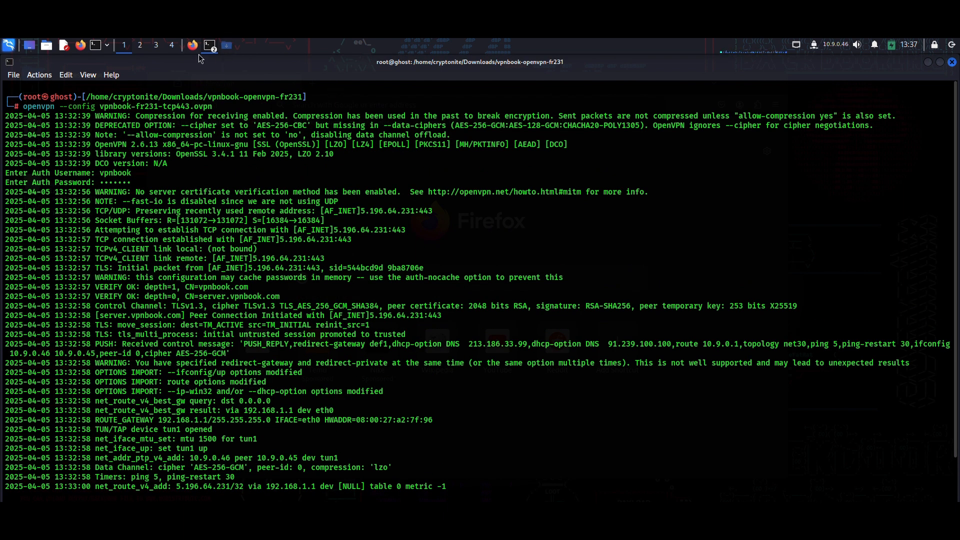
# Search Google for whatismyip in Firefox and dismiss the translation offer
pyautogui.click(192, 45)
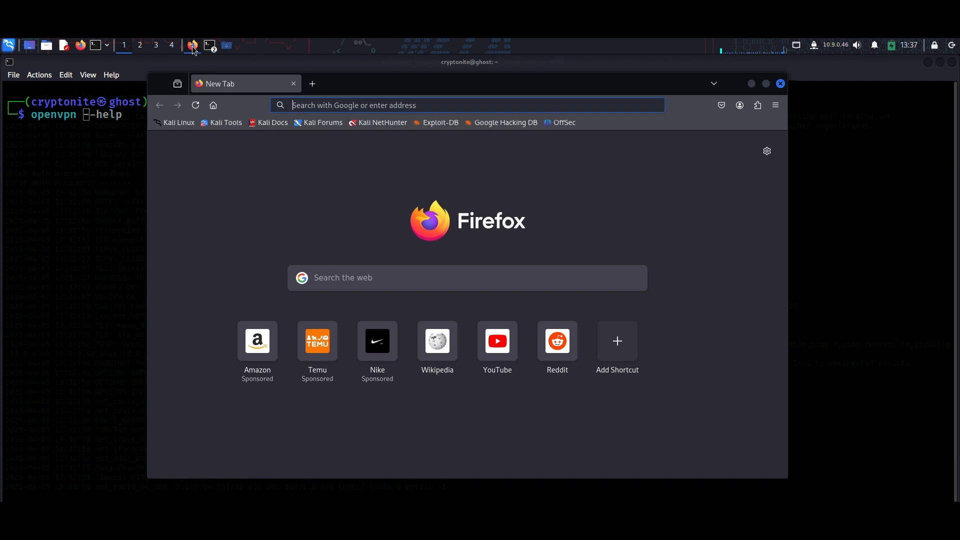
pyautogui.click(468, 105)
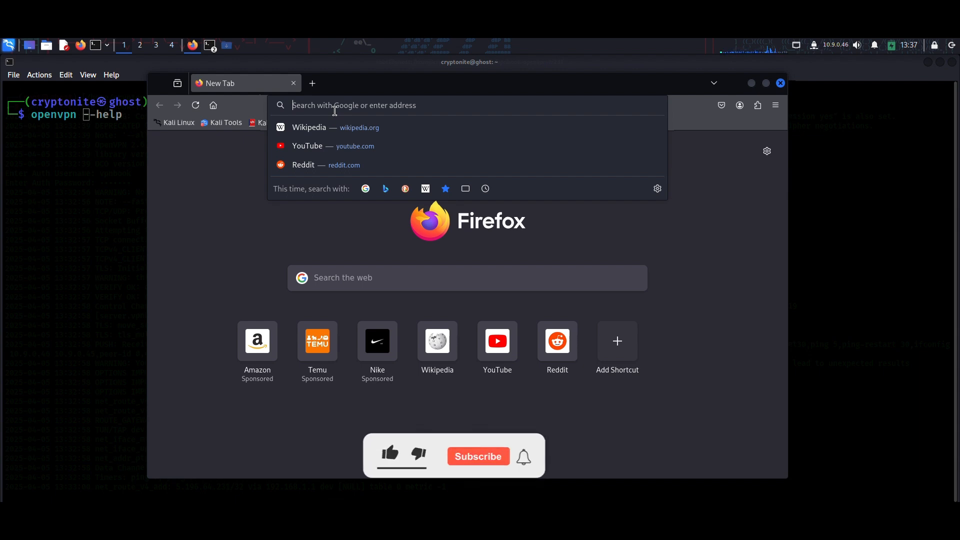
pyautogui.write('whatismy')
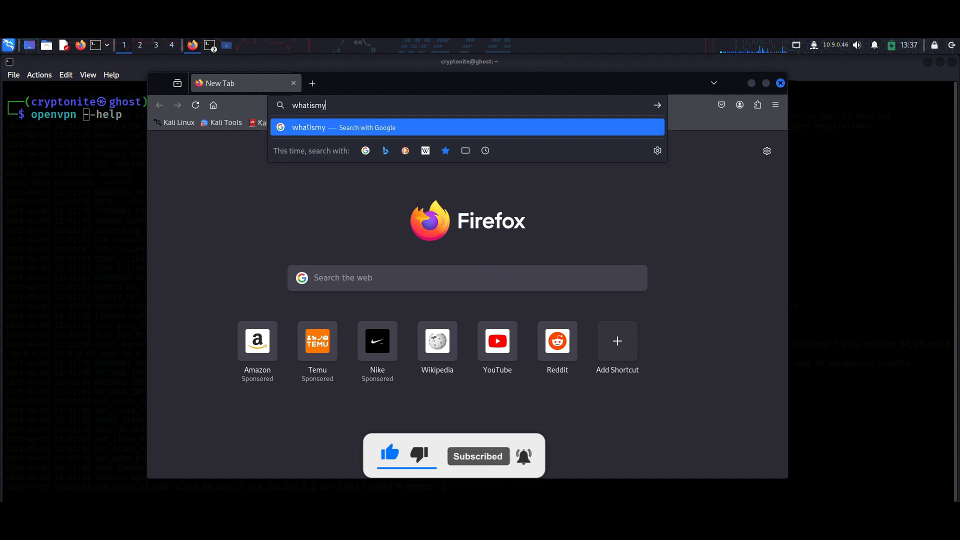
pyautogui.press('Return')
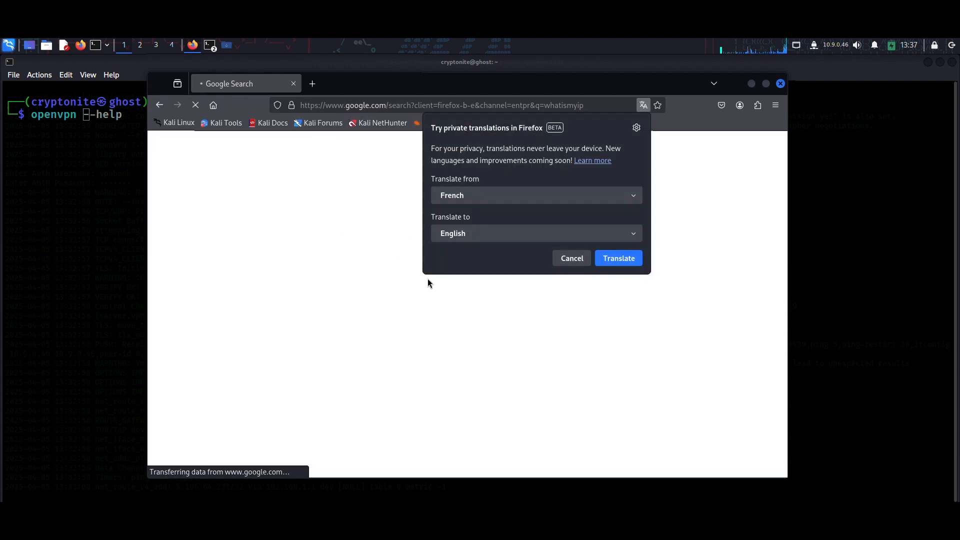
pyautogui.click(619, 258)
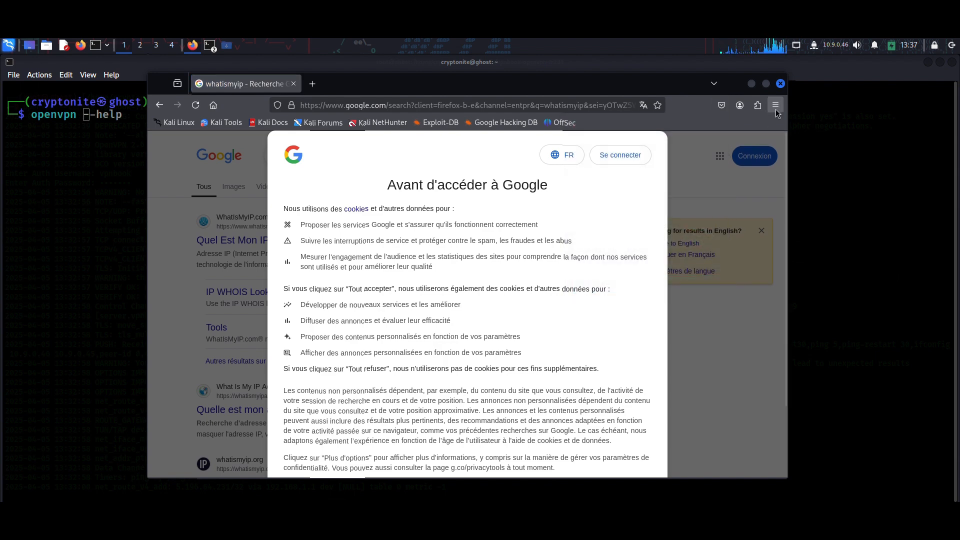
# Look through the Firefox menu briefly and scroll the French search results
pyautogui.click(775, 105)
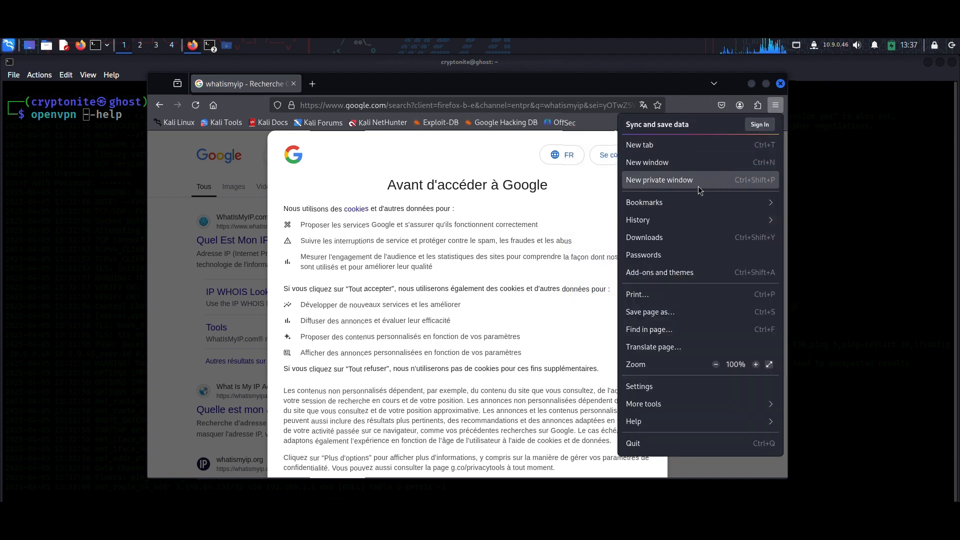
pyautogui.click(654, 347)
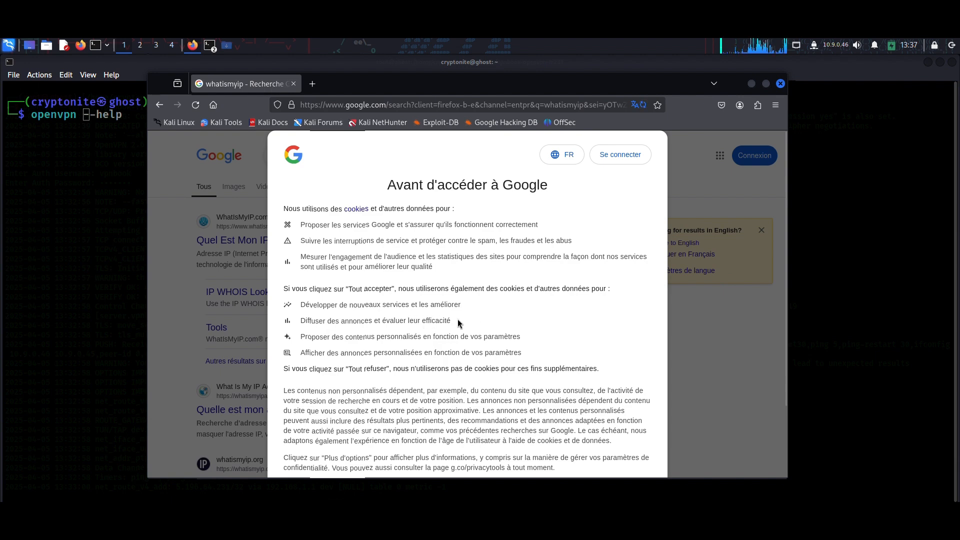
pyautogui.scroll(-3)
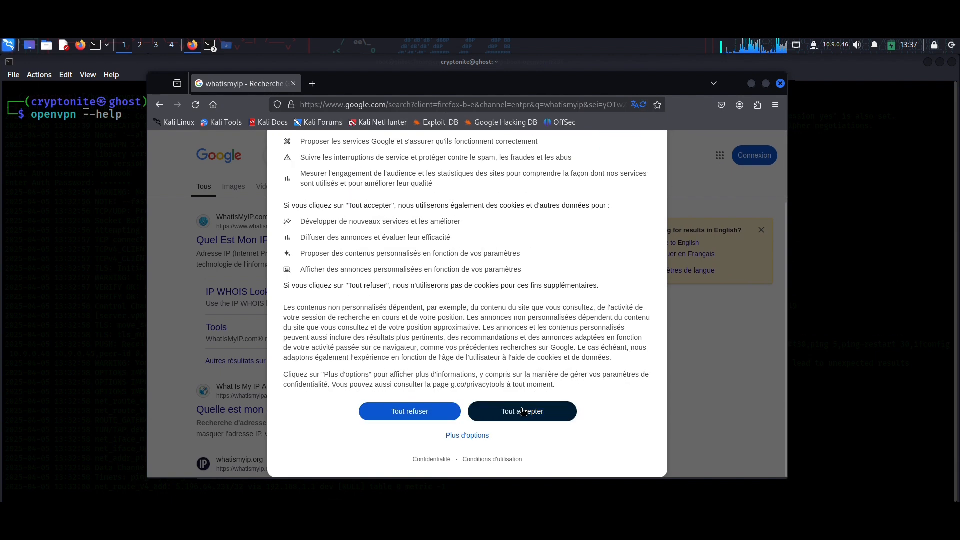
# Clear the cookie dialog and cancel the Translate page prompt, leaving results in French
pyautogui.click(523, 411)
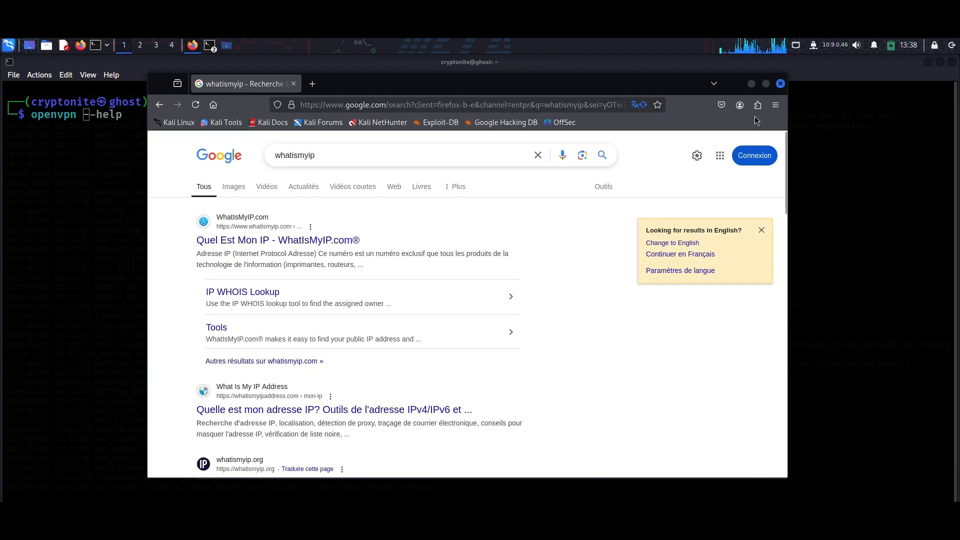
pyautogui.click(774, 105)
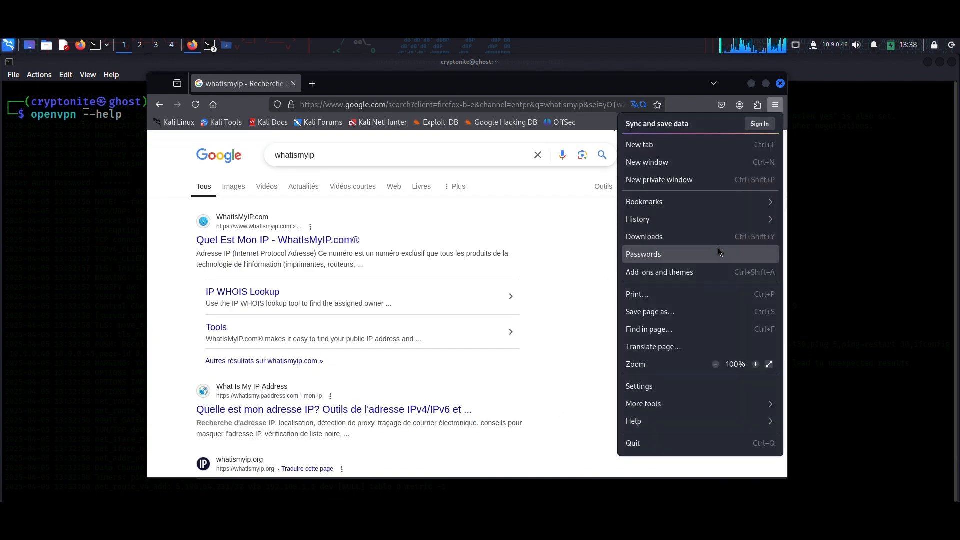
pyautogui.moveTo(679, 351)
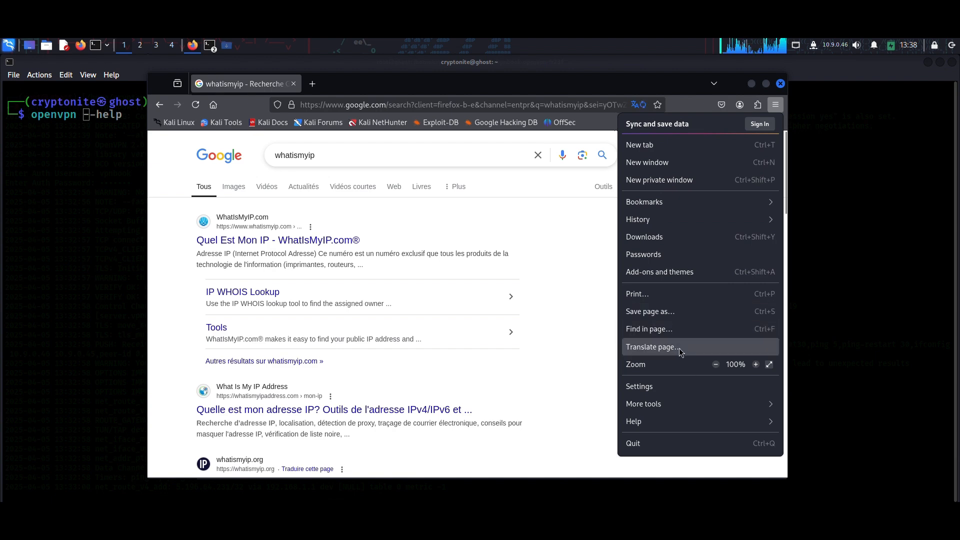
pyautogui.click(651, 347)
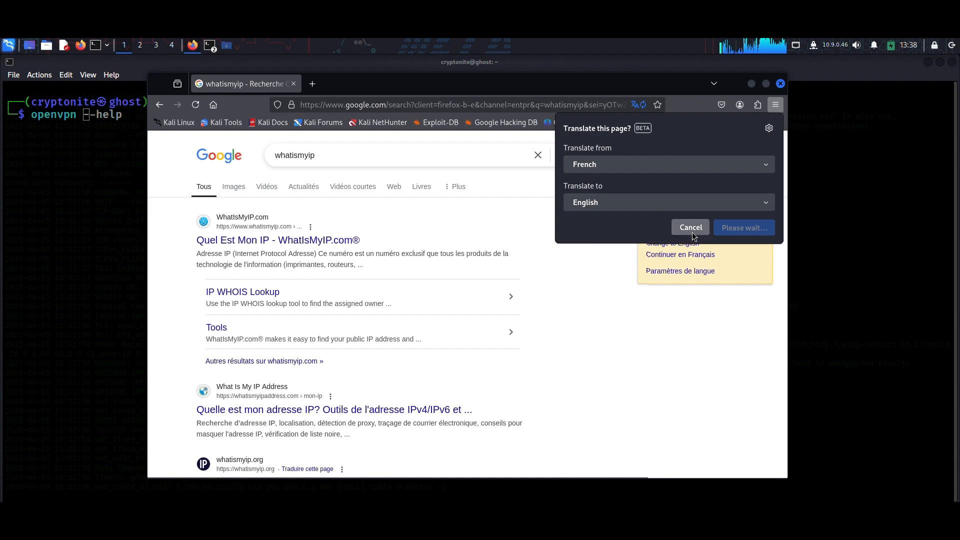
pyautogui.click(690, 227)
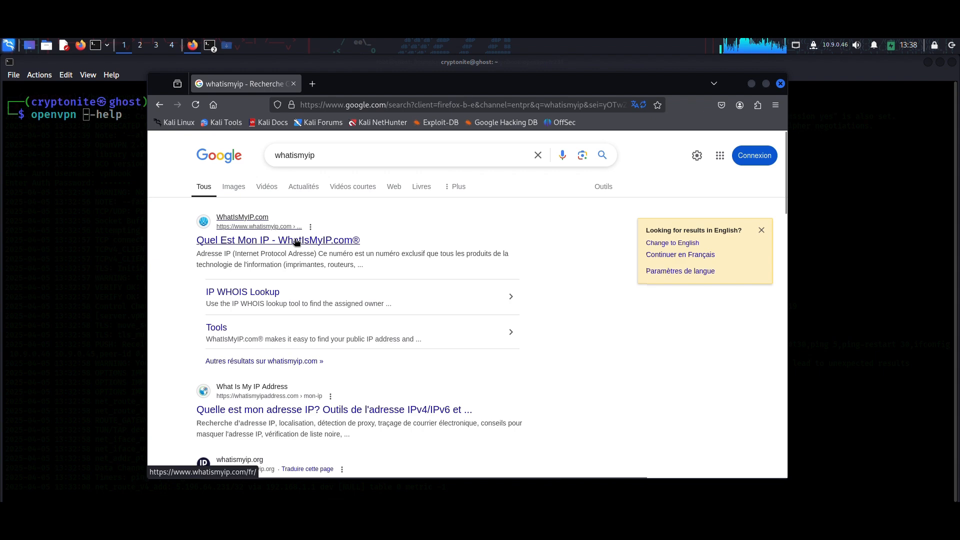
# Follow the 'Quel Est Mon IP - WhatIsMyIP.com' result link
pyautogui.click(278, 239)
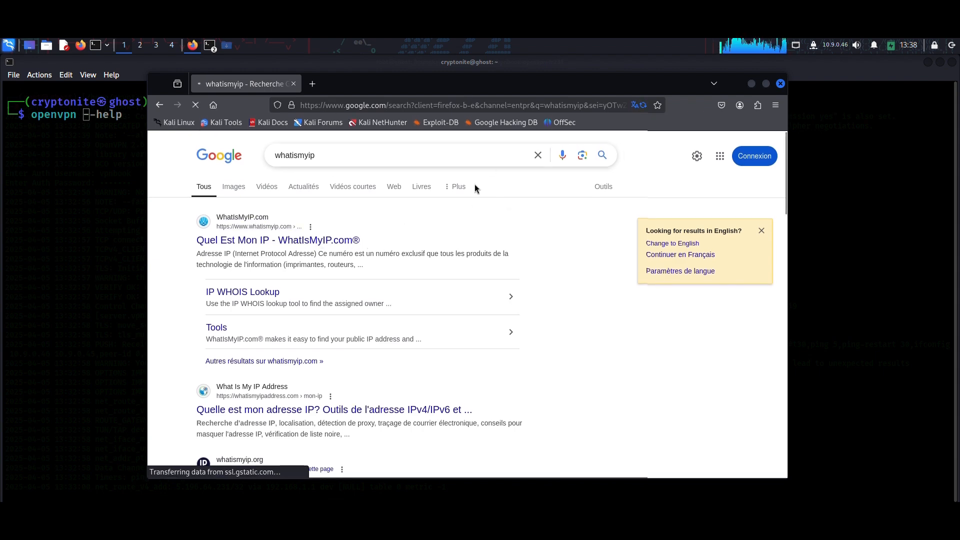
pyautogui.moveTo(245, 249)
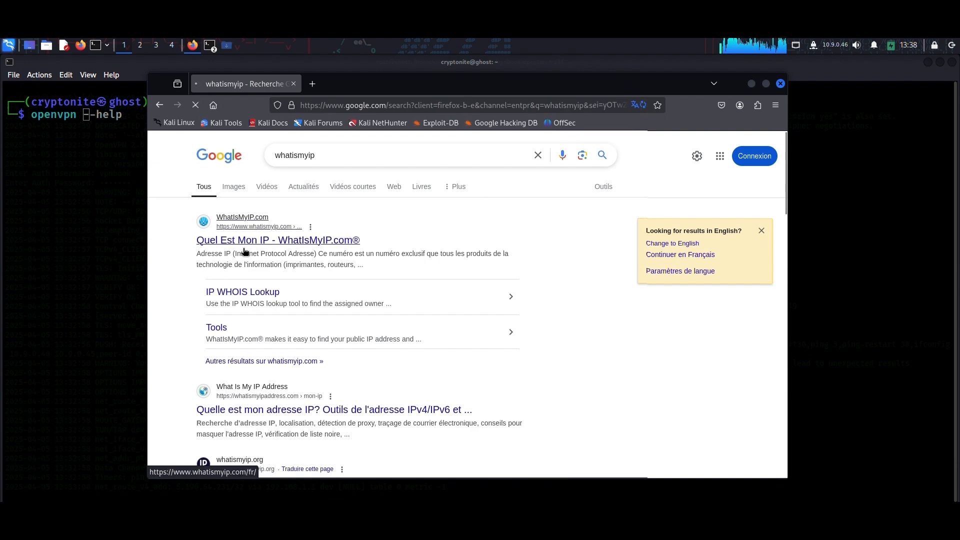
pyautogui.moveTo(377, 192)
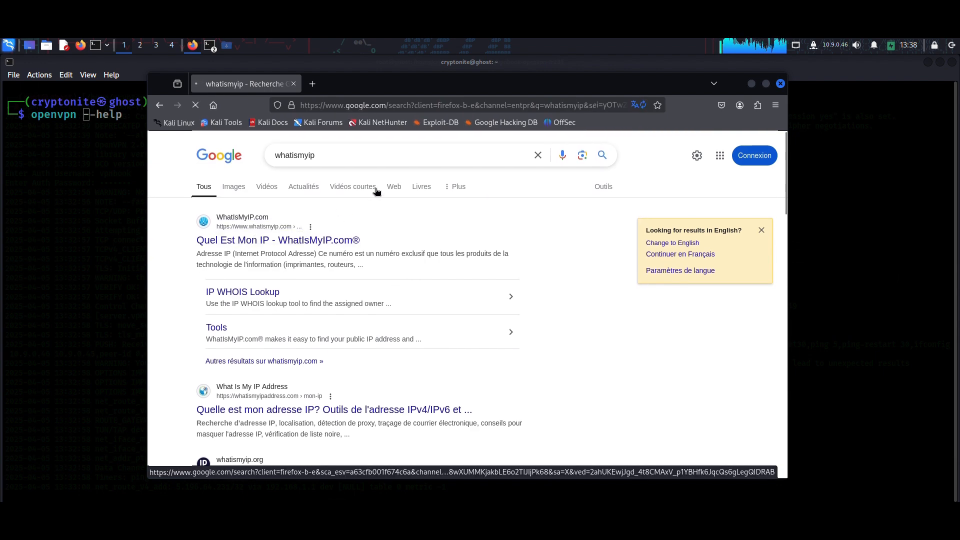
pyautogui.moveTo(359, 216)
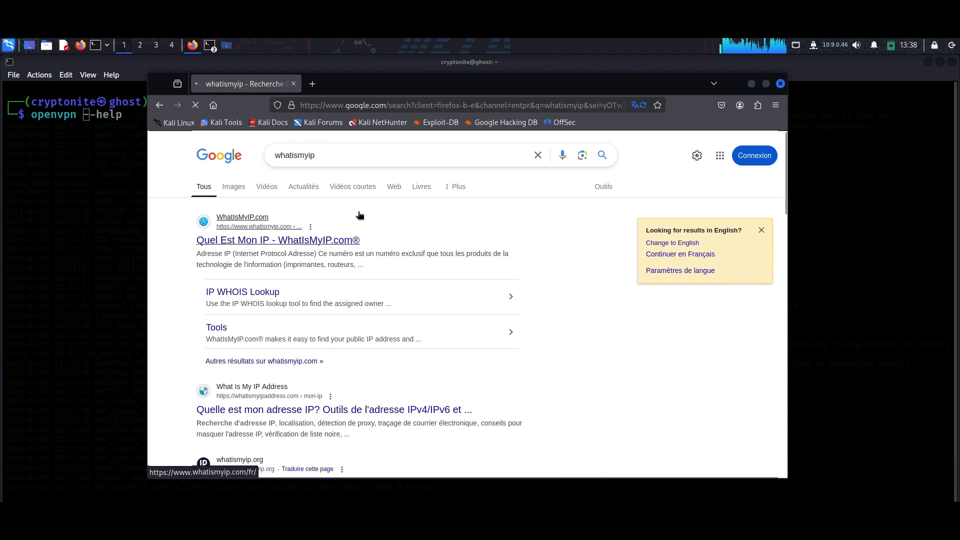
pyautogui.scroll(-3)
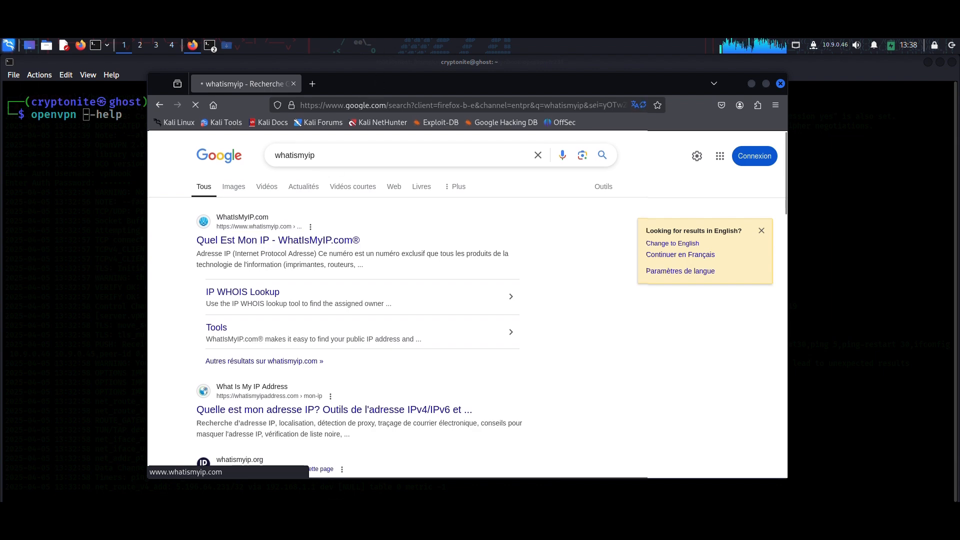
# Load WhatIsMyIP.com to read the French IPv4 address in Roubaix with ISP OVH SAS
pyautogui.click(277, 239)
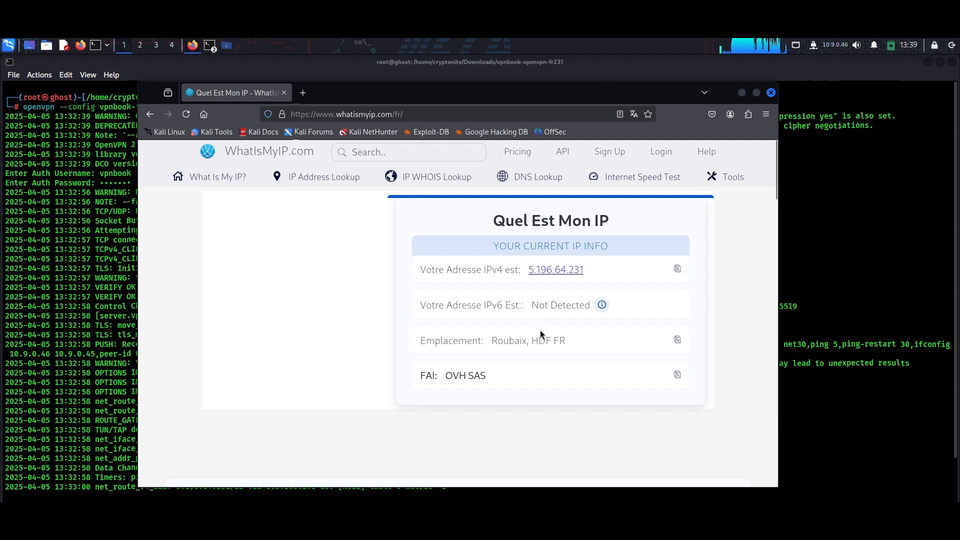
pyautogui.moveTo(344, 258)
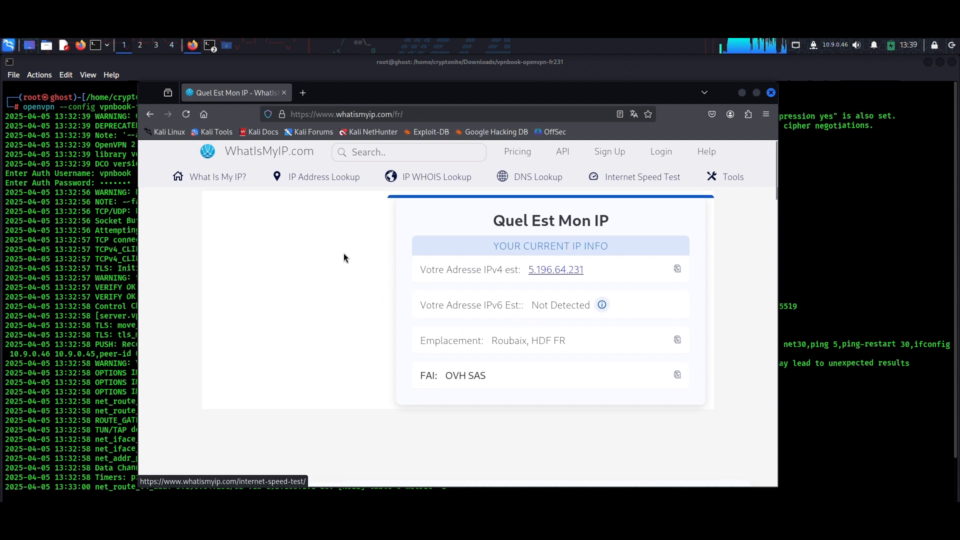
pyautogui.moveTo(254, 198)
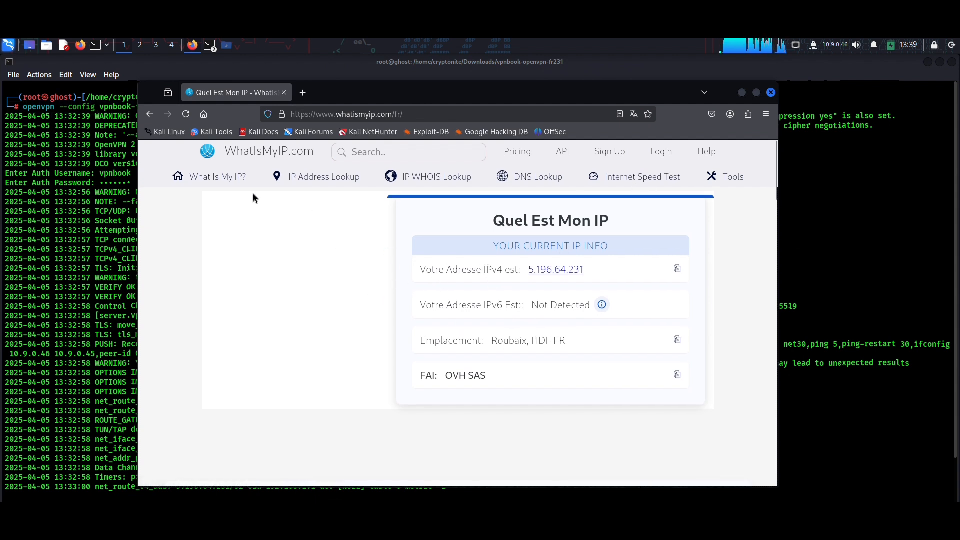
pyautogui.moveTo(482, 269)
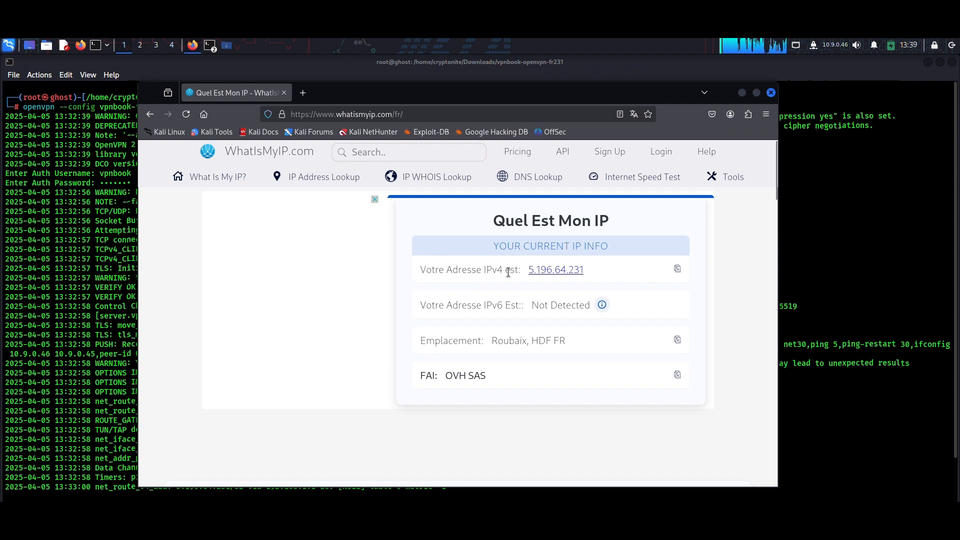
pyautogui.moveTo(555, 269)
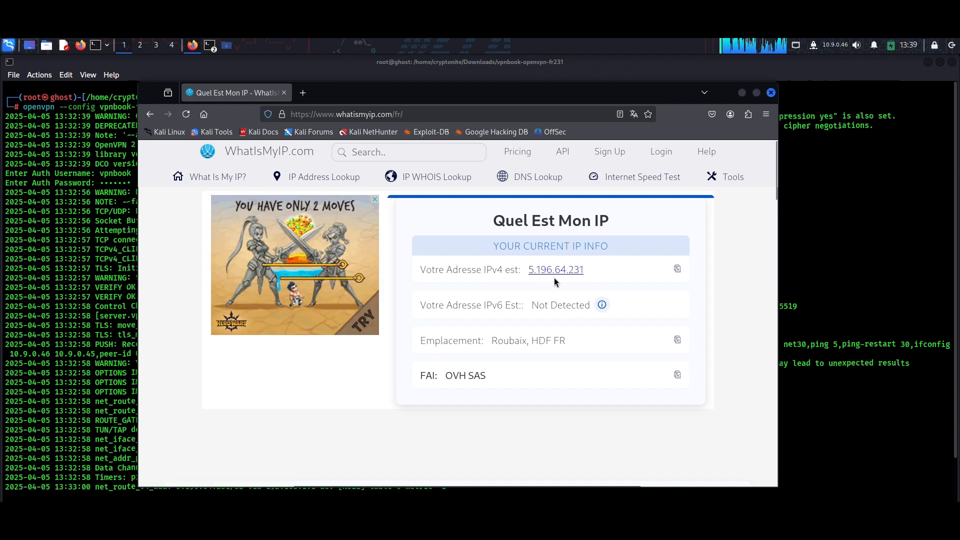
pyautogui.moveTo(463, 296)
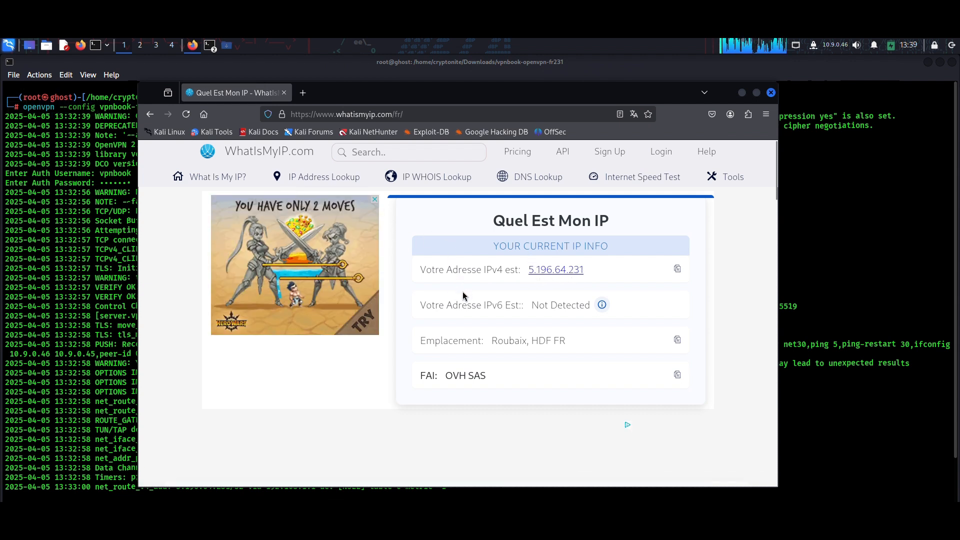
pyautogui.moveTo(556, 269)
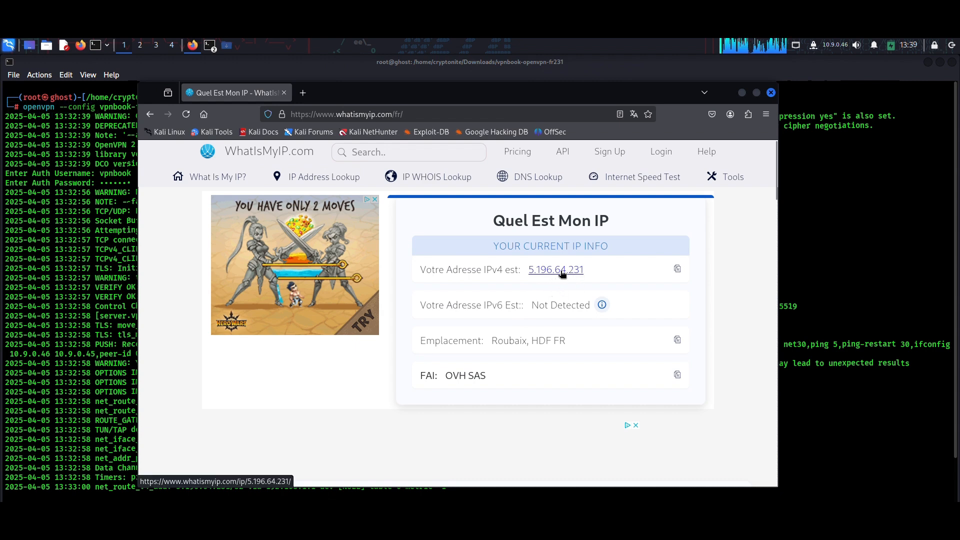
pyautogui.moveTo(533, 251)
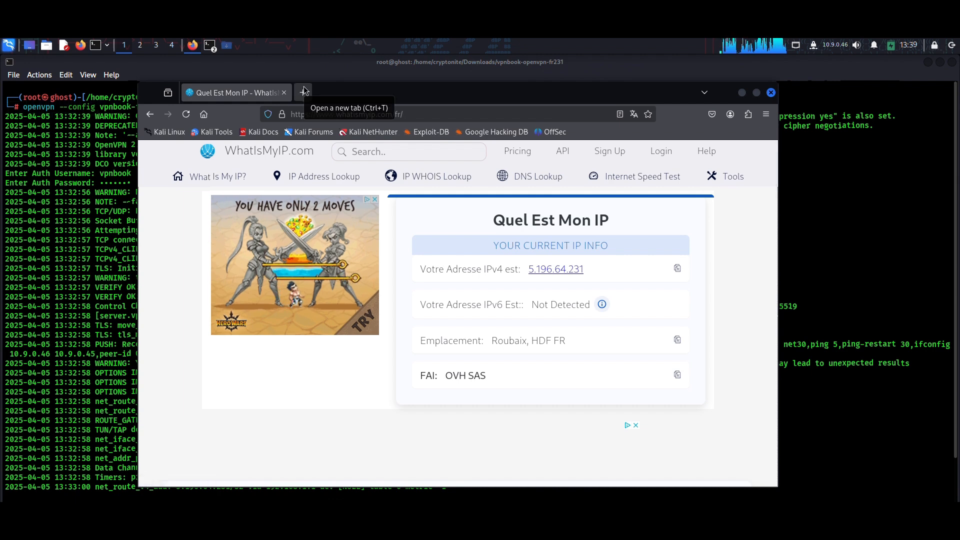
pyautogui.moveTo(620, 95)
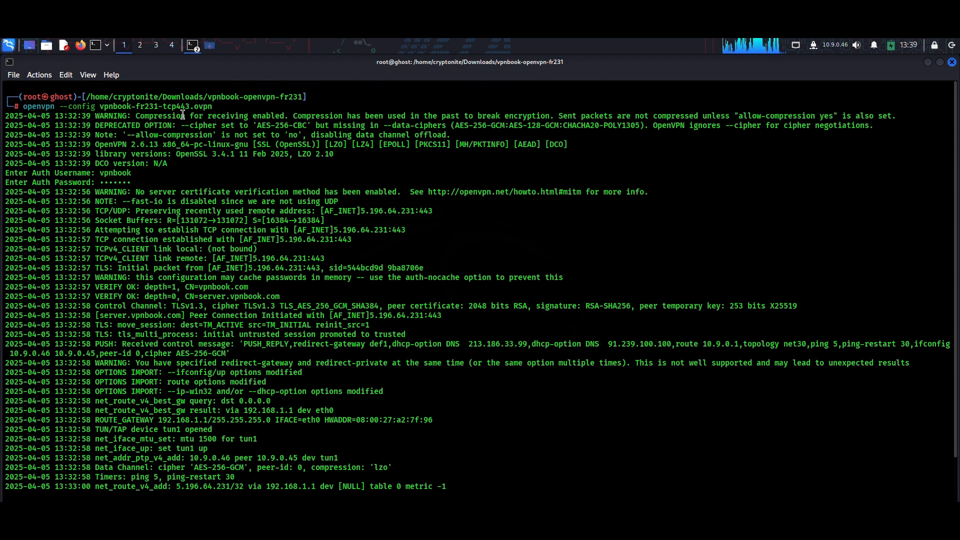
# Stop the running tcp443 OpenVPN session with Ctrl+C
pyautogui.scroll(-3)
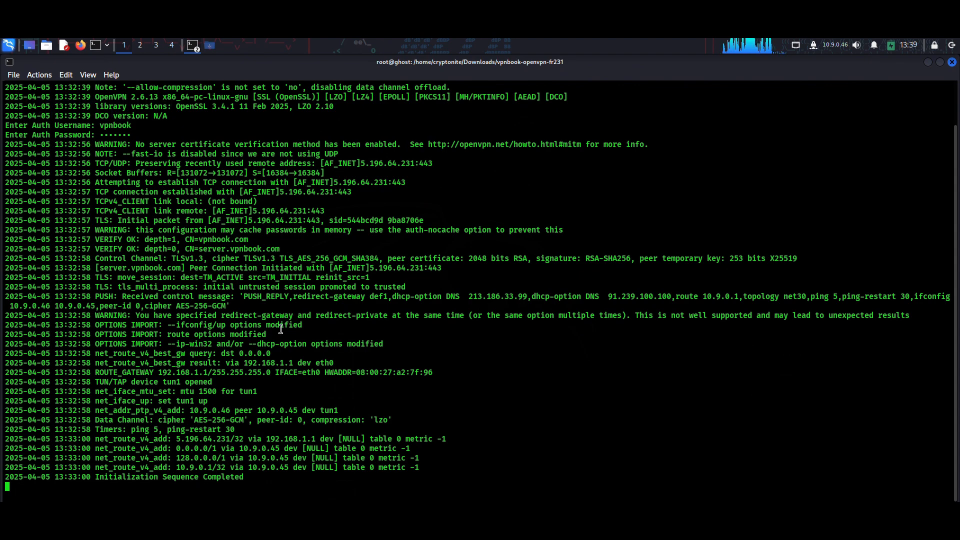
pyautogui.press('ctrl+c')
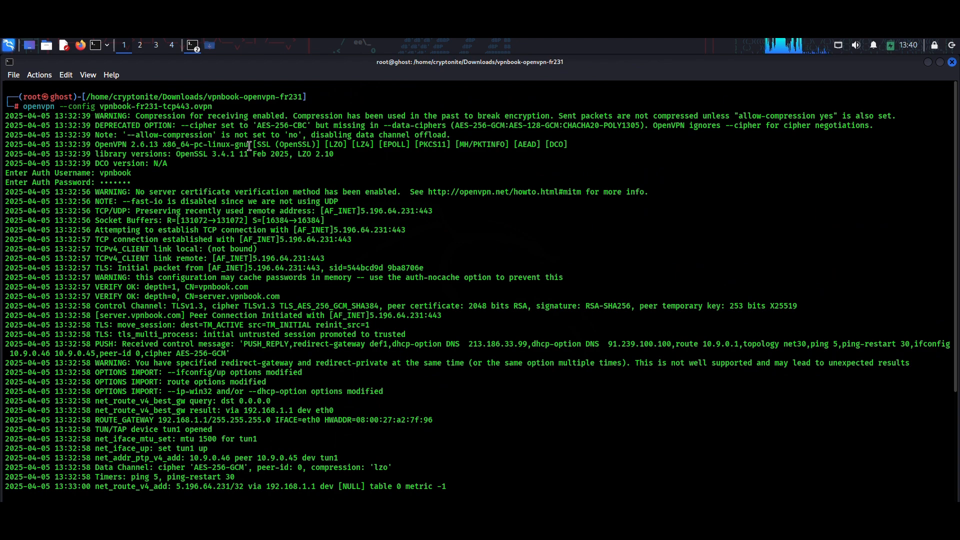
pyautogui.moveTo(276, 396)
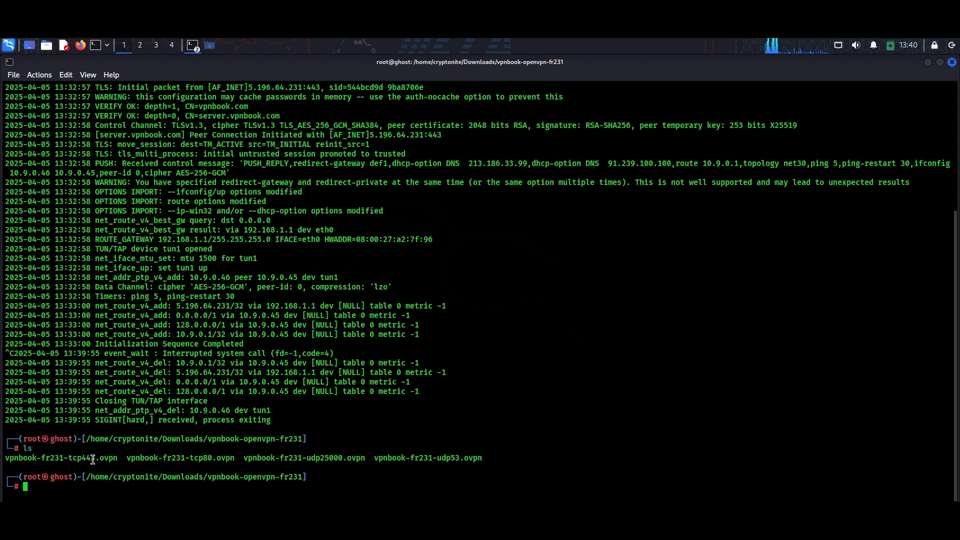
pyautogui.doubleClick(180, 458)
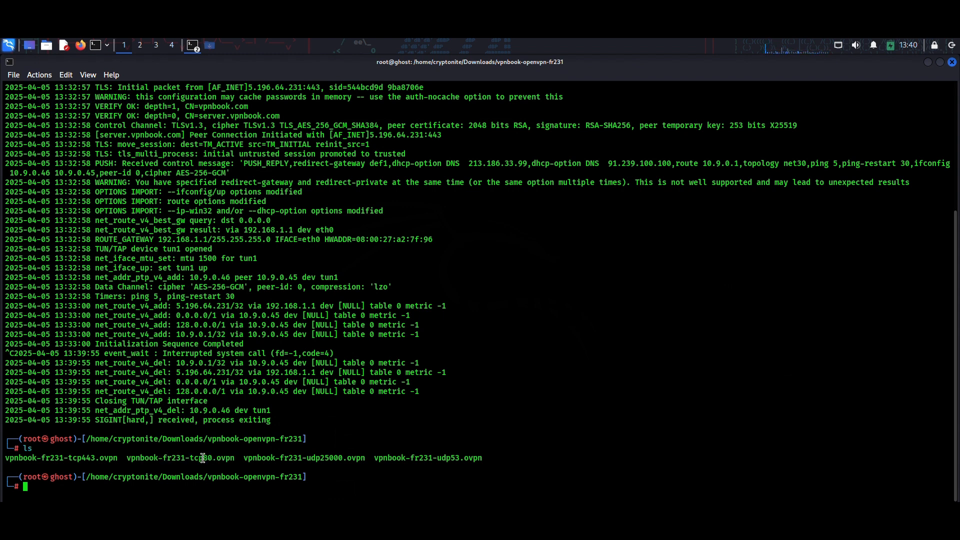
# Open vpnbook-fr231-tcp80.ovpn in nano via Tab completion
pyautogui.write('nano')
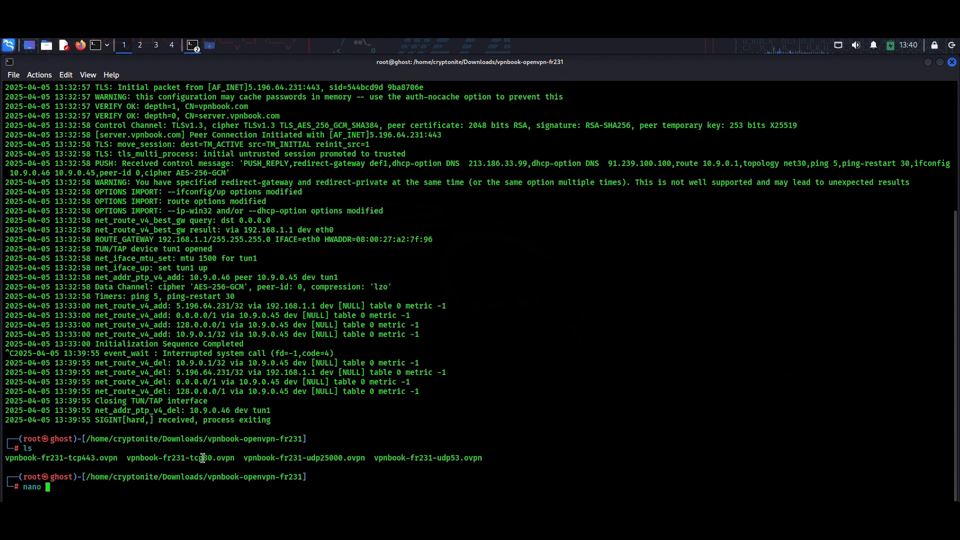
pyautogui.write('vpnbook-fr231-')
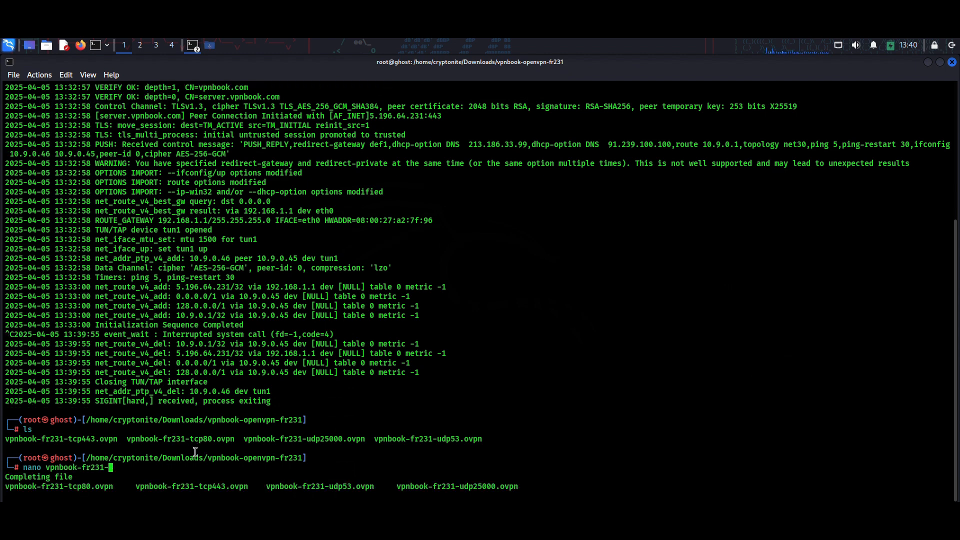
pyautogui.press('Tab')
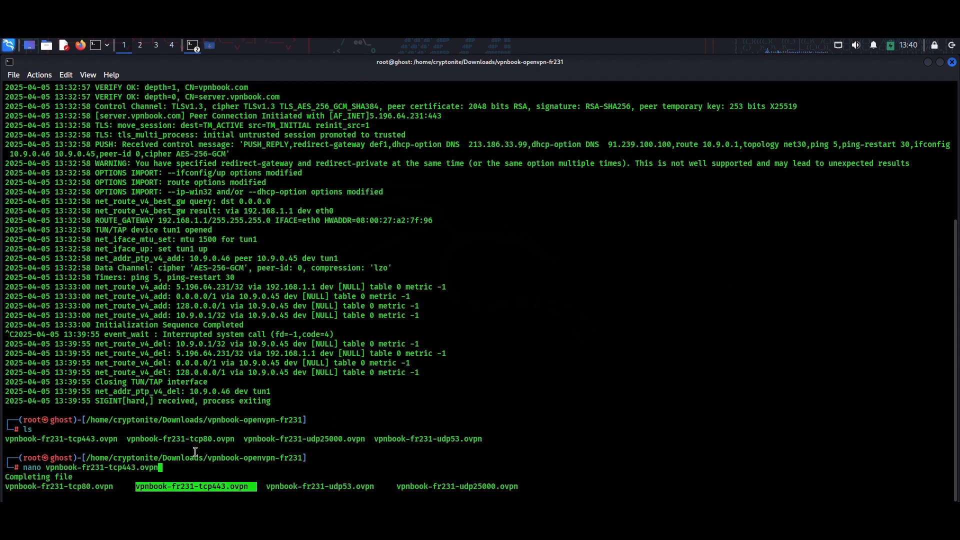
pyautogui.press('Tab')
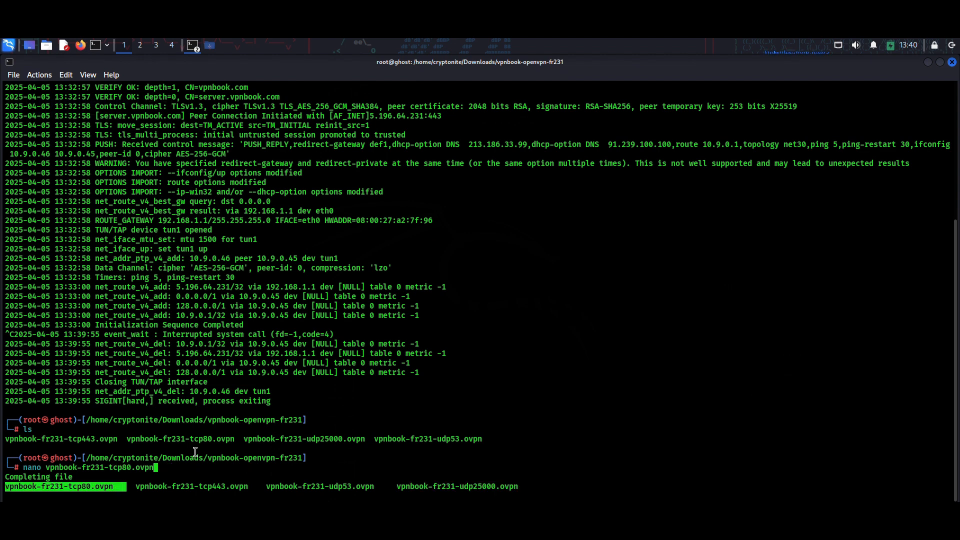
pyautogui.press('Return')
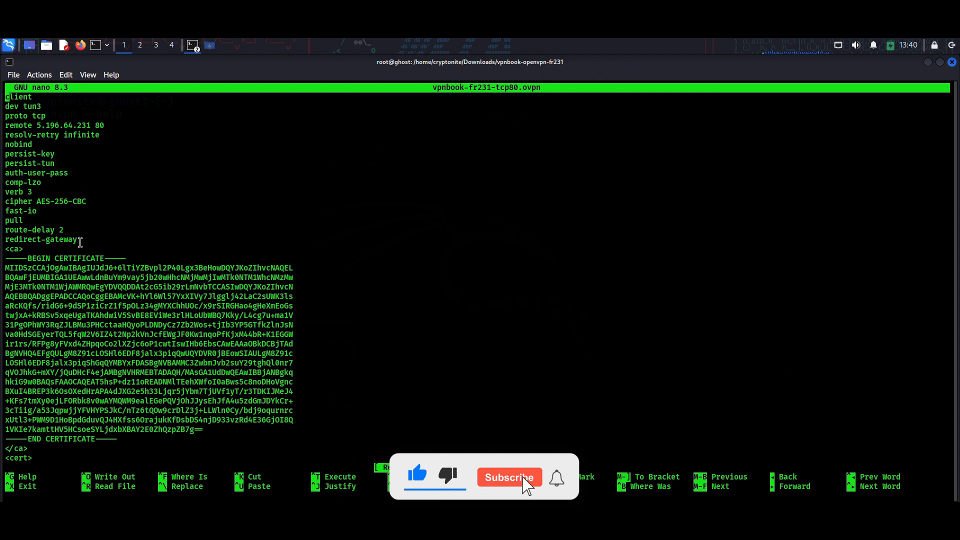
pyautogui.click(508, 477)
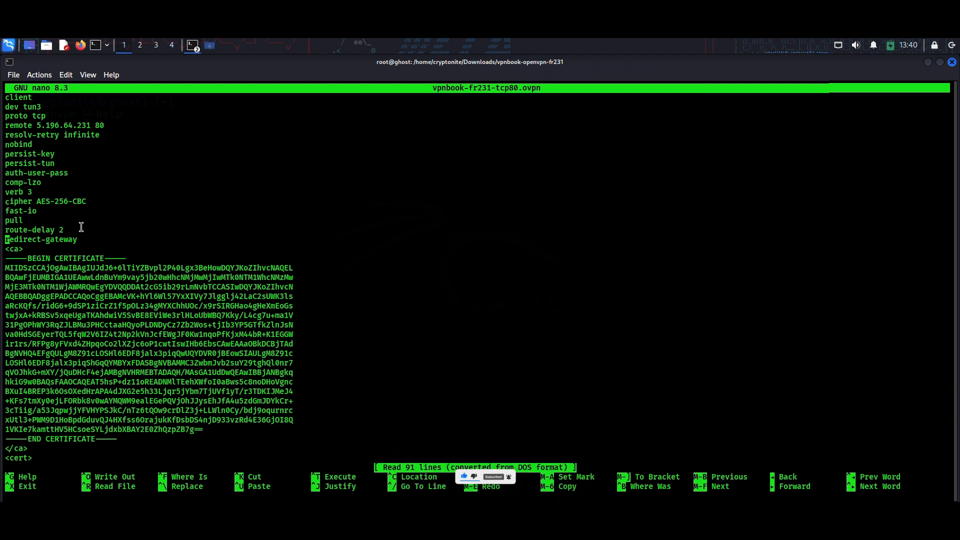
pyautogui.press('Return')
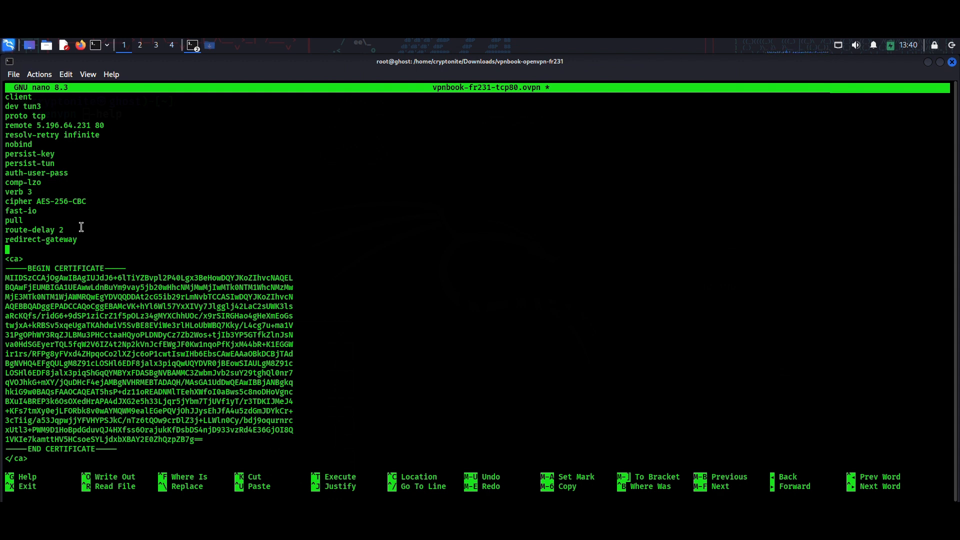
pyautogui.write('tls-')
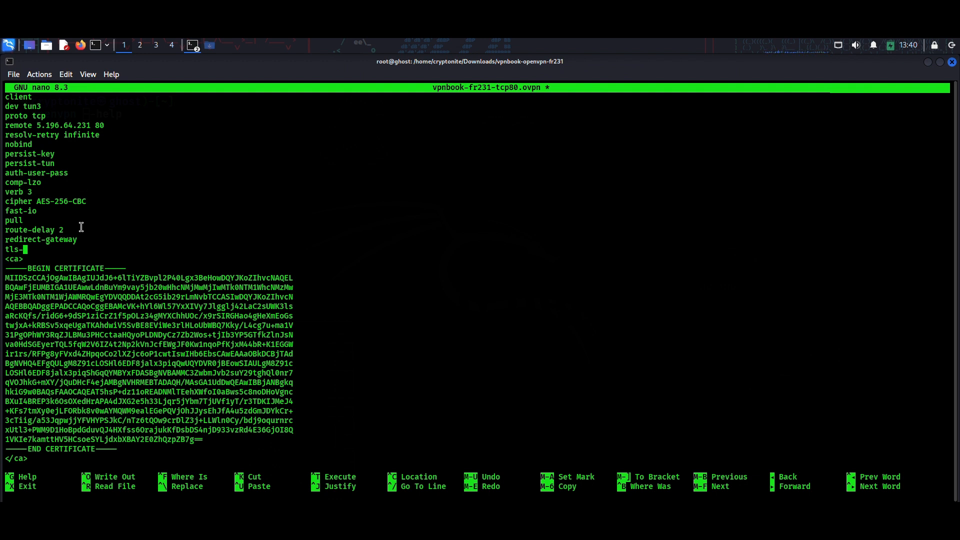
pyautogui.write('cipher "')
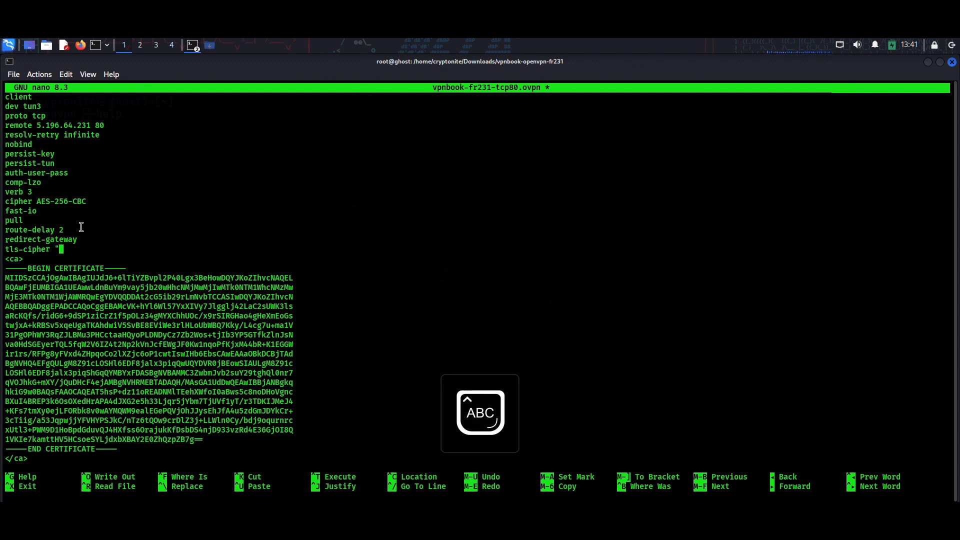
pyautogui.write('DEFA')
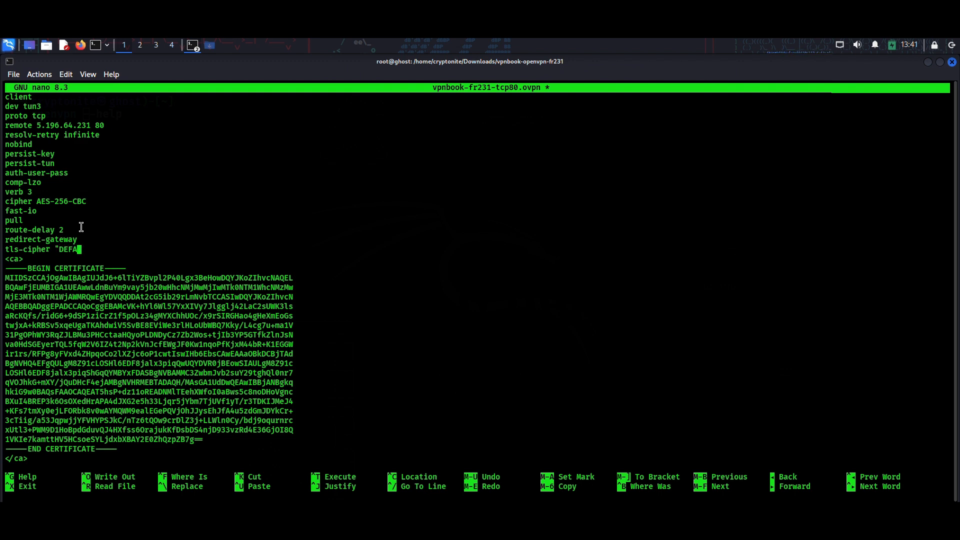
pyautogui.write('LT')
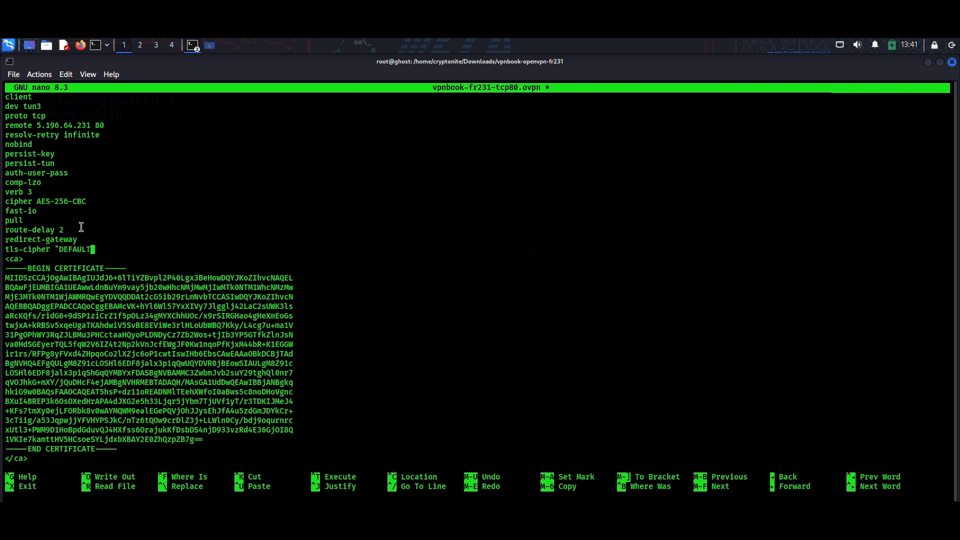
pyautogui.write('@')
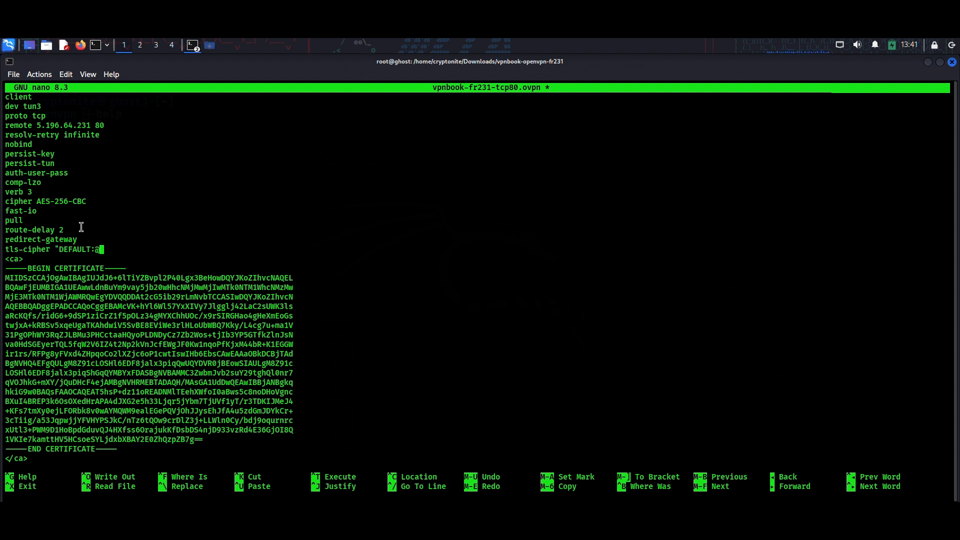
pyautogui.write('SECL')
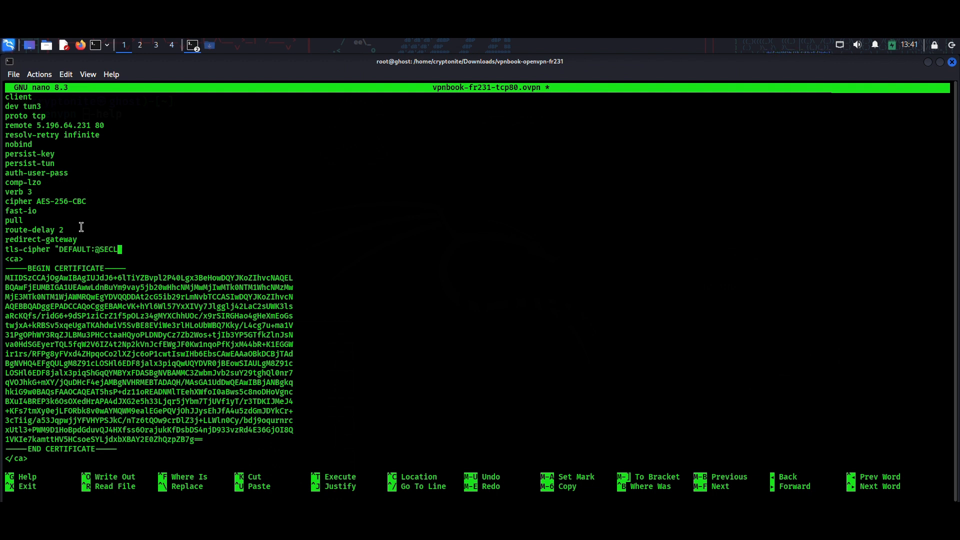
pyautogui.write('EVEL')
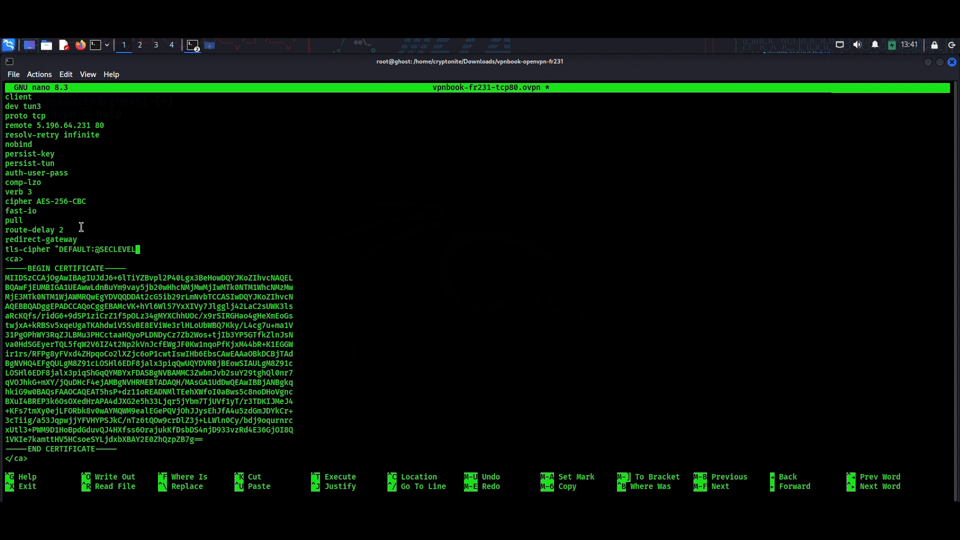
pyautogui.write('=0')
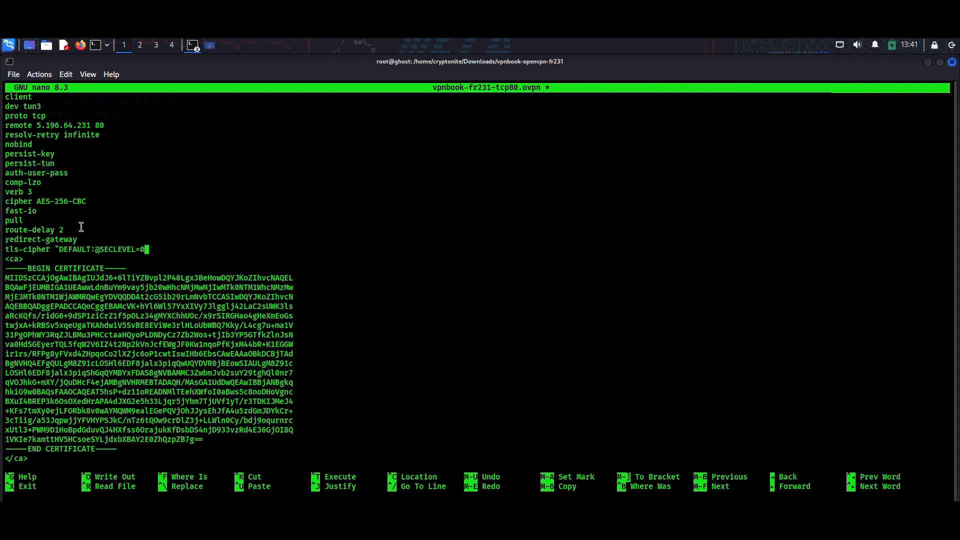
pyautogui.write('"')
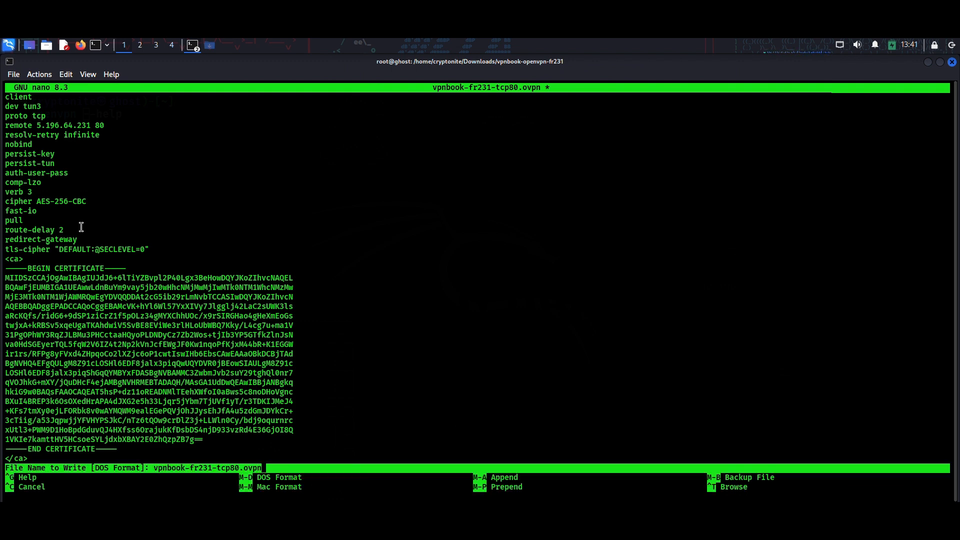
# Save vpnbook-fr231-tcp80.ovpn and exit nano to the root shell
pyautogui.press('Return')
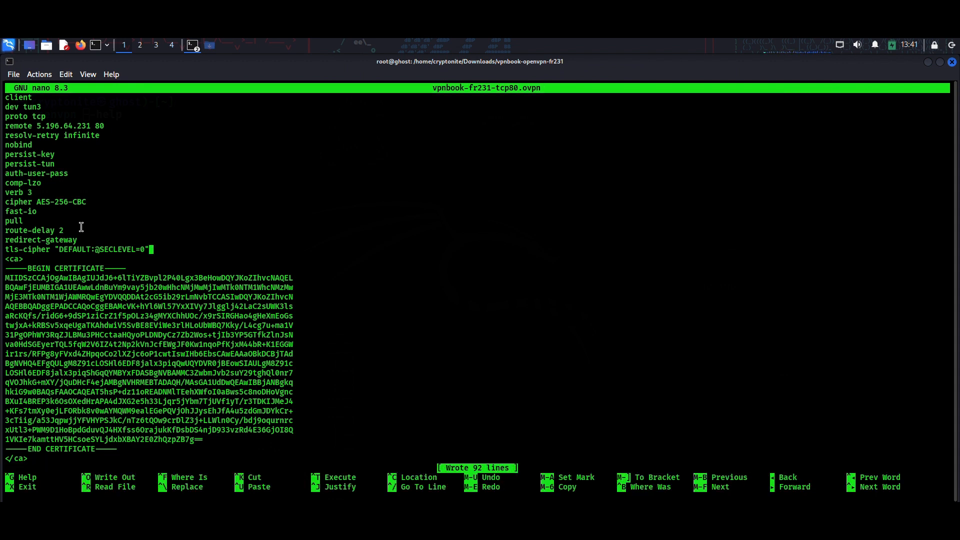
pyautogui.press('ctrl+x')
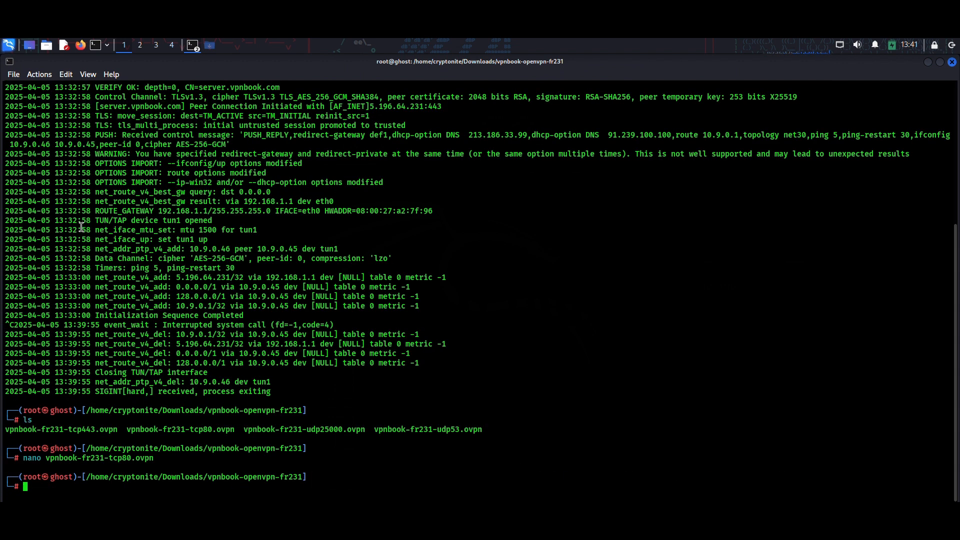
# Clear the terminal before putting it away to show the desktop
pyautogui.write('clea')
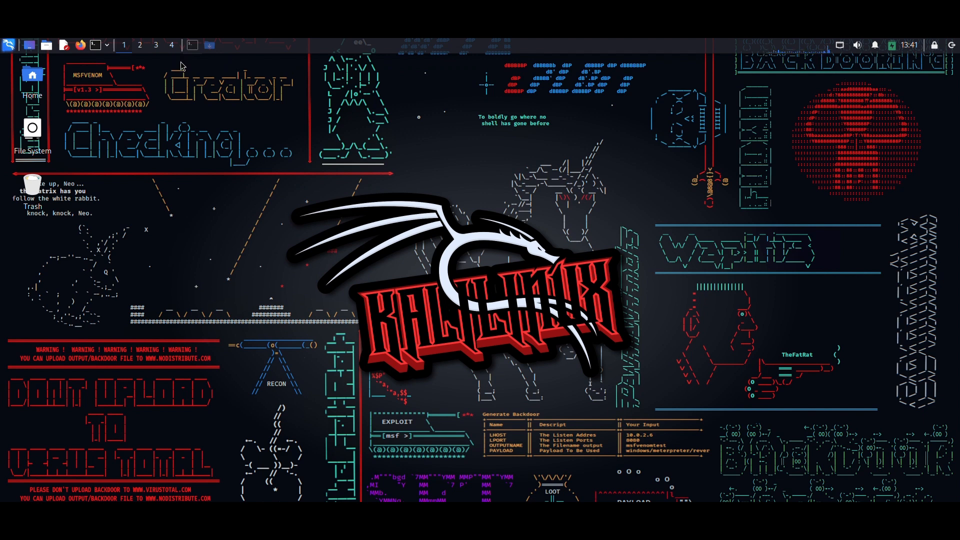
pyautogui.moveTo(78, 60)
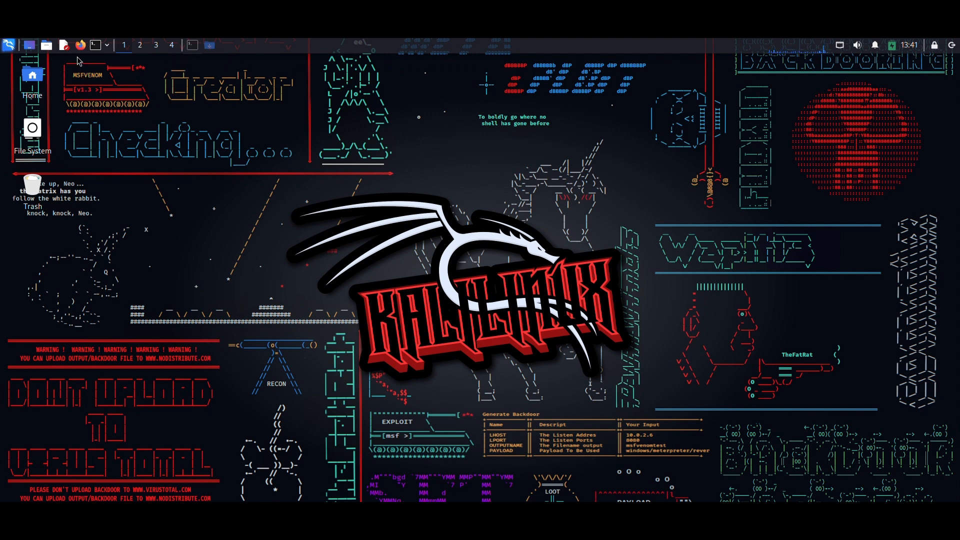
pyautogui.moveTo(81, 305)
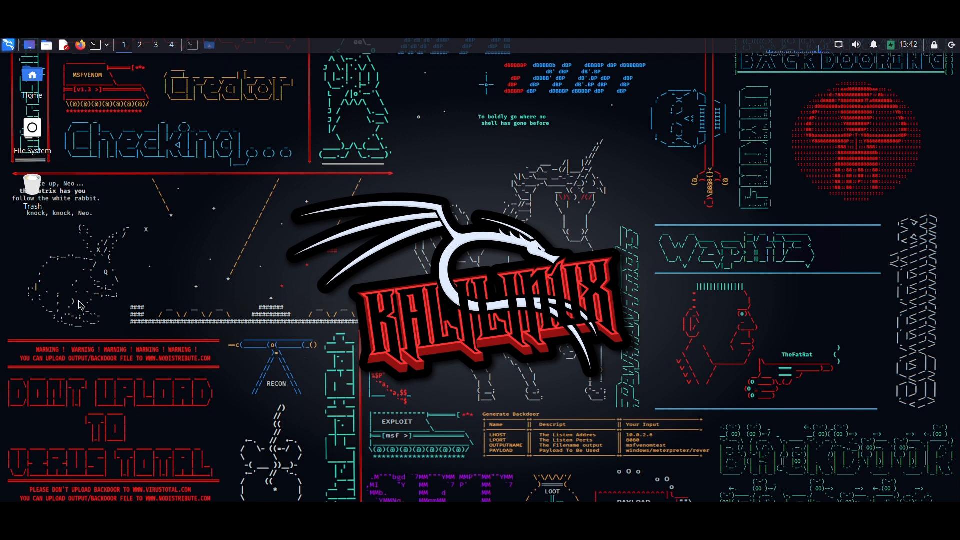
# Create an empty file named vpncreds on the desktop and open it in Mousepad
pyautogui.rightClick(80, 305)
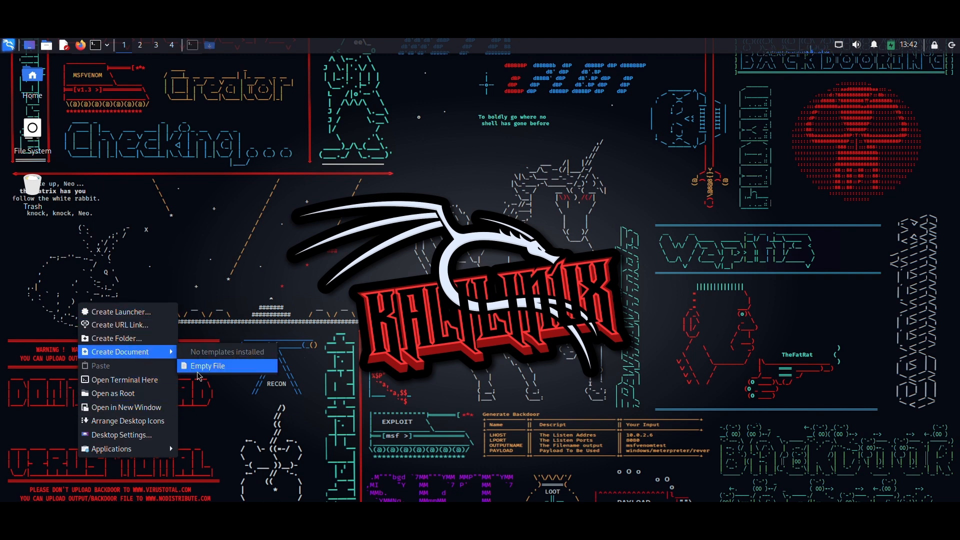
pyautogui.click(208, 366)
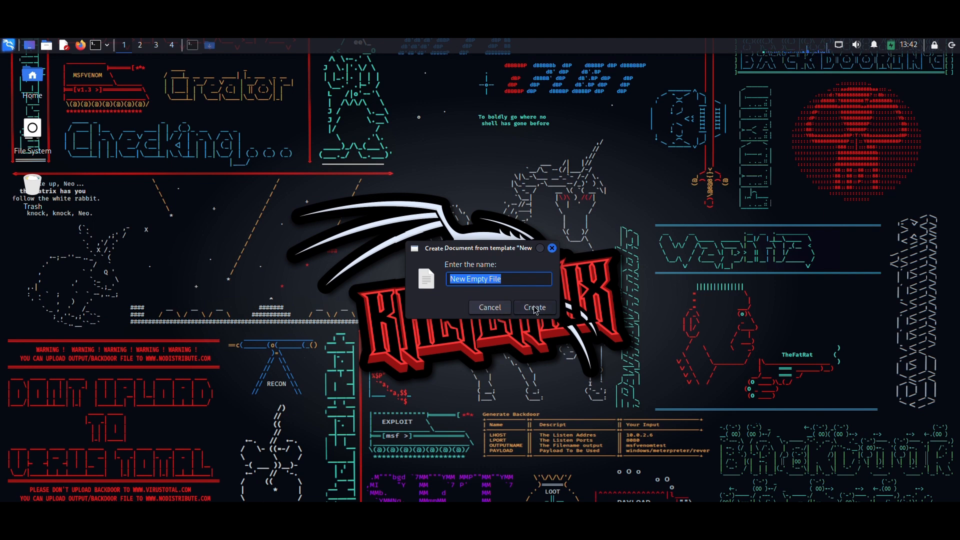
pyautogui.write('vp')
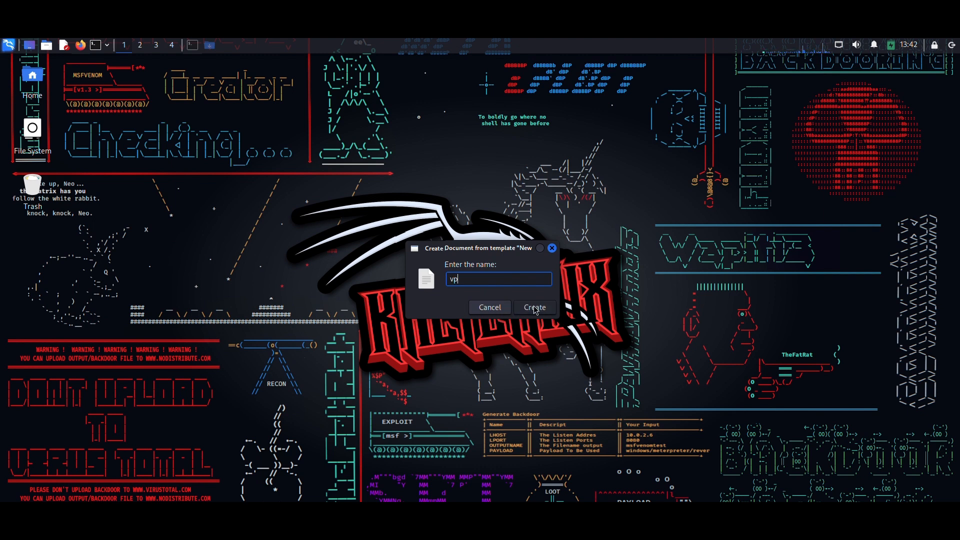
pyautogui.write('ncred')
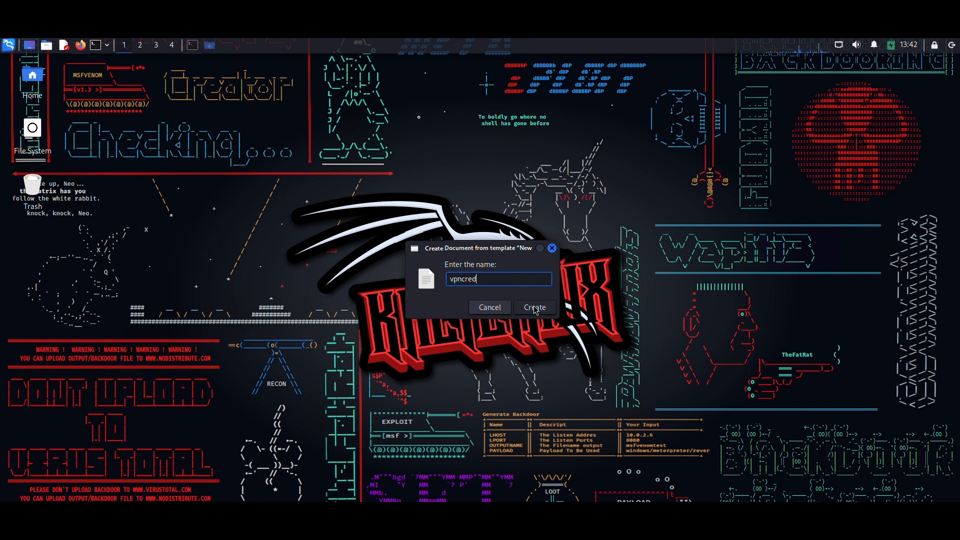
pyautogui.write('s')
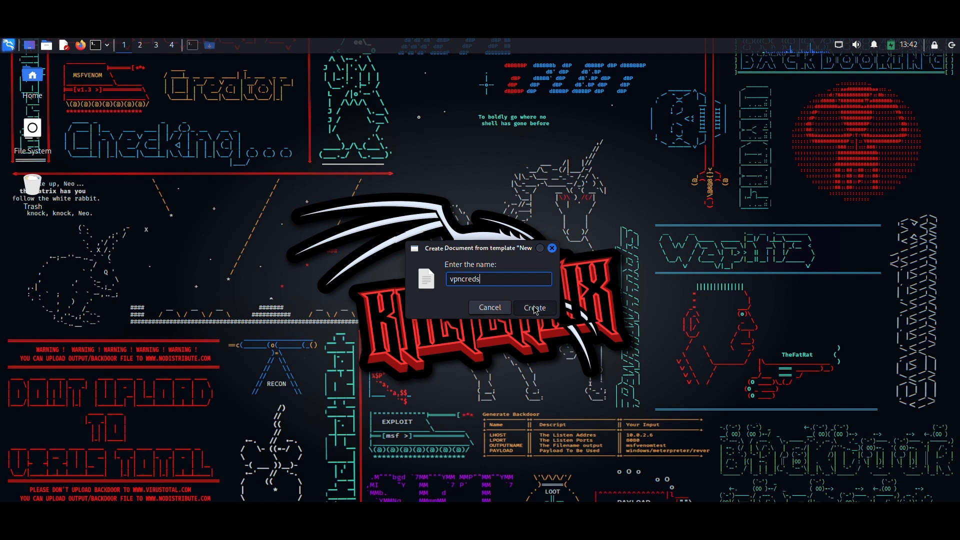
pyautogui.click(533, 307)
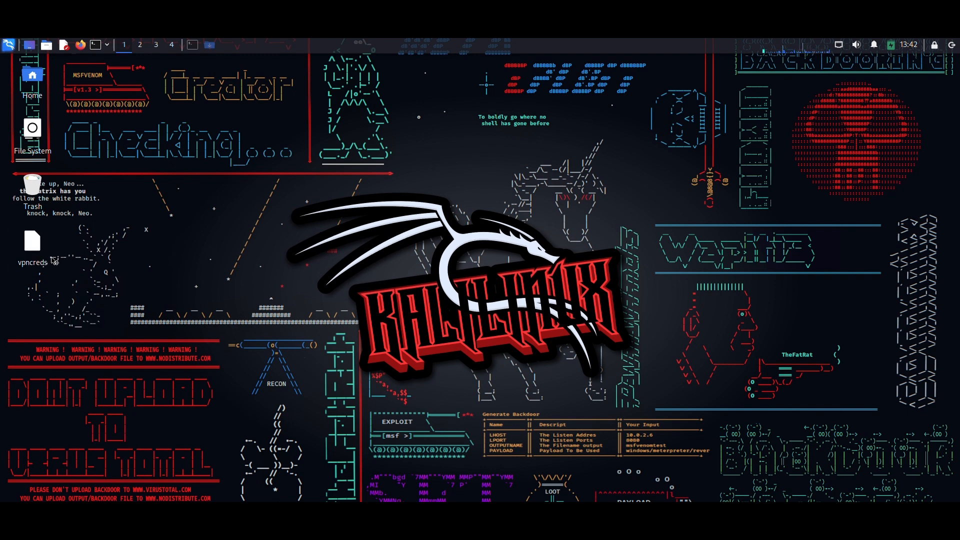
pyautogui.doubleClick(32, 243)
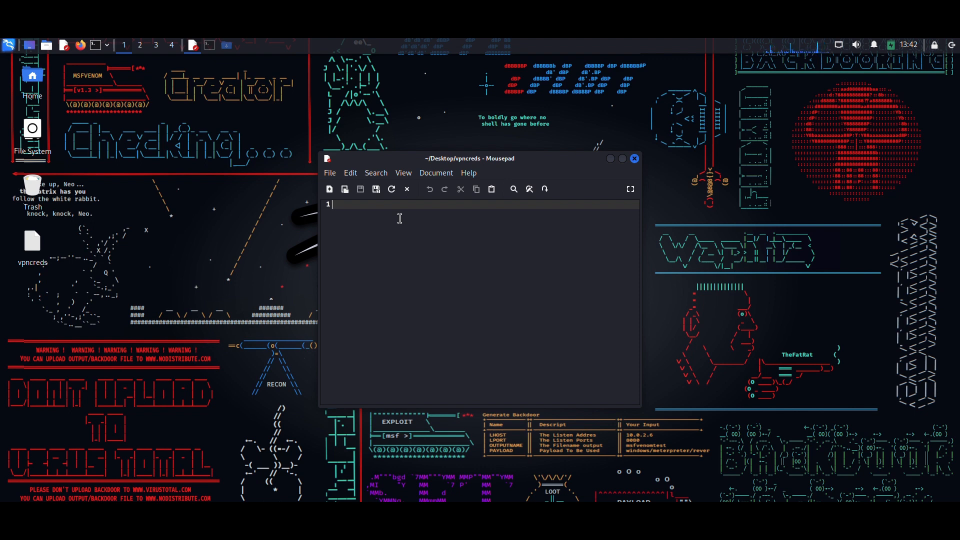
pyautogui.moveTo(604, 170)
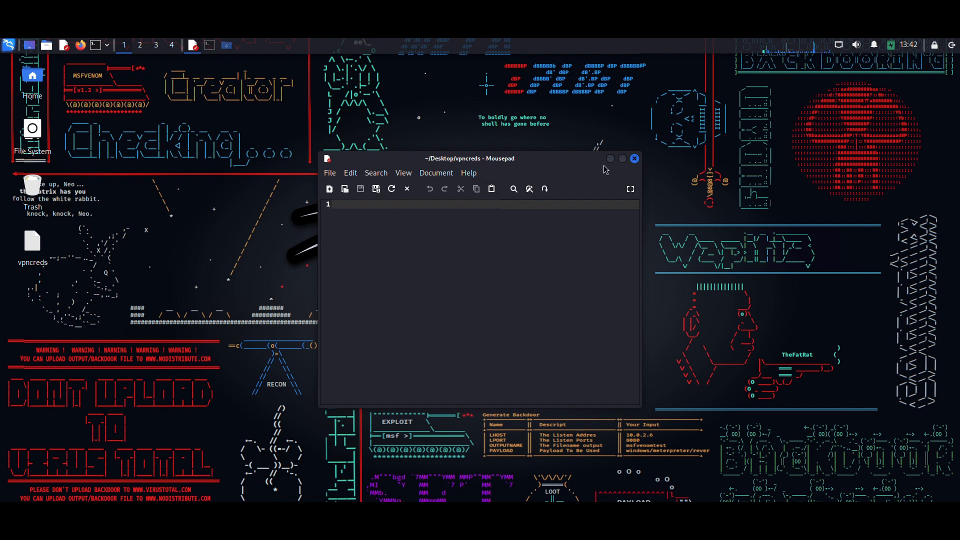
pyautogui.click(634, 159)
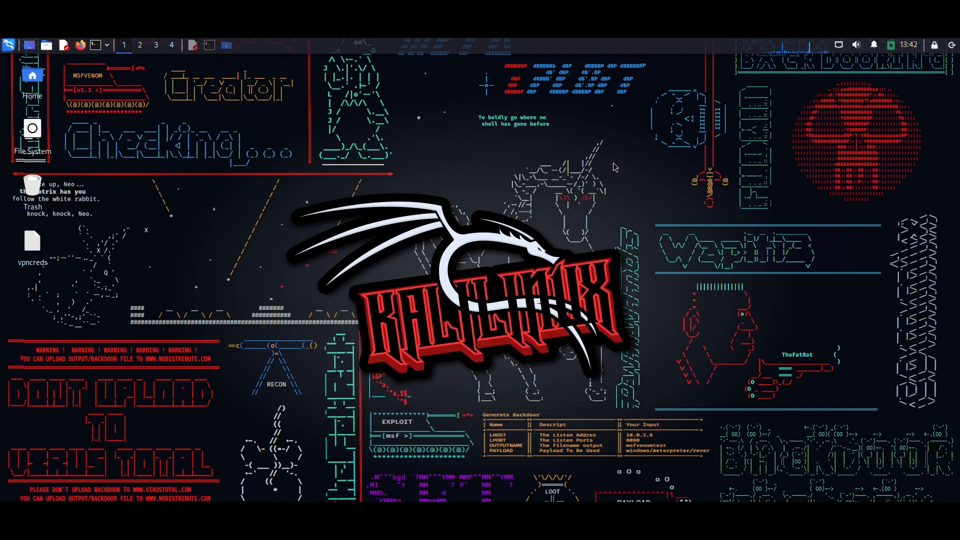
pyautogui.moveTo(463, 166)
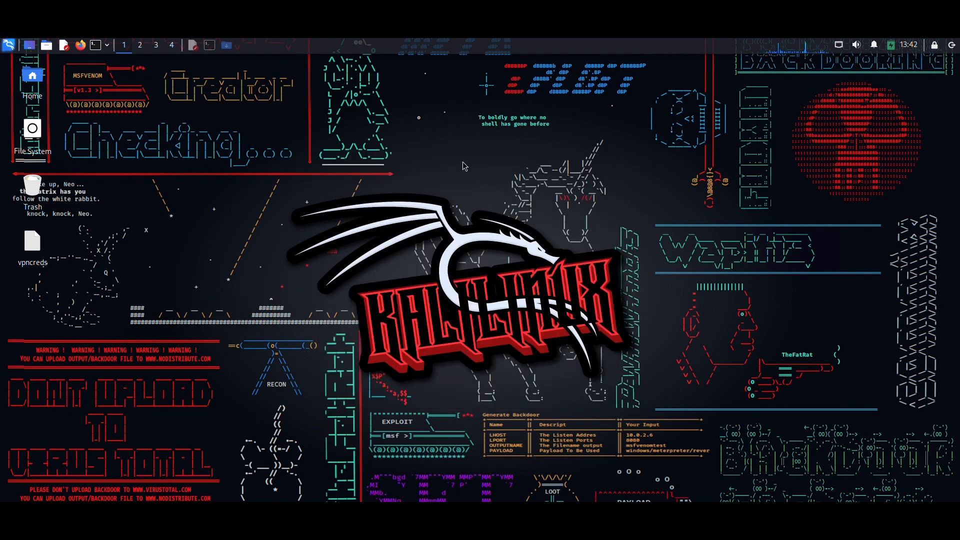
pyautogui.moveTo(337, 263)
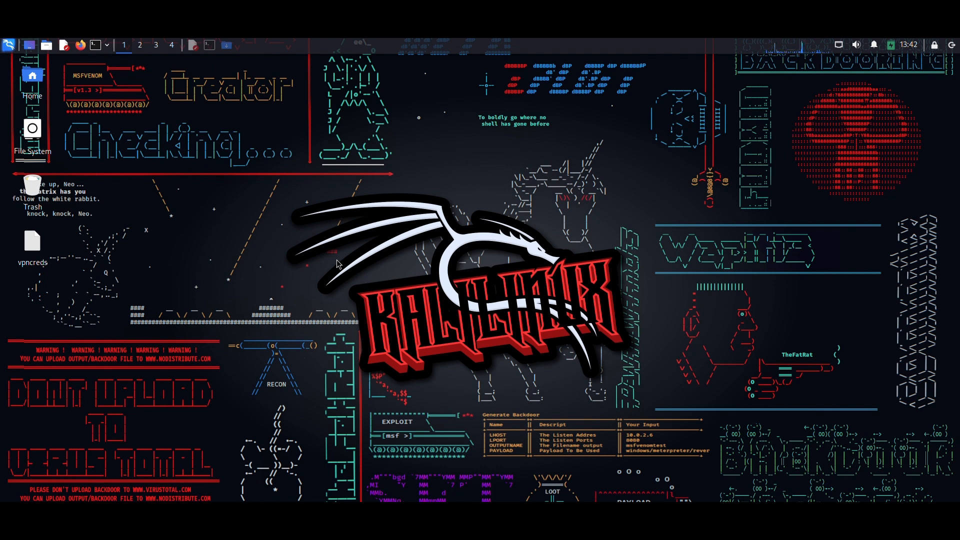
pyautogui.moveTo(315, 347)
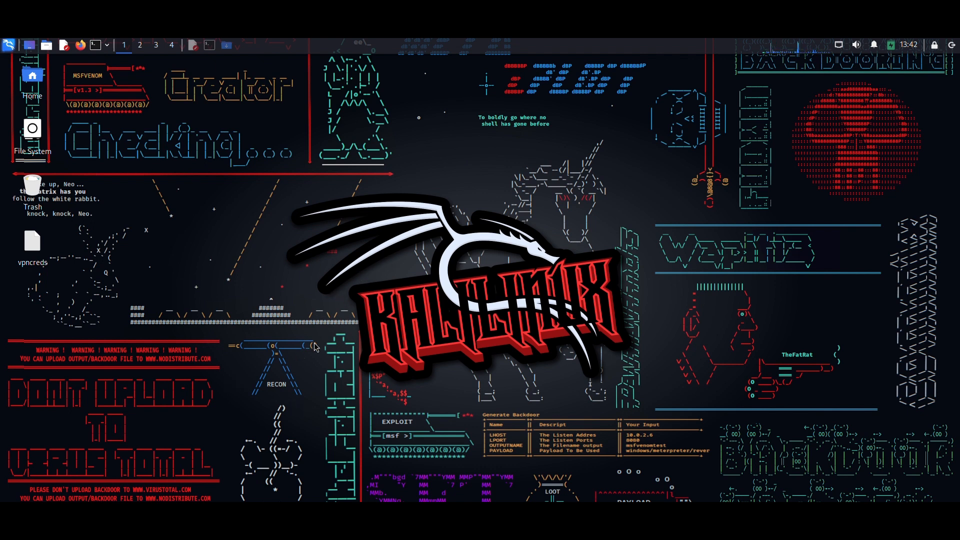
pyautogui.moveTo(545, 276)
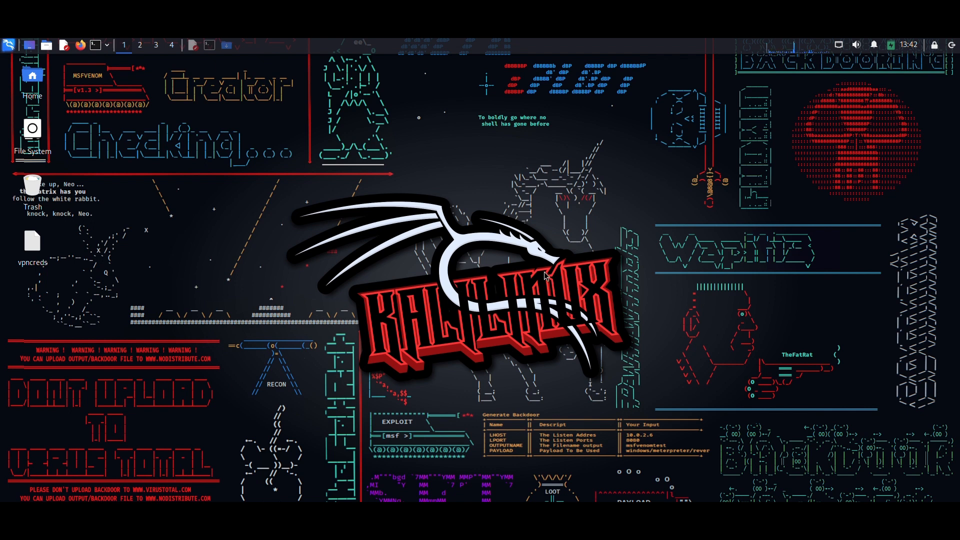
pyautogui.moveTo(460, 170)
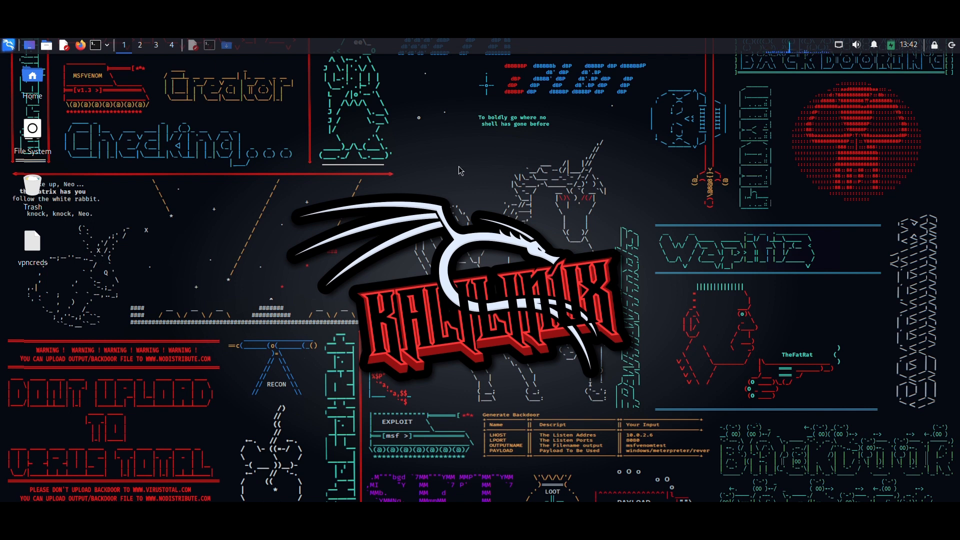
pyautogui.moveTo(381, 178)
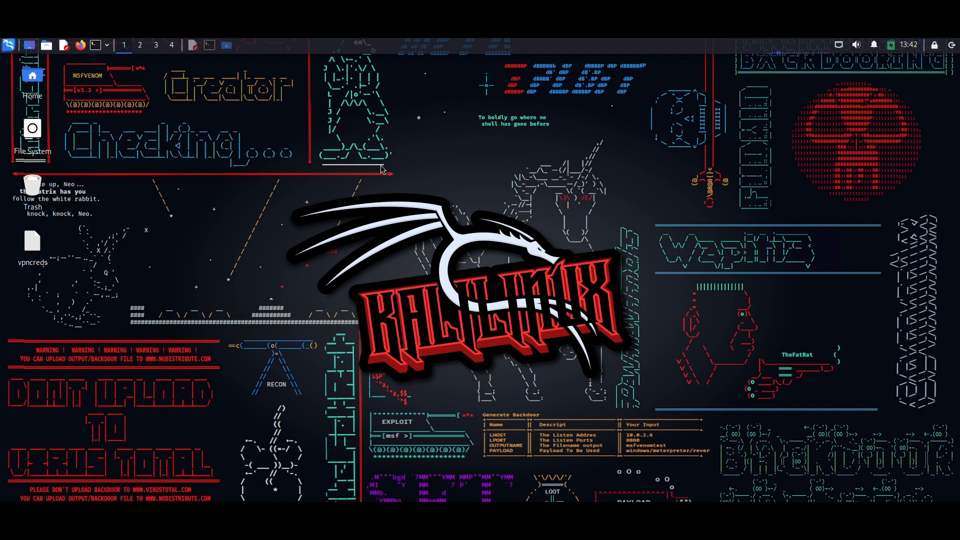
pyautogui.moveTo(375, 266)
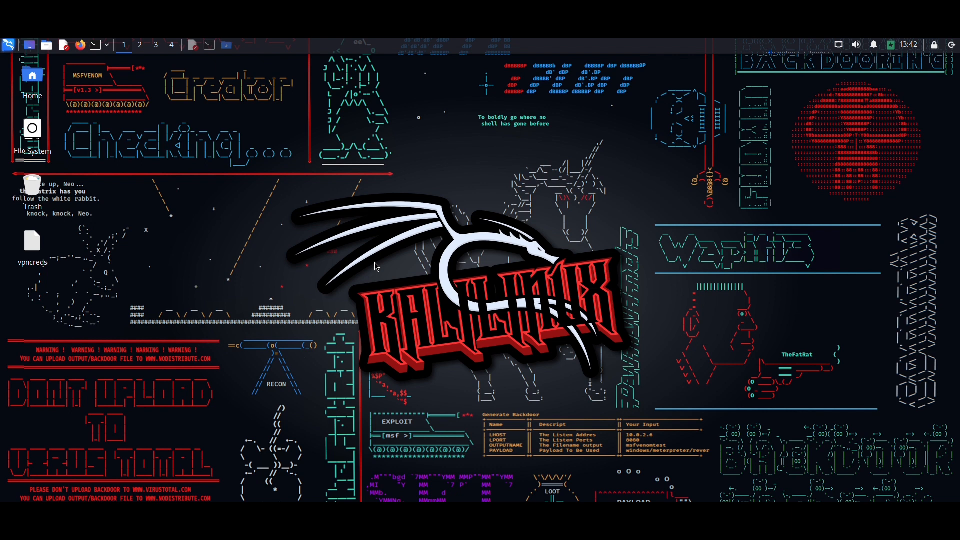
pyautogui.moveTo(335, 257)
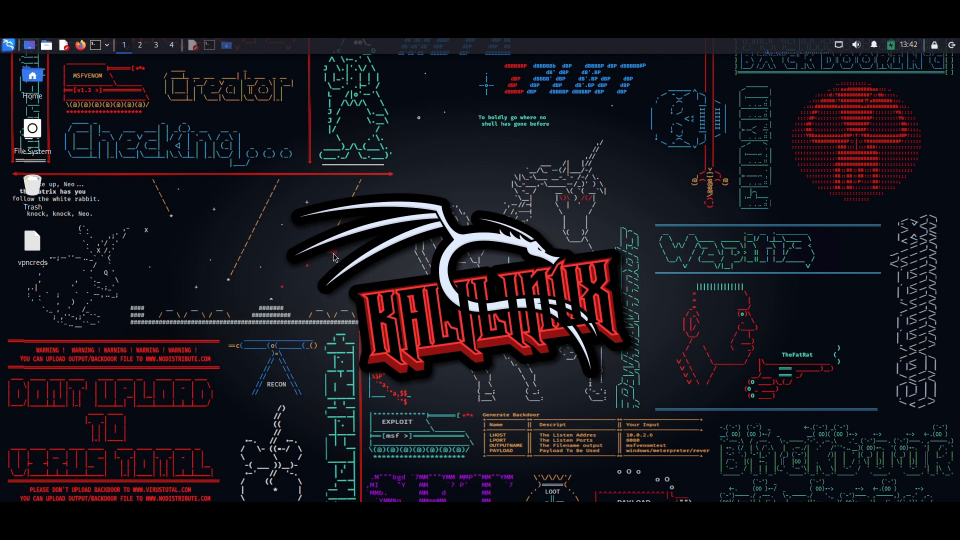
pyautogui.moveTo(304, 248)
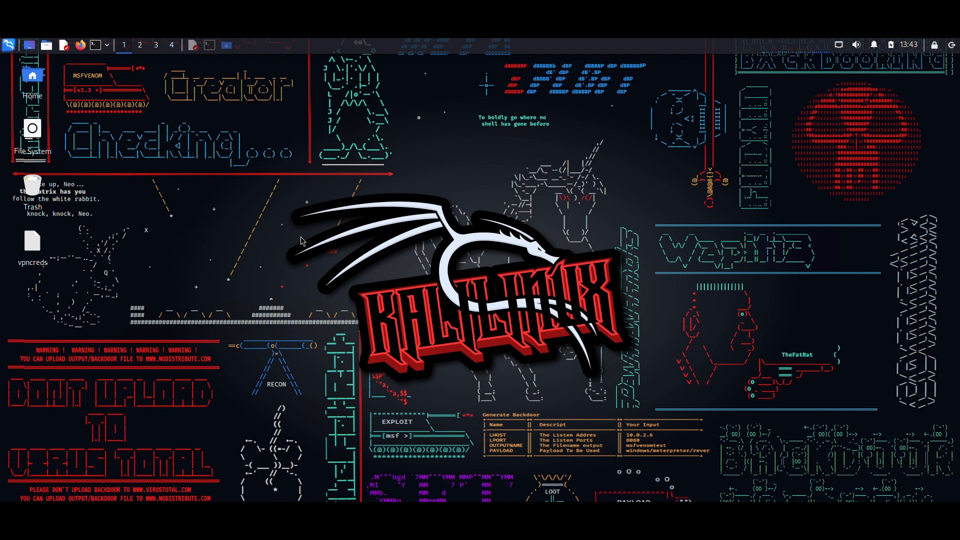
pyautogui.moveTo(412, 53)
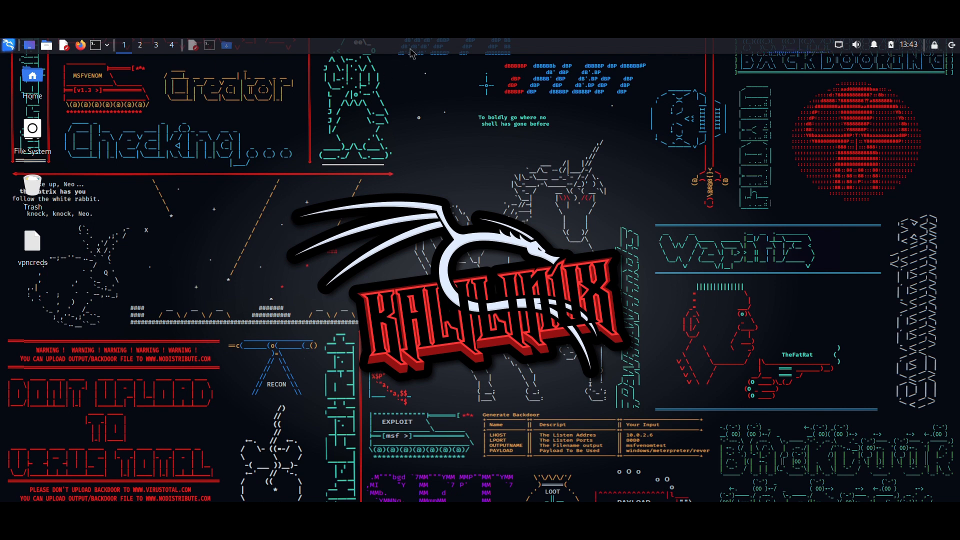